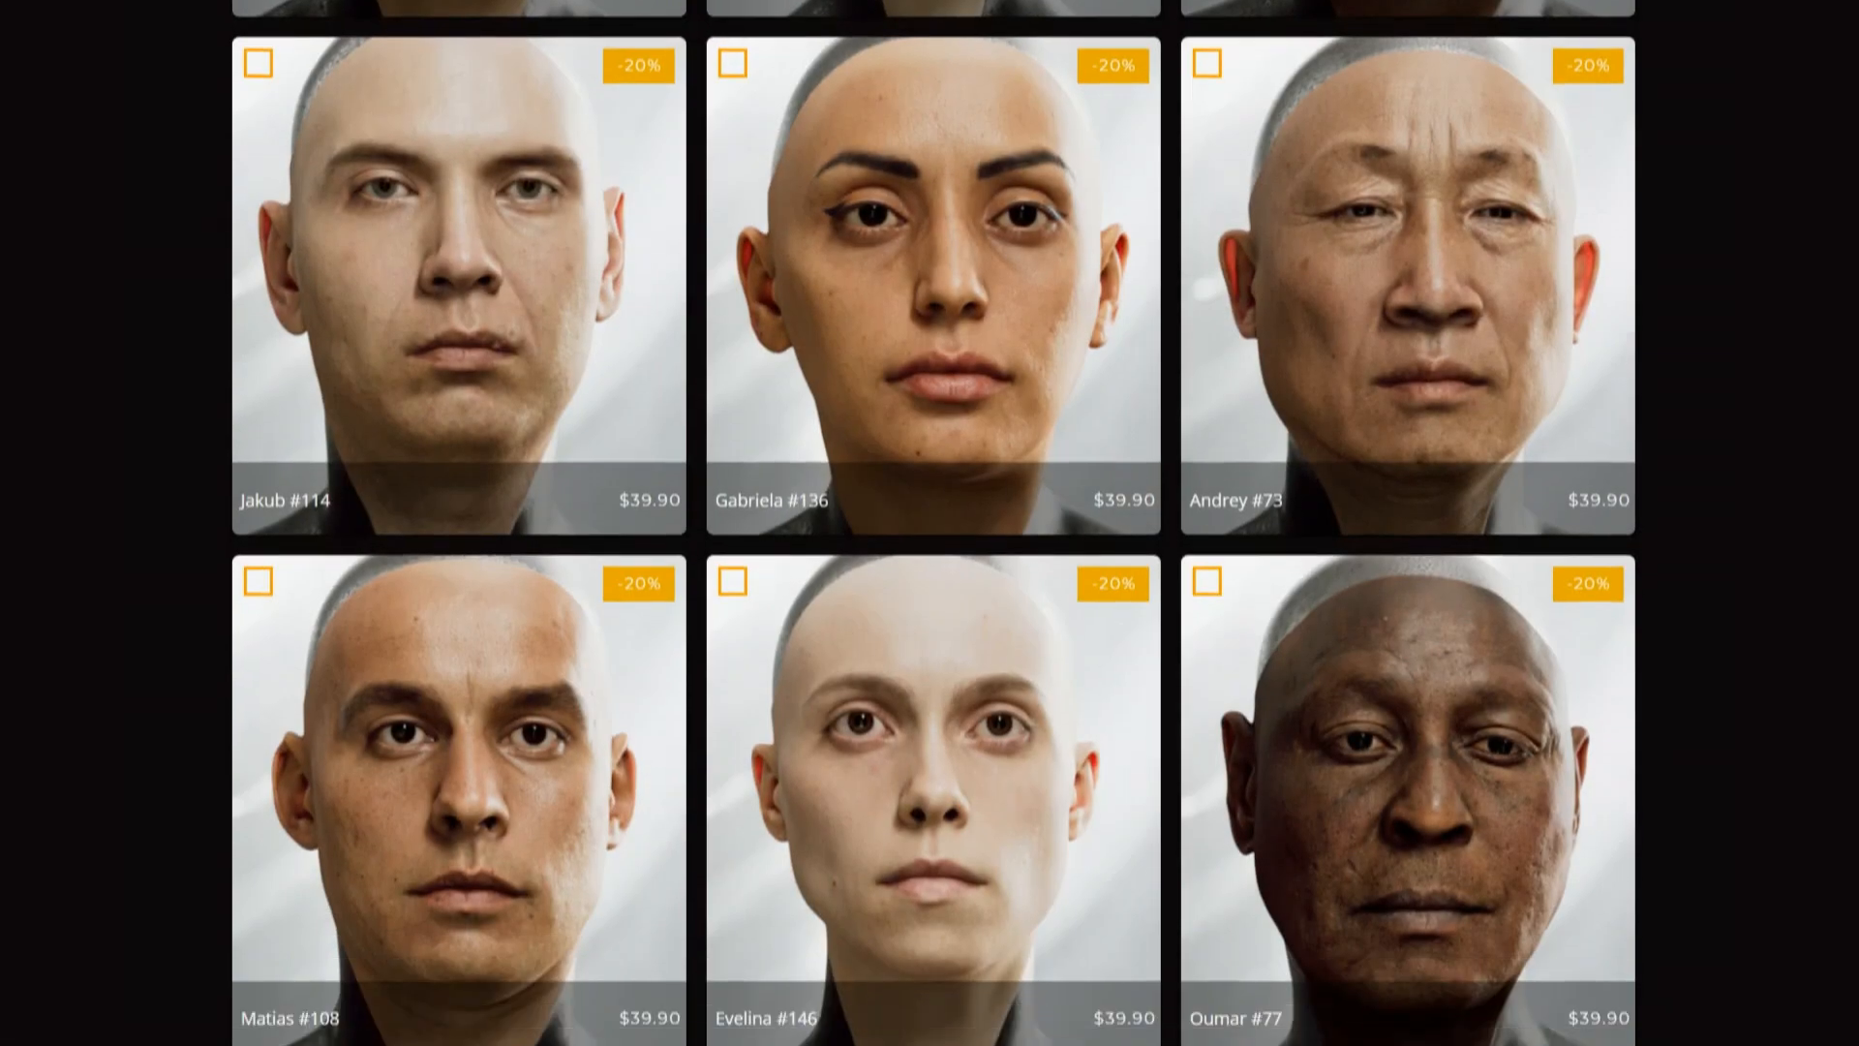
- Scroll through the Texturing XYZ VFace page to reach the sidebar links
scroll(down, 3)
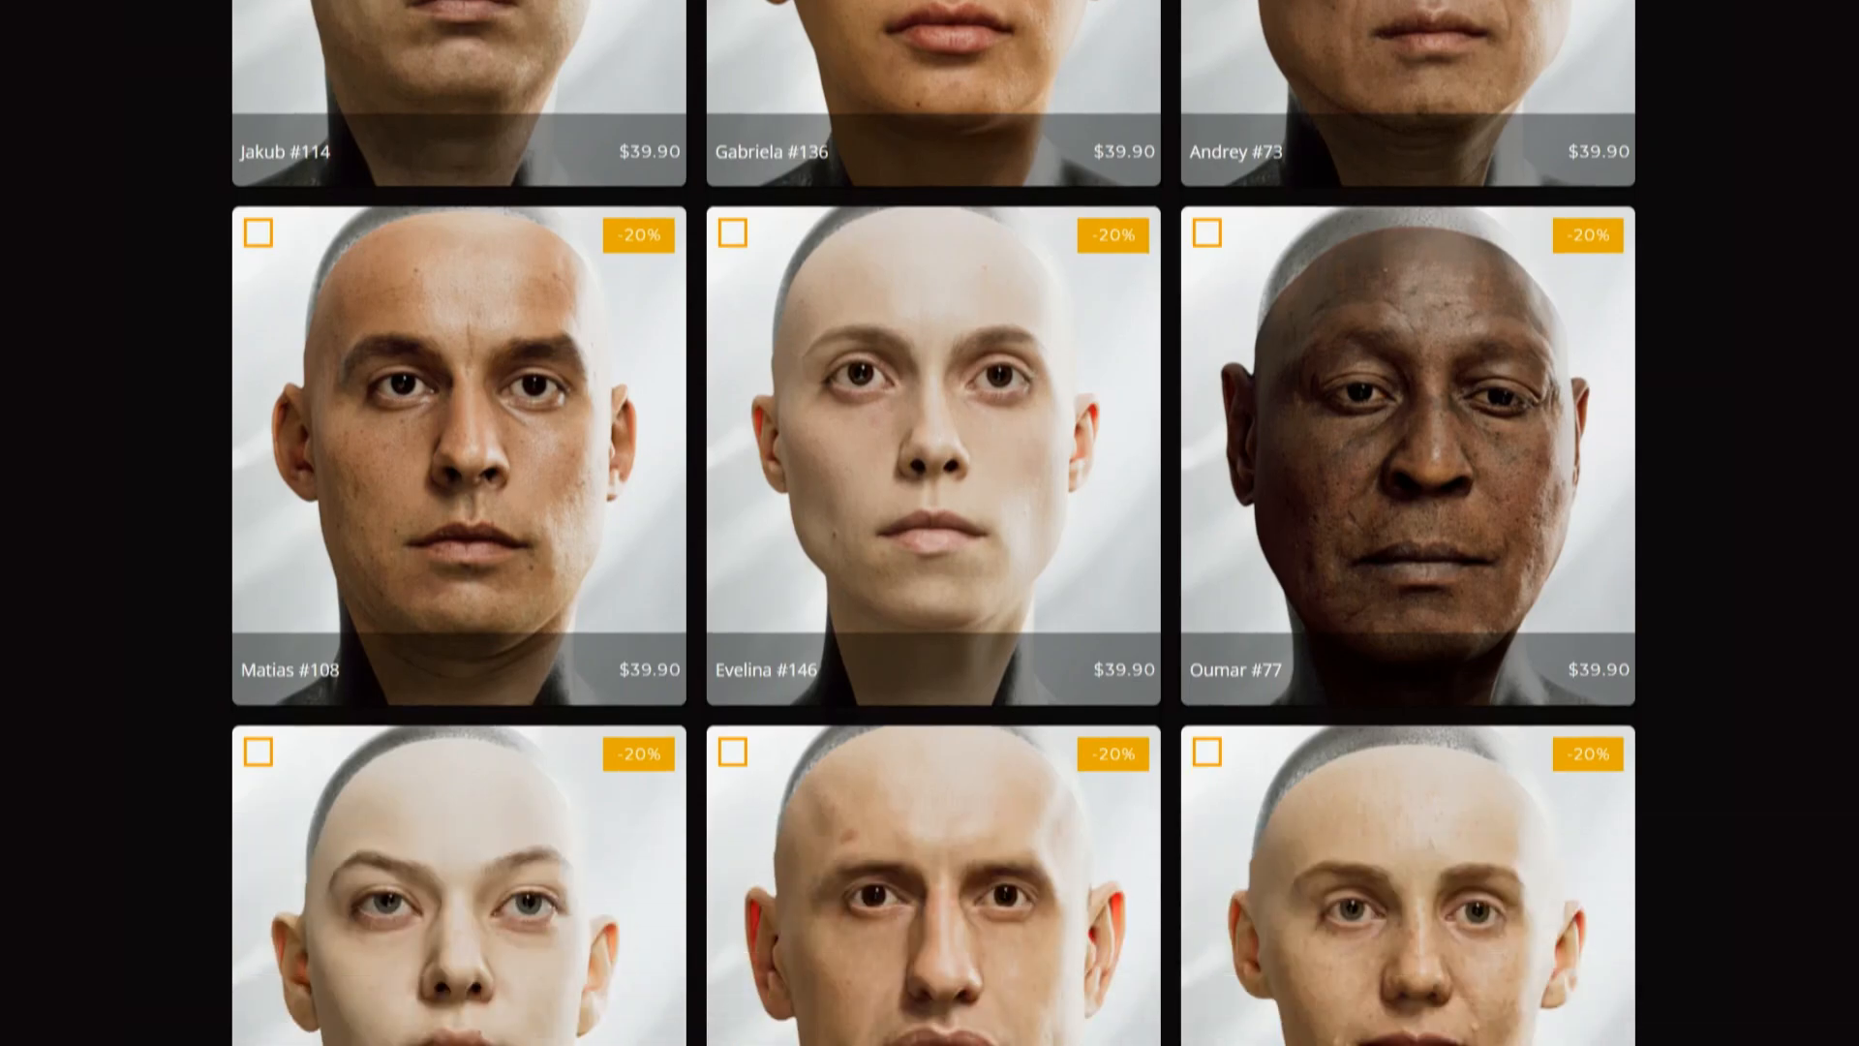
scroll(down, 3)
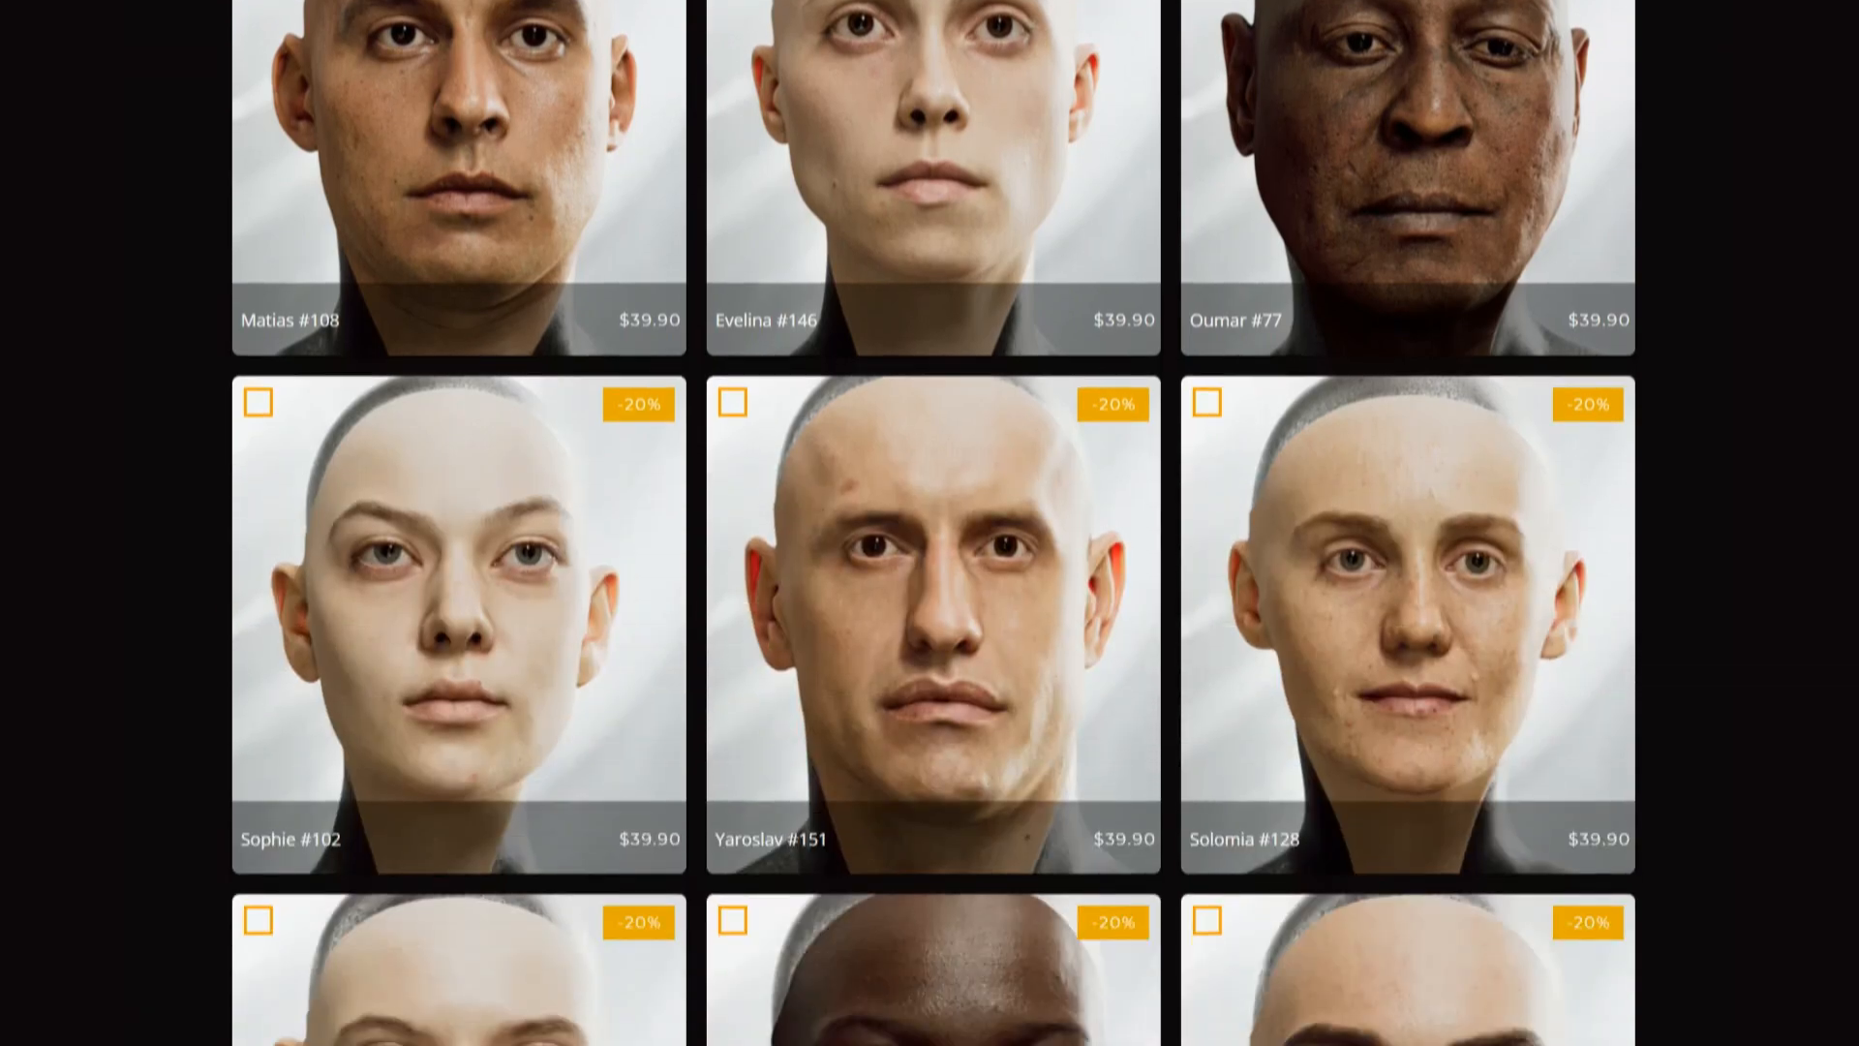
scroll(down, 3)
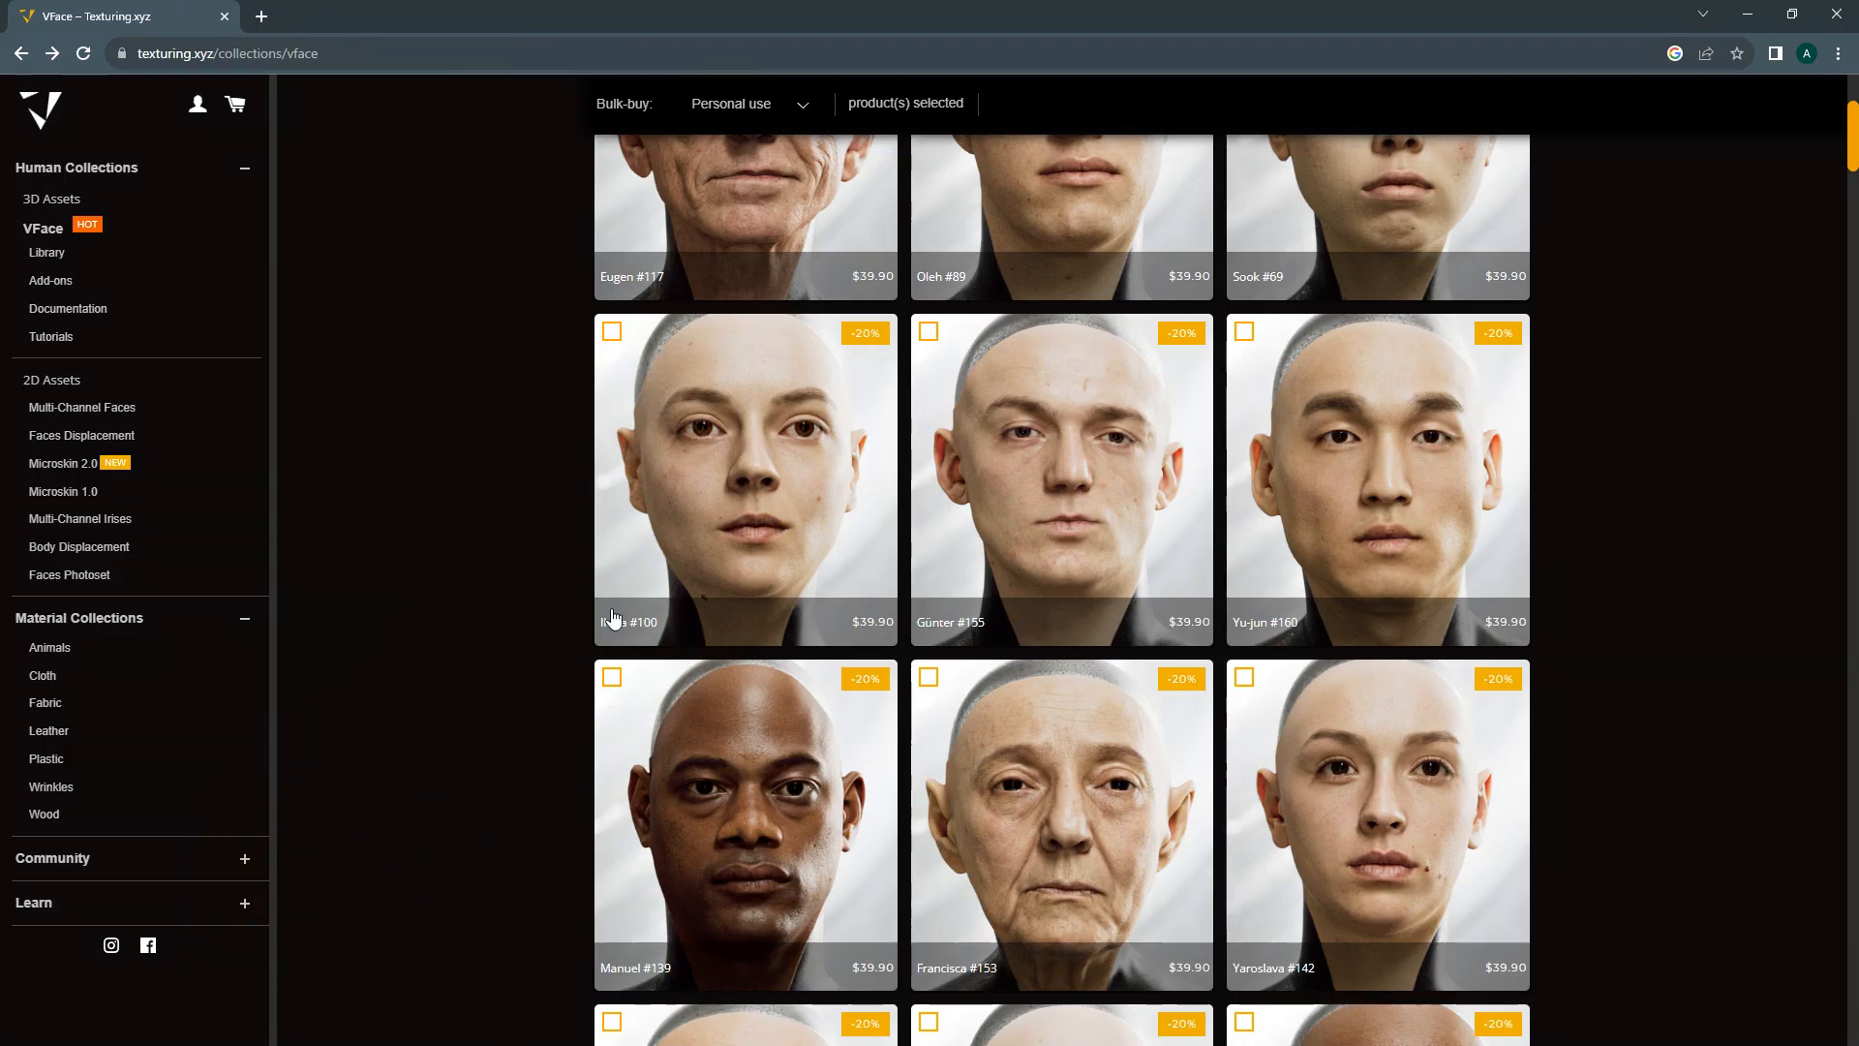
scroll(down, 3)
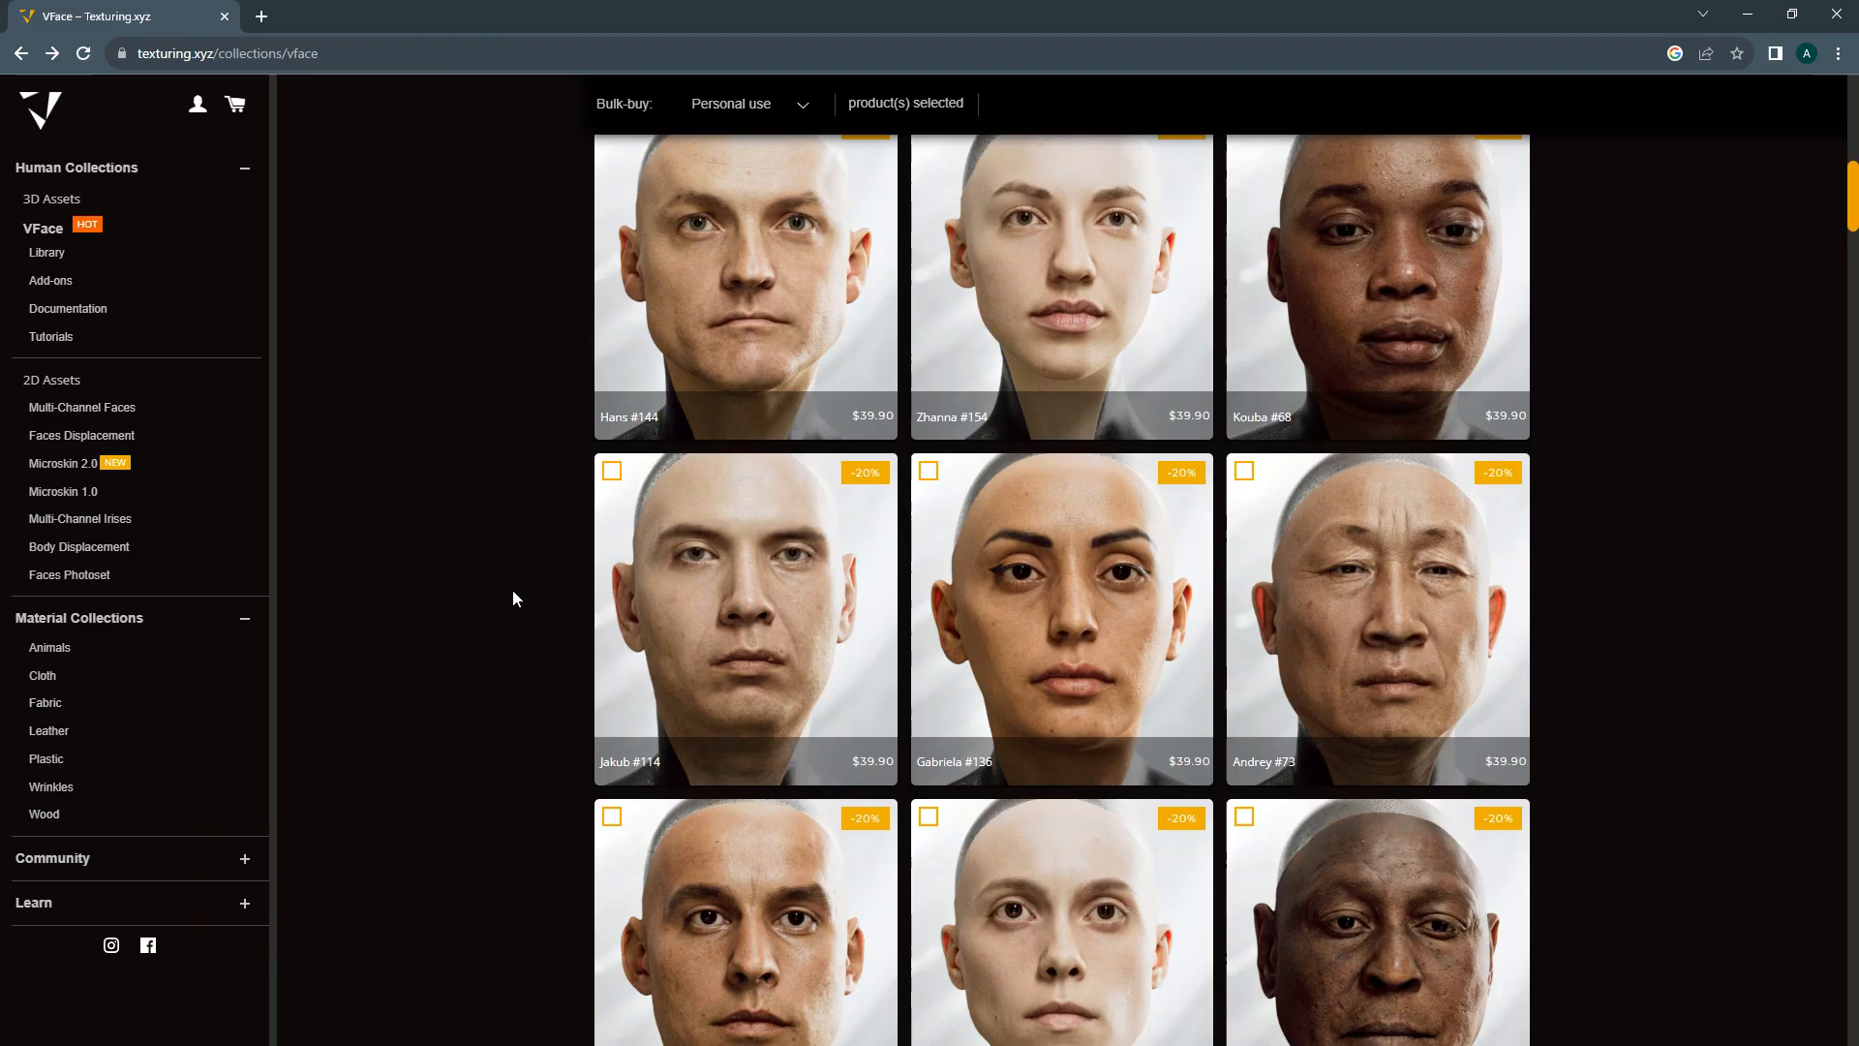
scroll(down, 3)
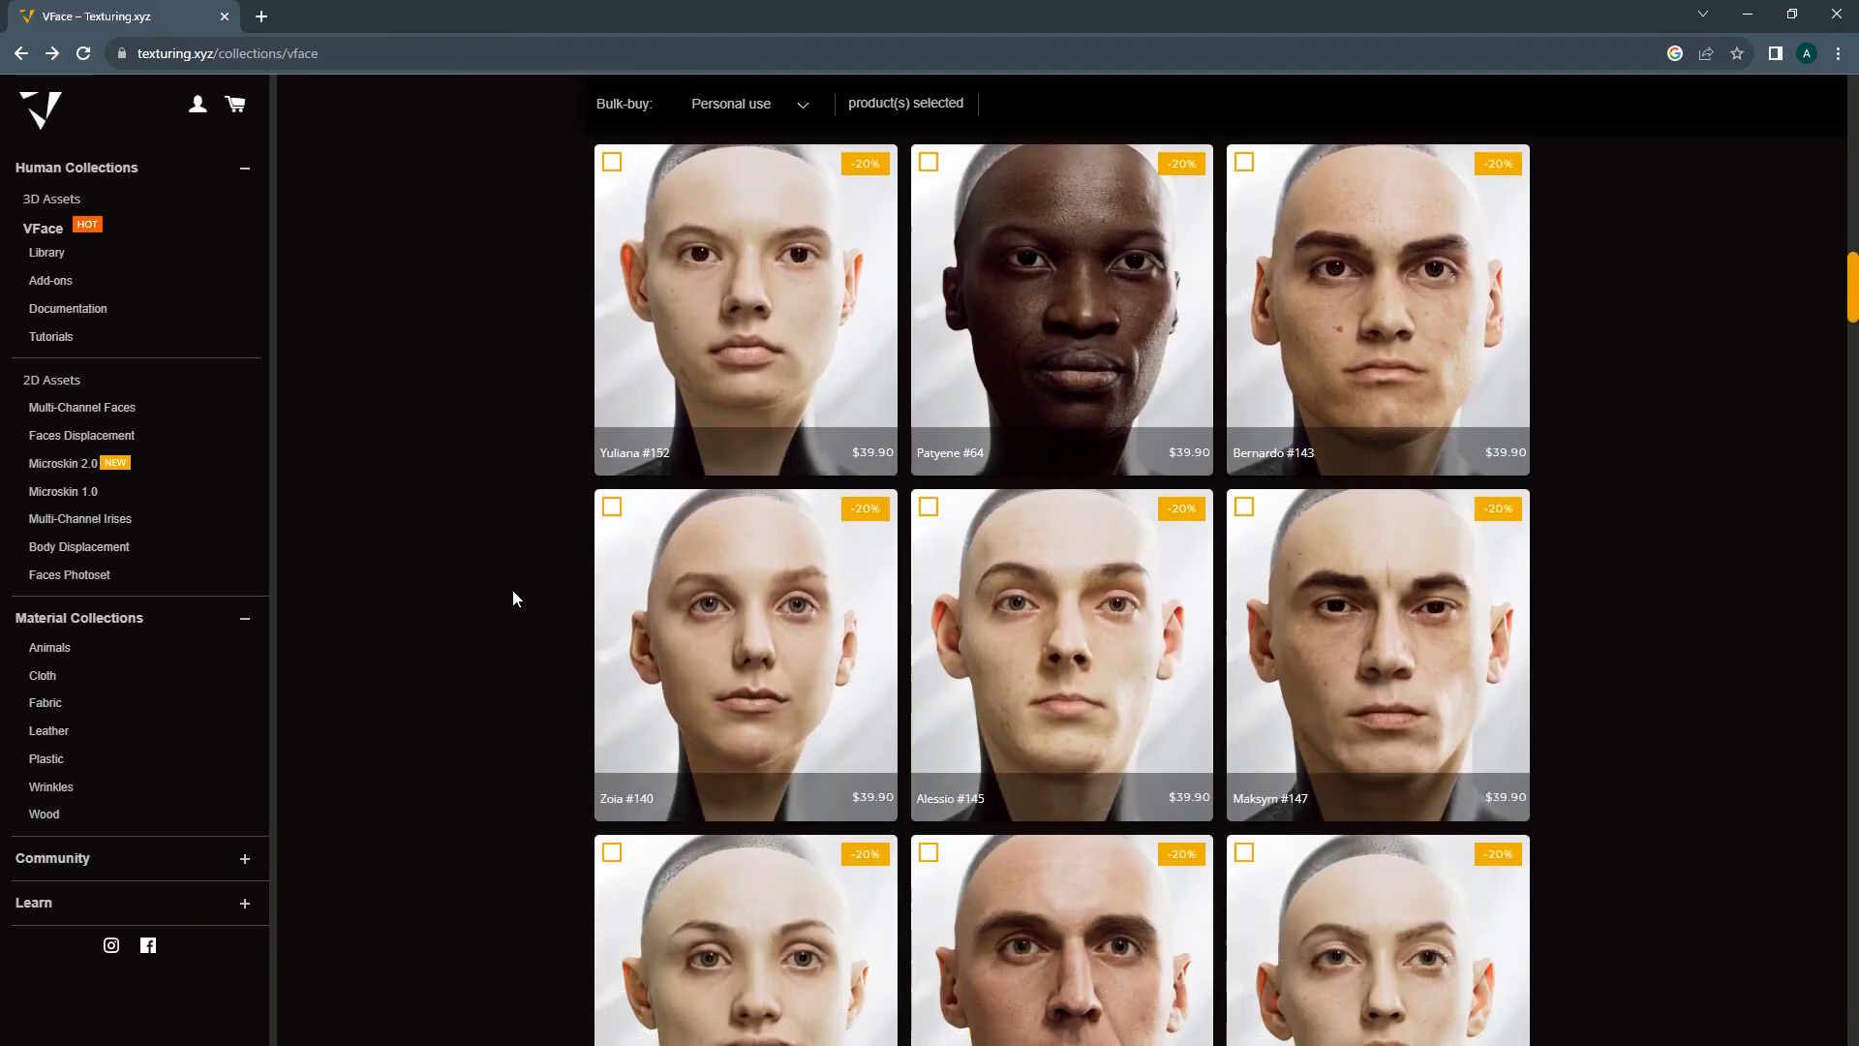
scroll(down, 3)
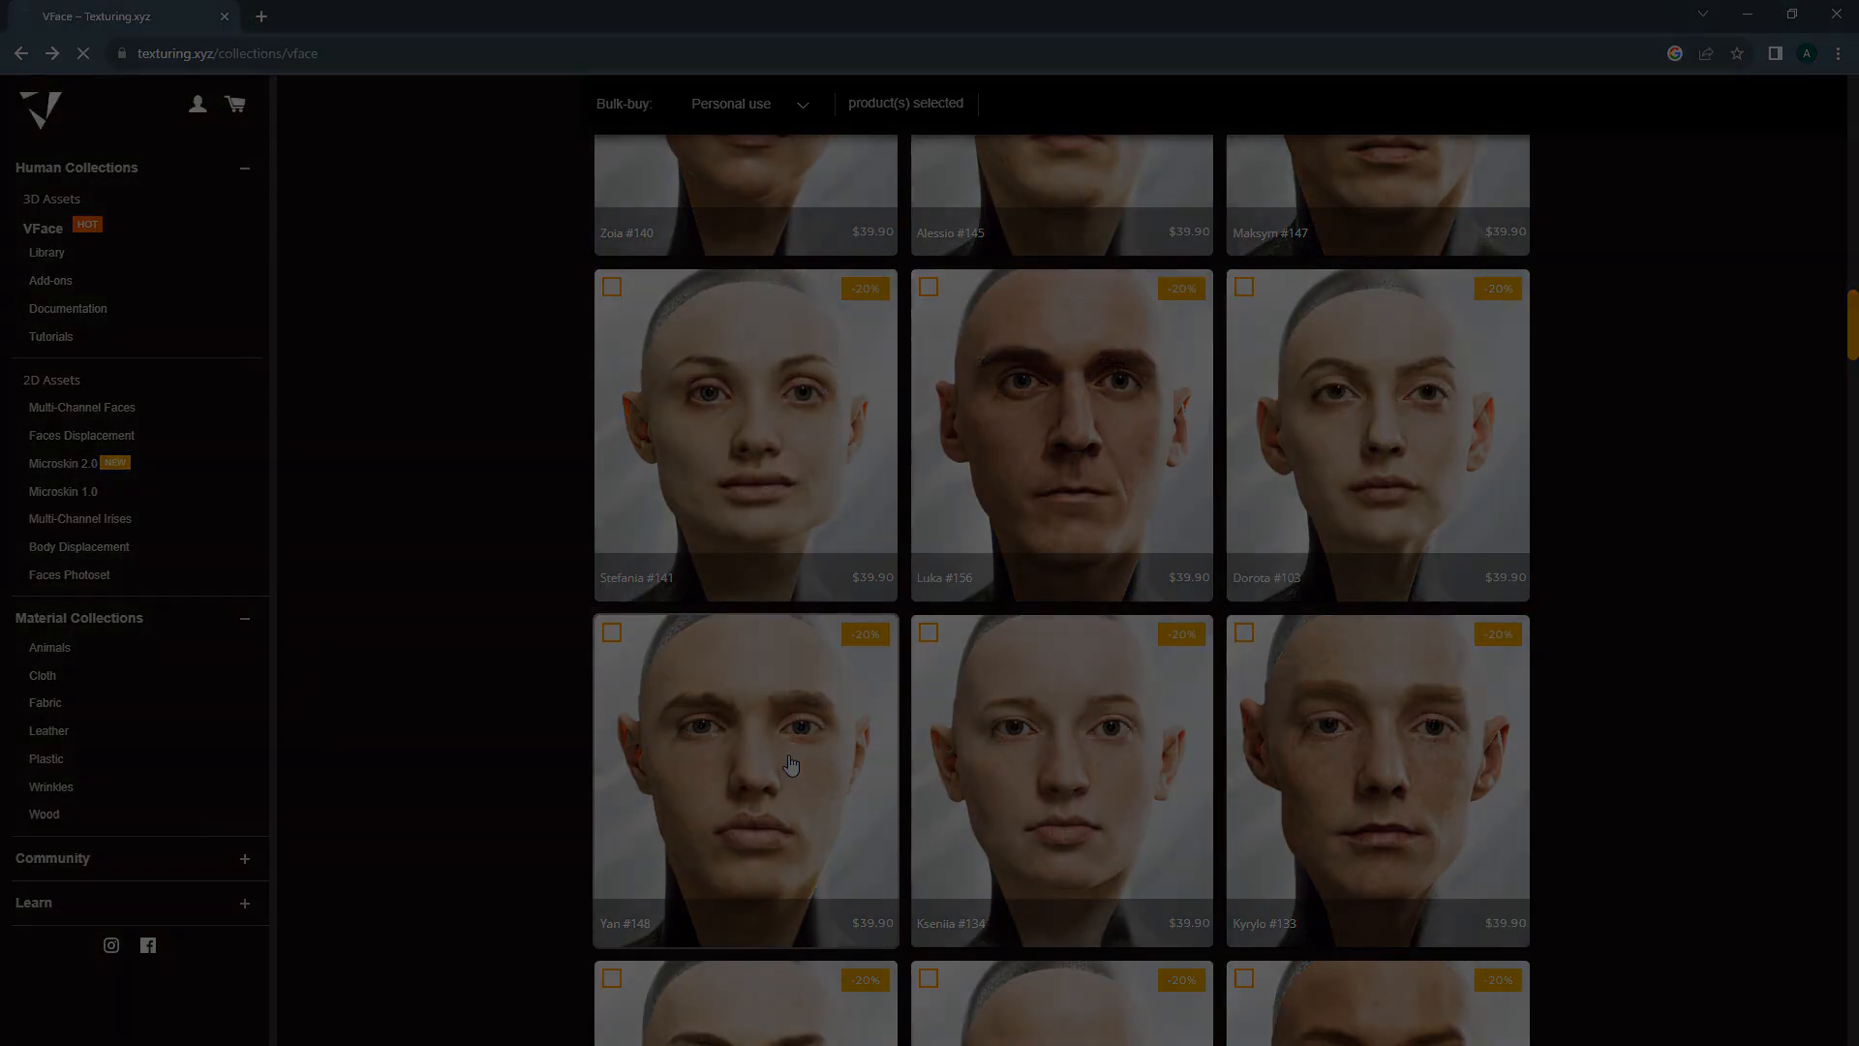
- Open the VFace Add-ons page and browse the free Wrap template and basemeshes
click(50, 279)
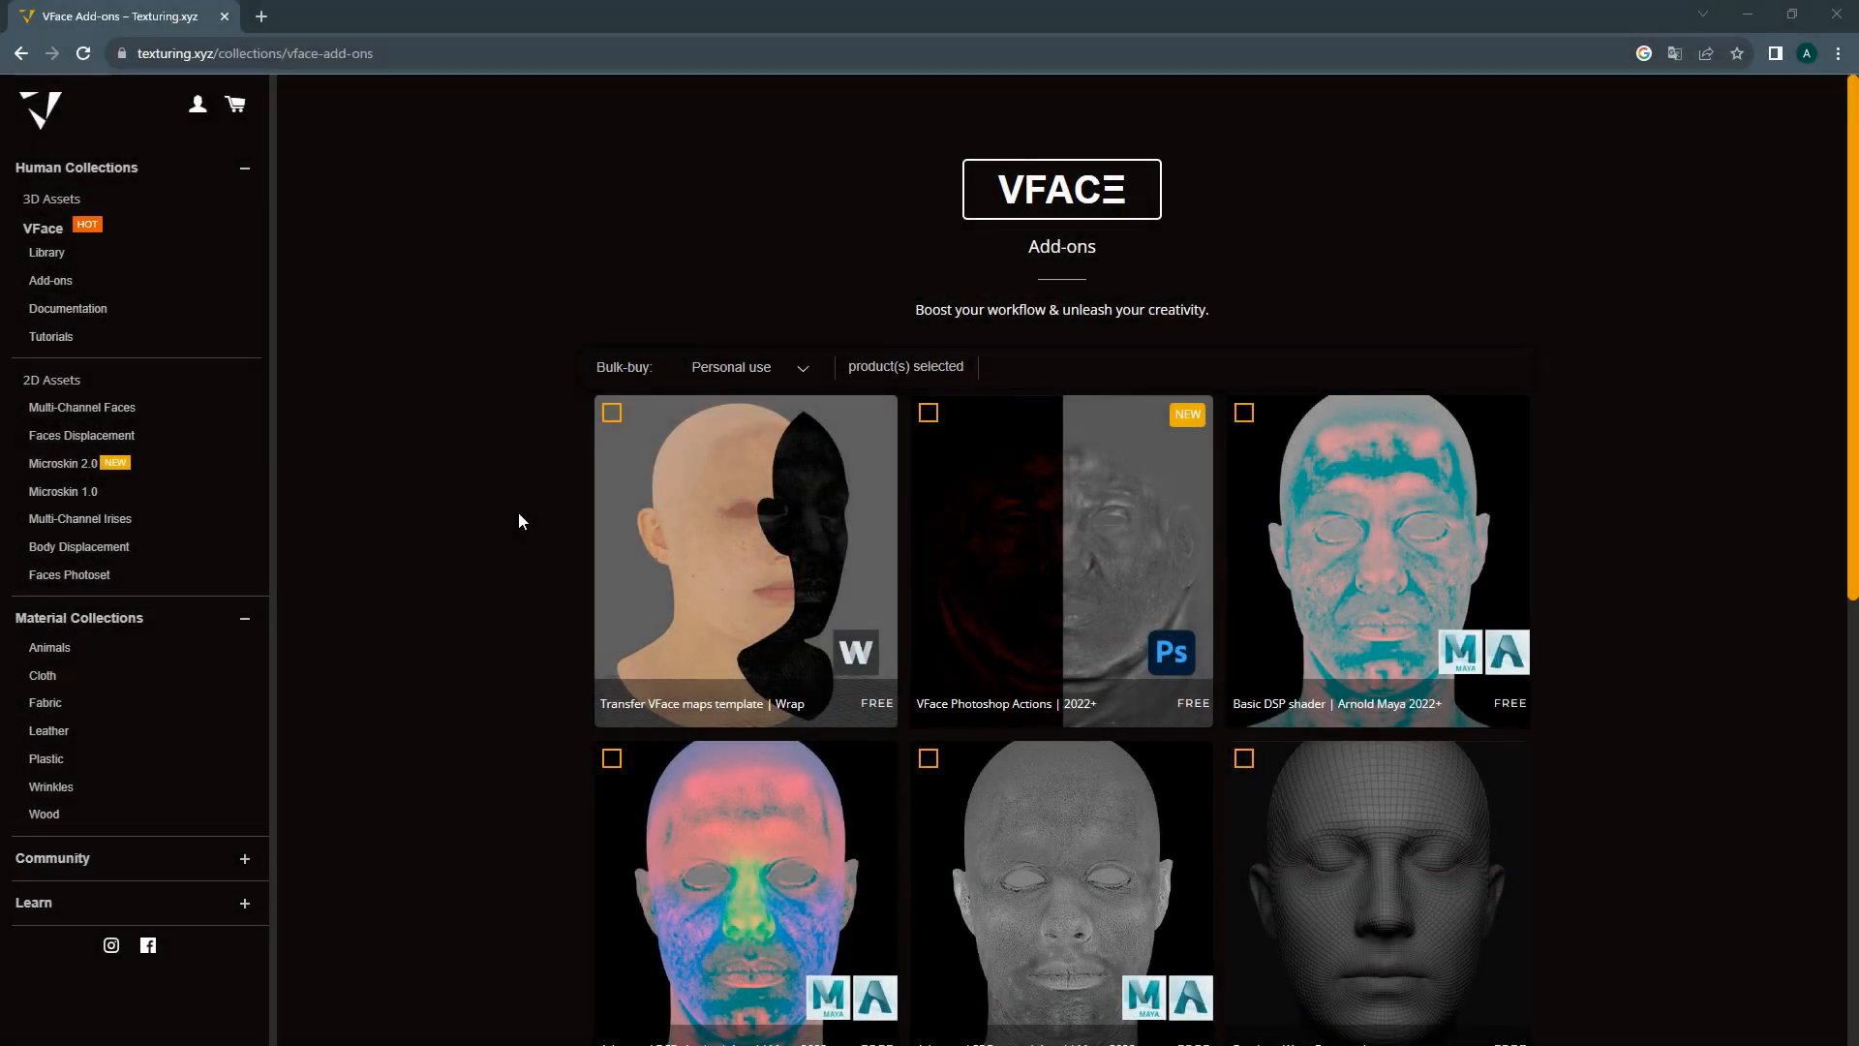
scroll(down, 3)
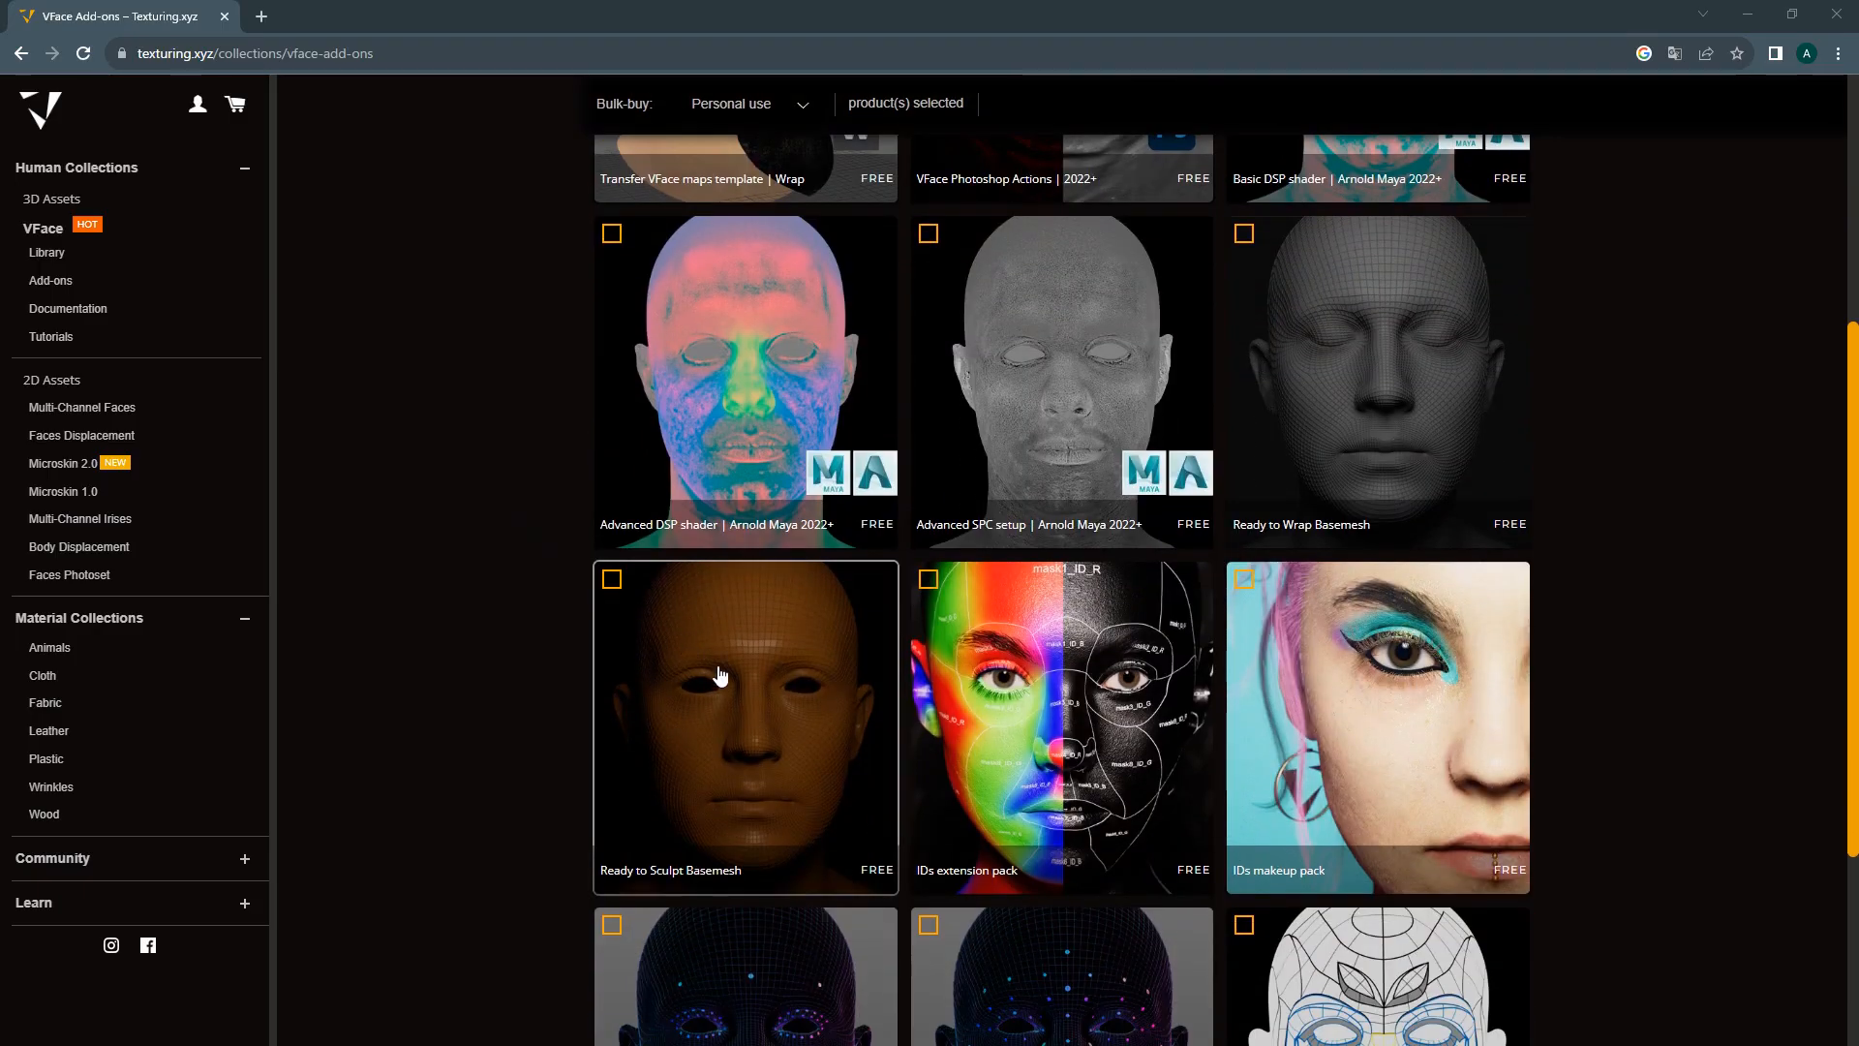
click(744, 722)
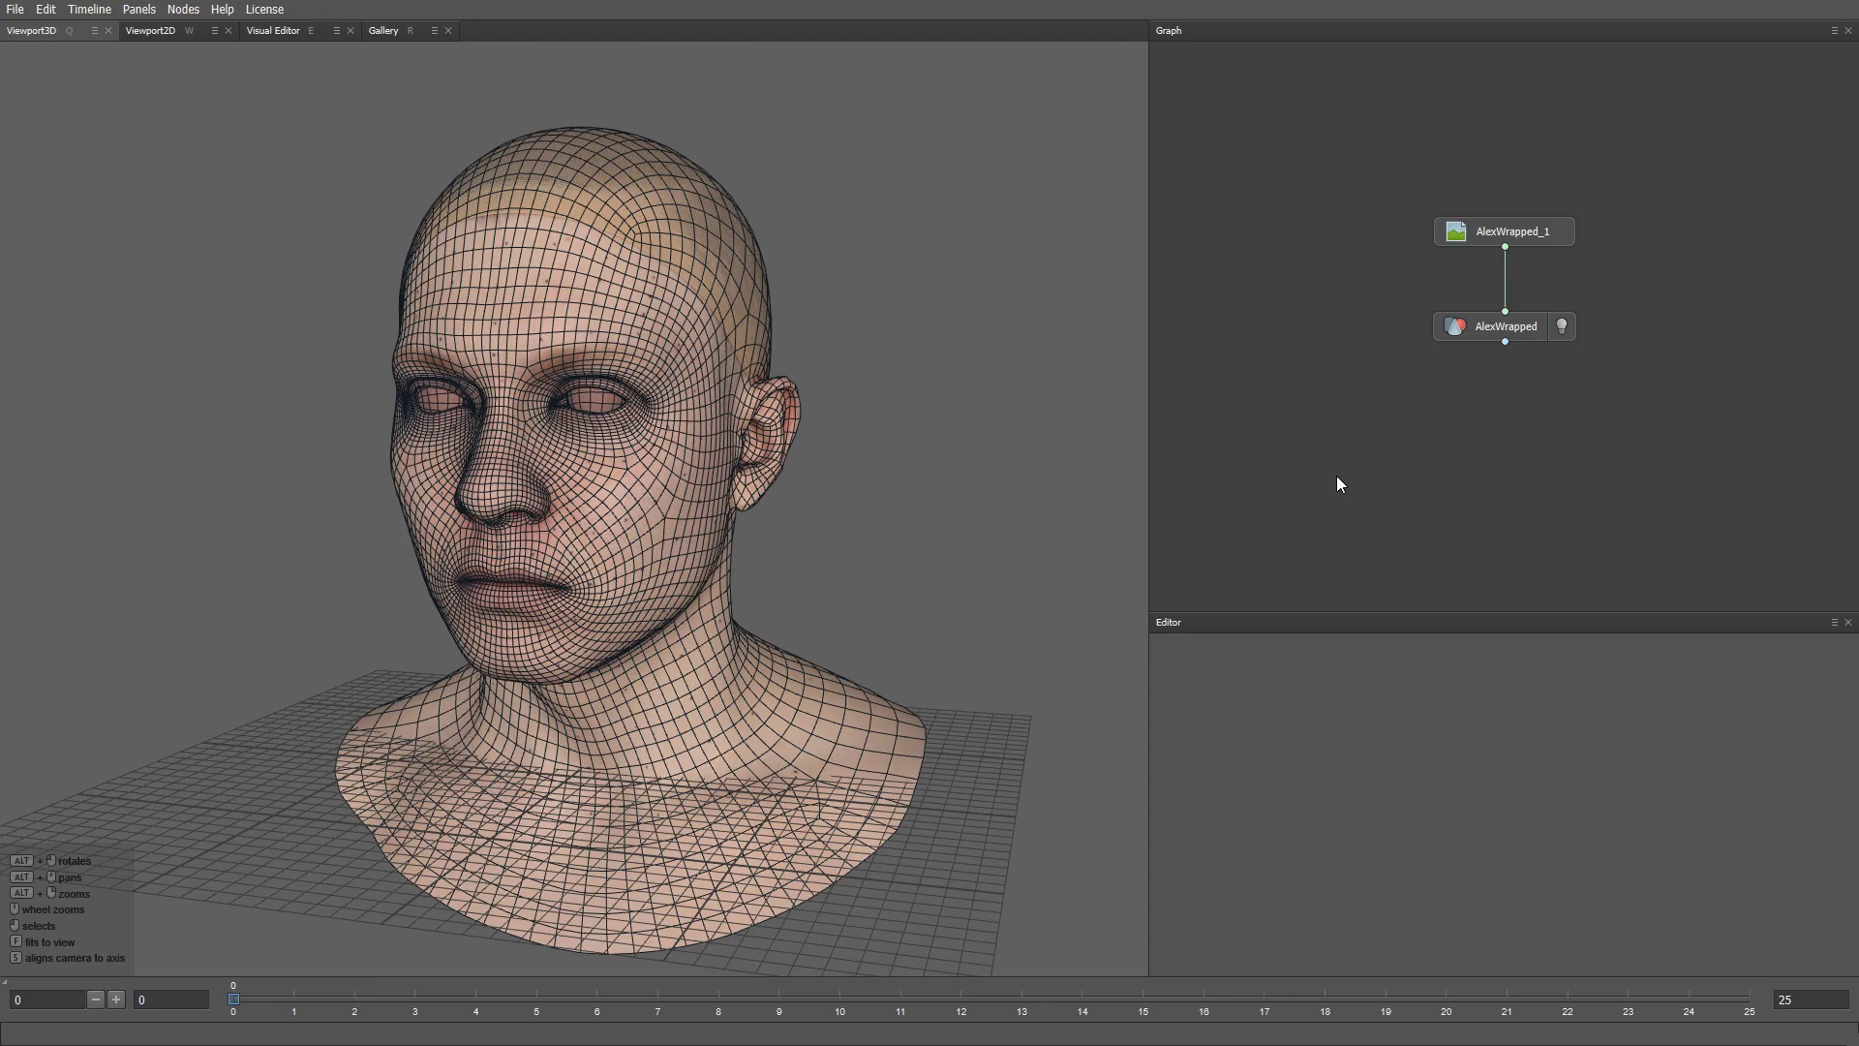
mouse_move(651, 141)
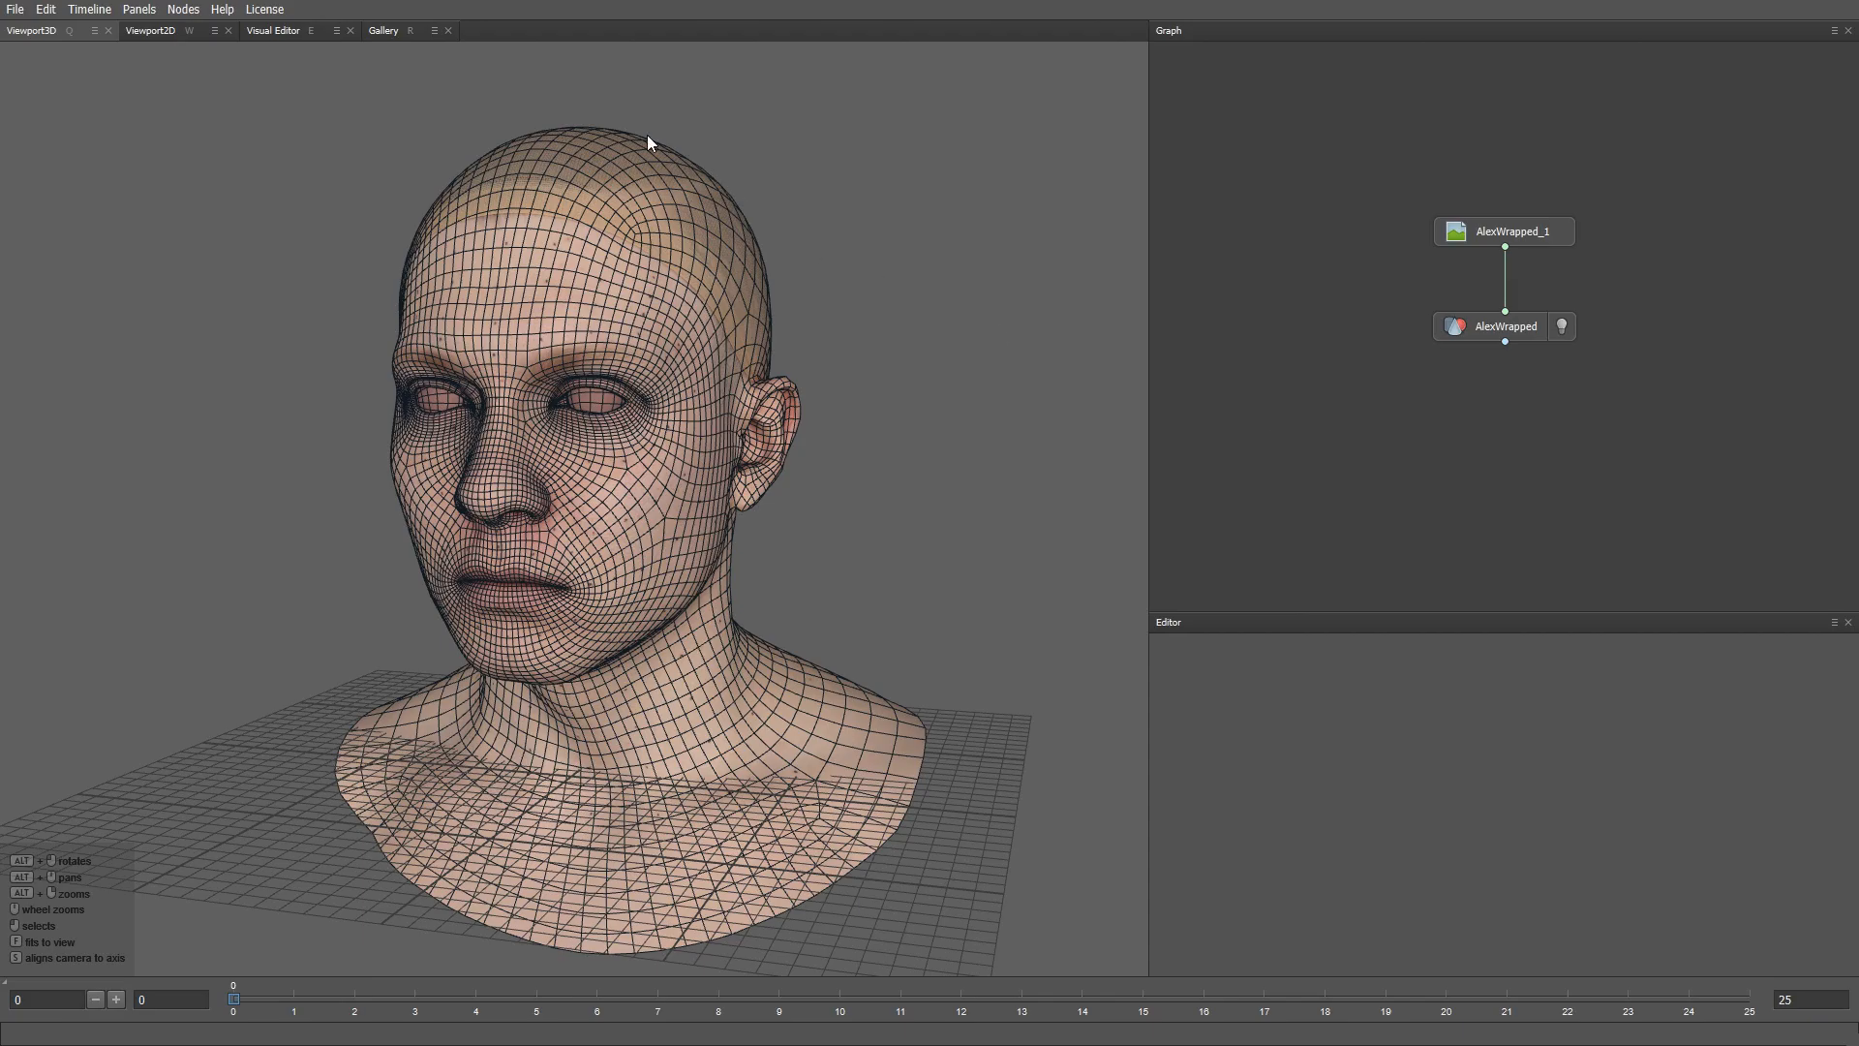
- Open the Gallery of sample projects listing the TexturingXYZ projects
click(382, 29)
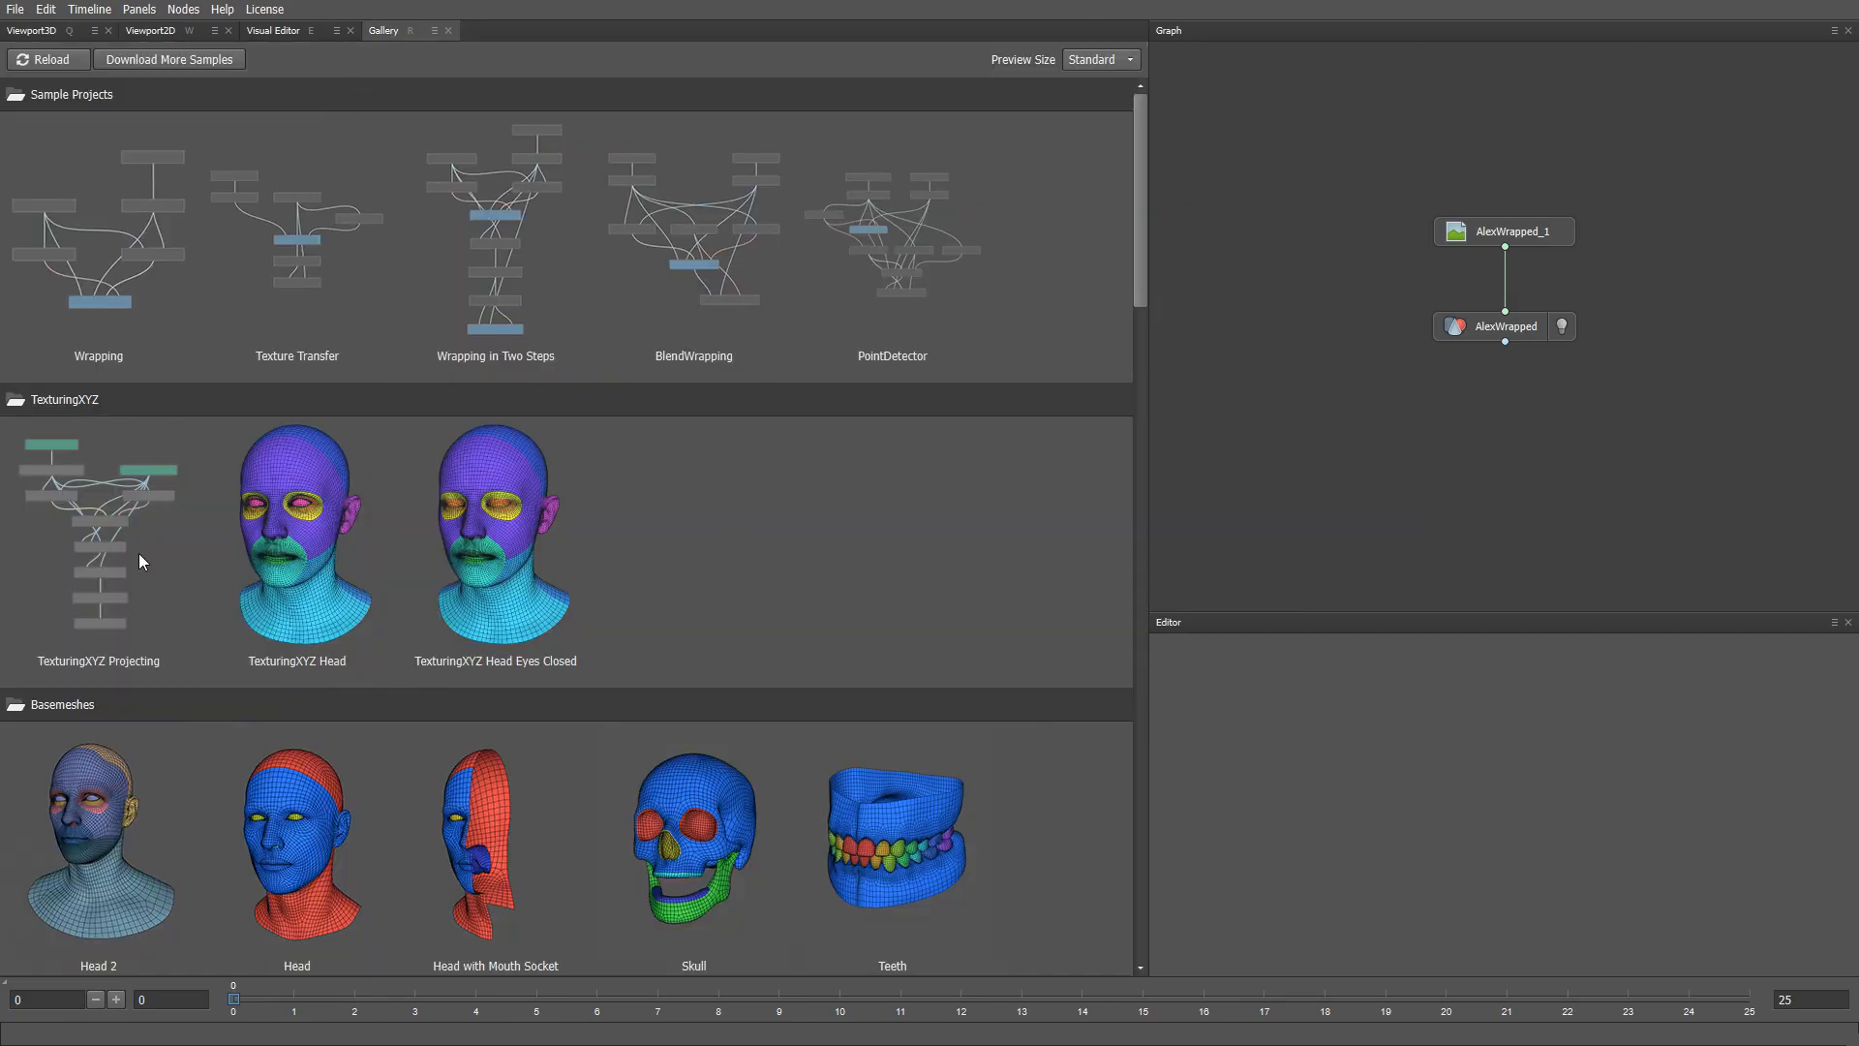
mouse_move(284, 476)
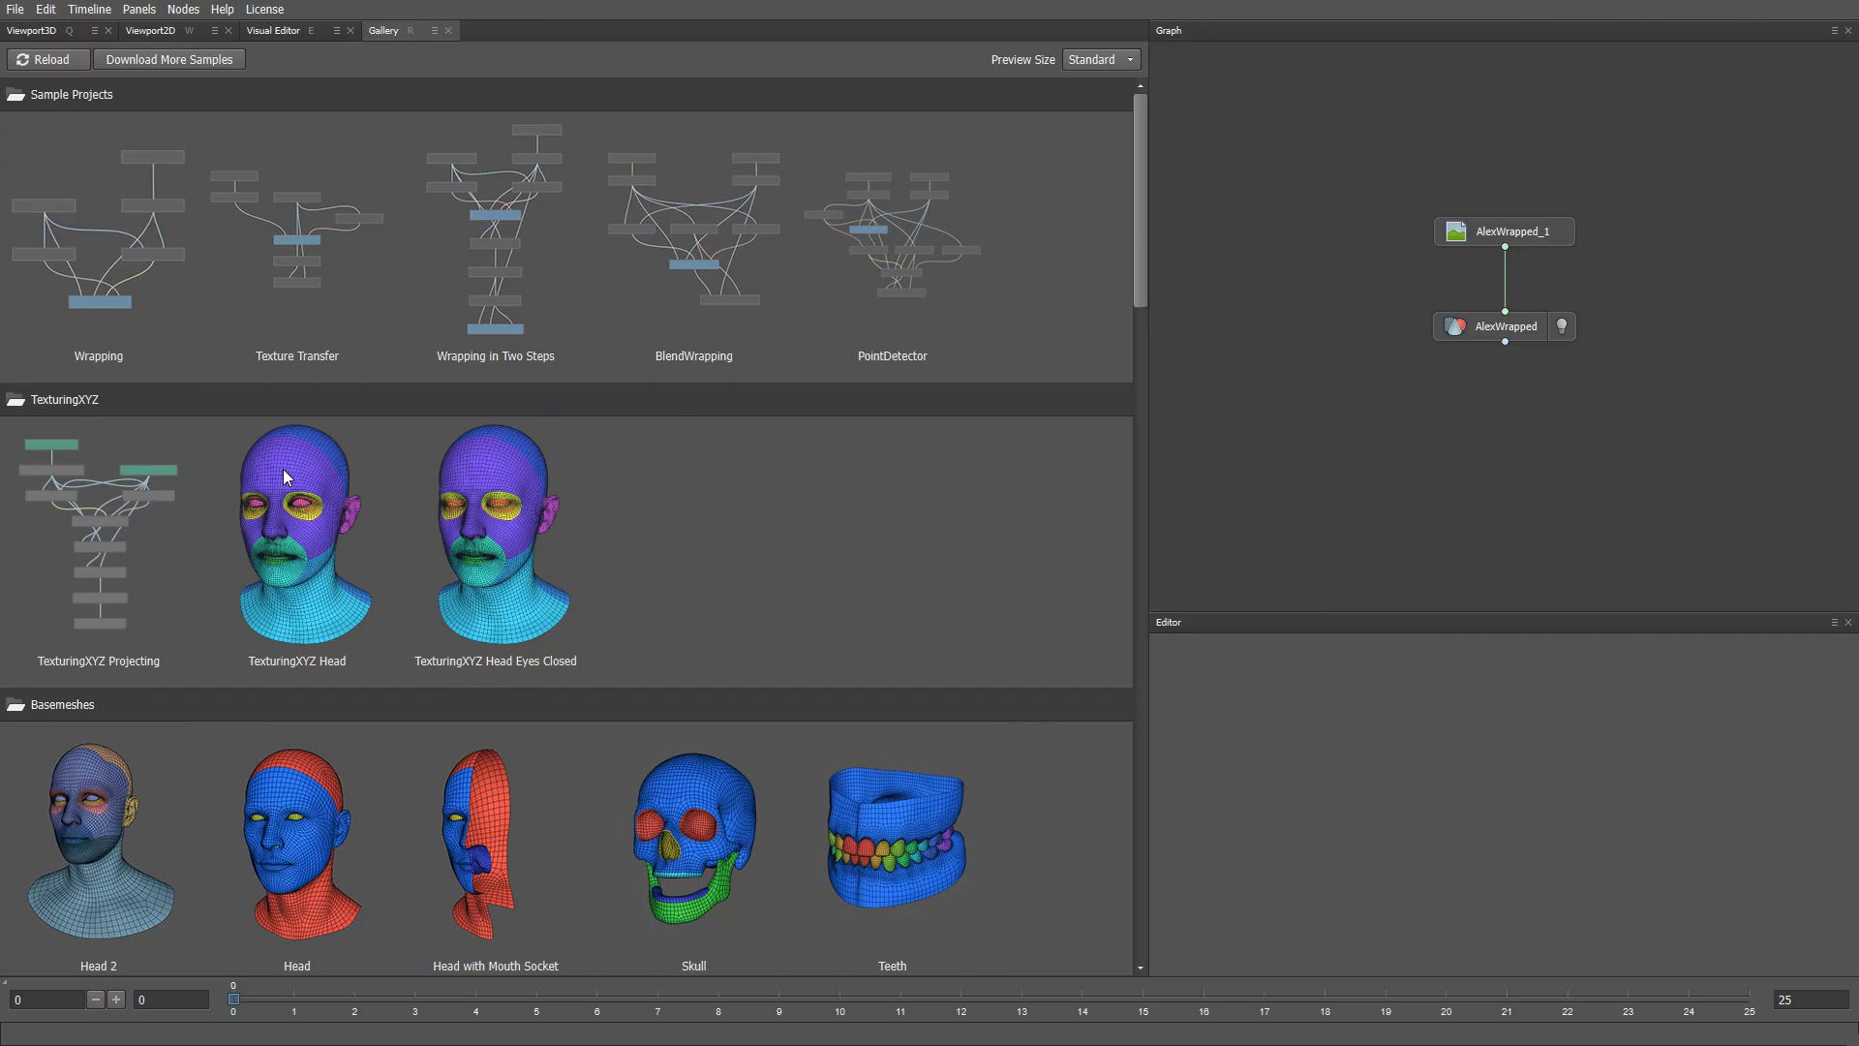
mouse_move(283, 610)
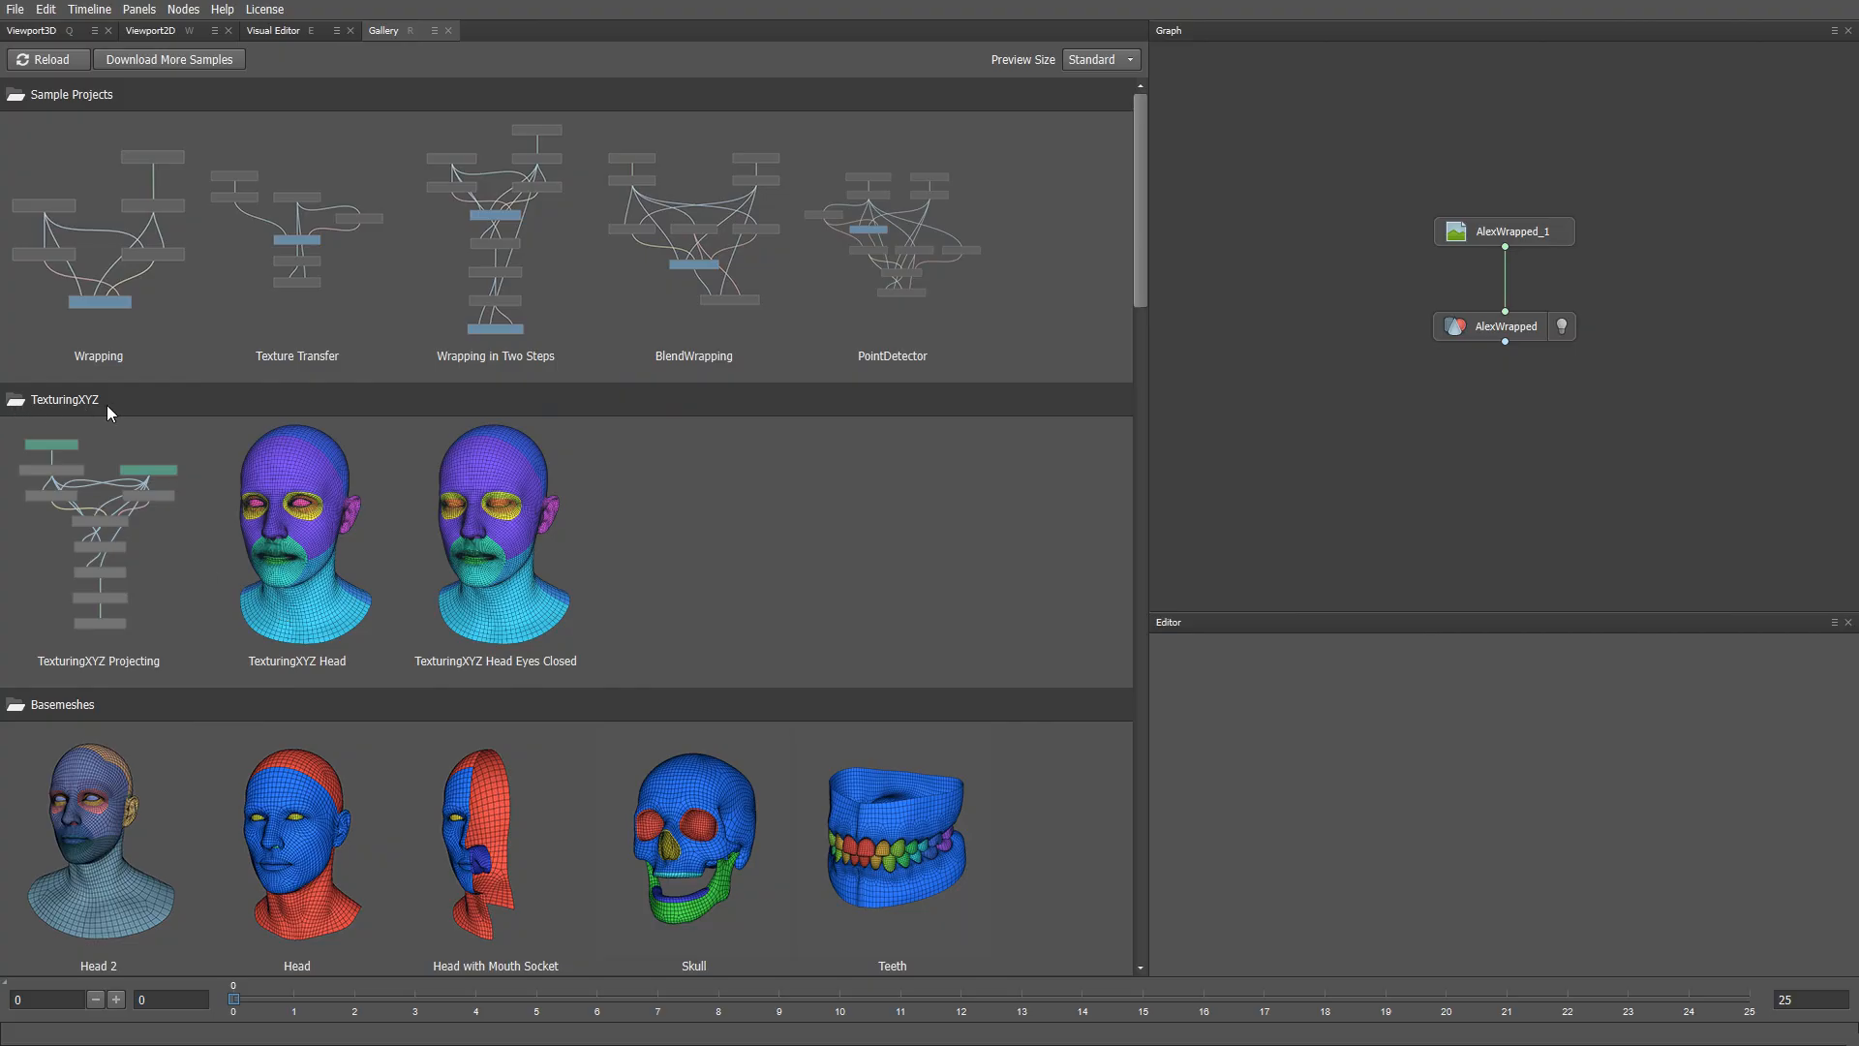
mouse_move(116, 535)
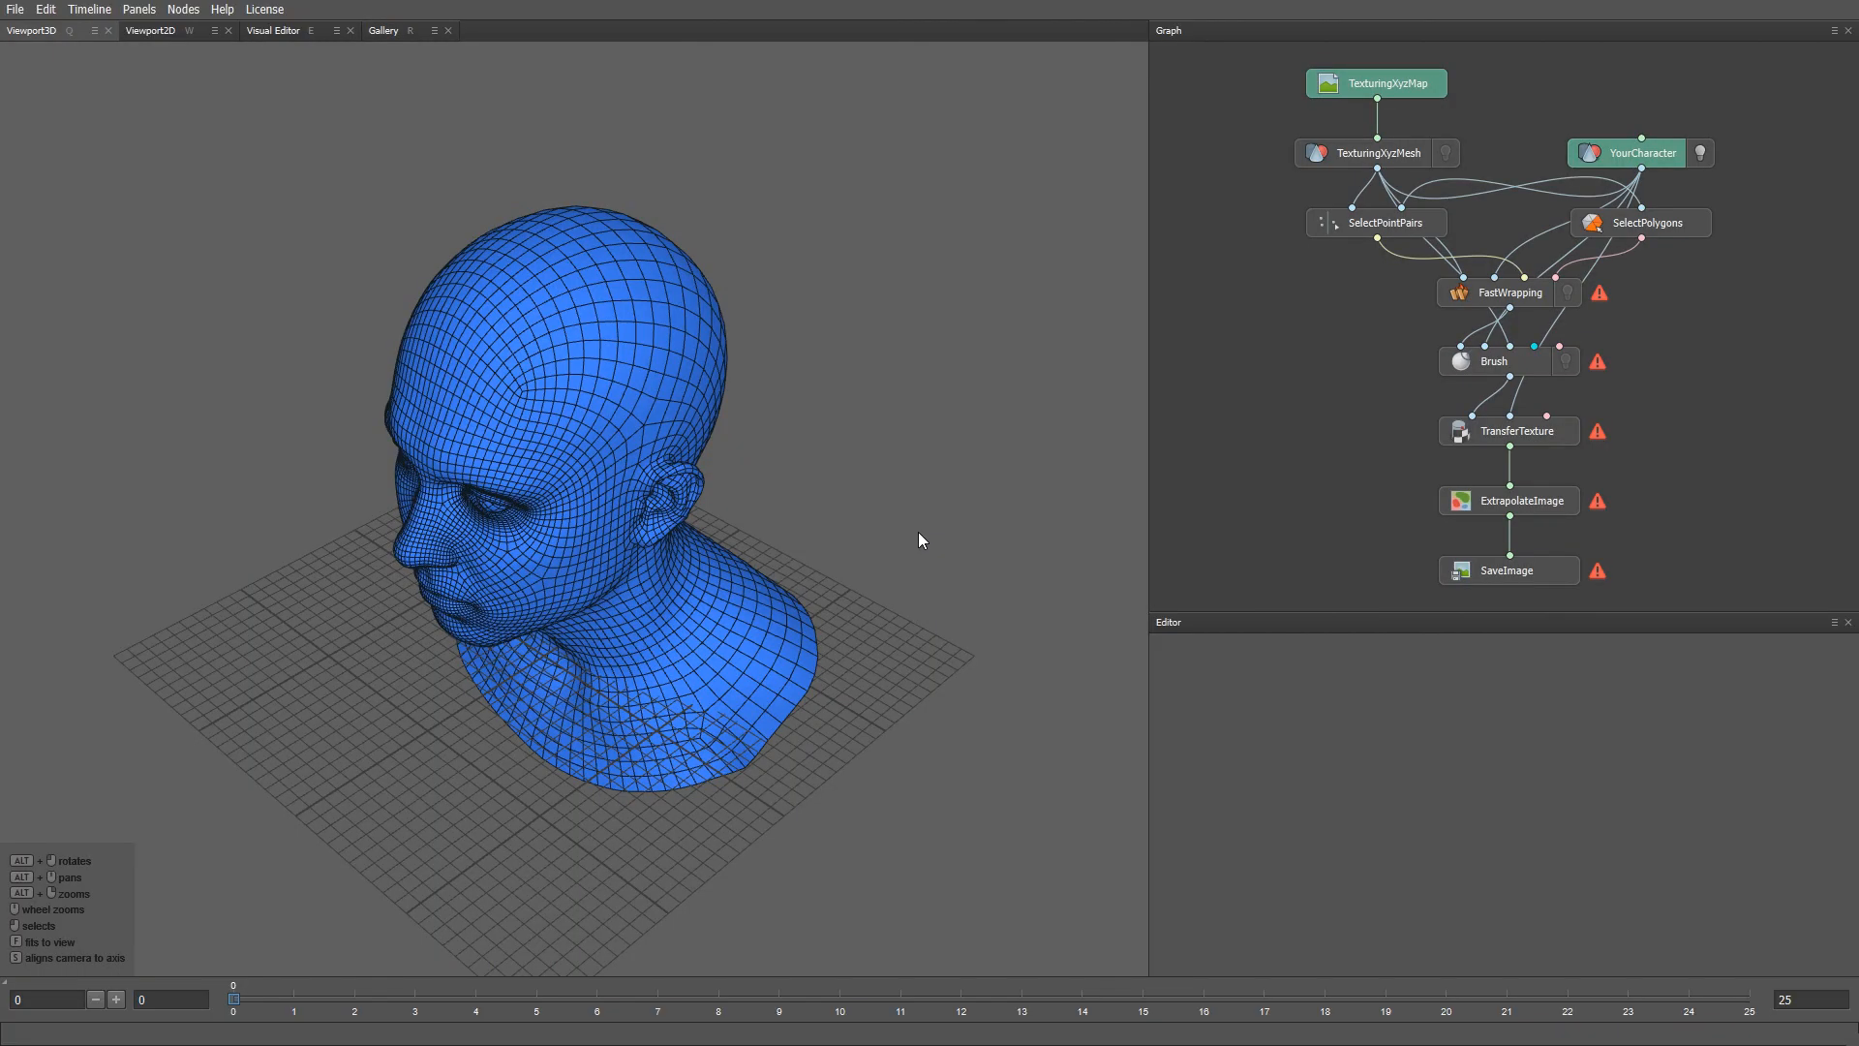
- Select the YourCharacter node and view its multi-tile UV layout in Viewport2D
click(1639, 151)
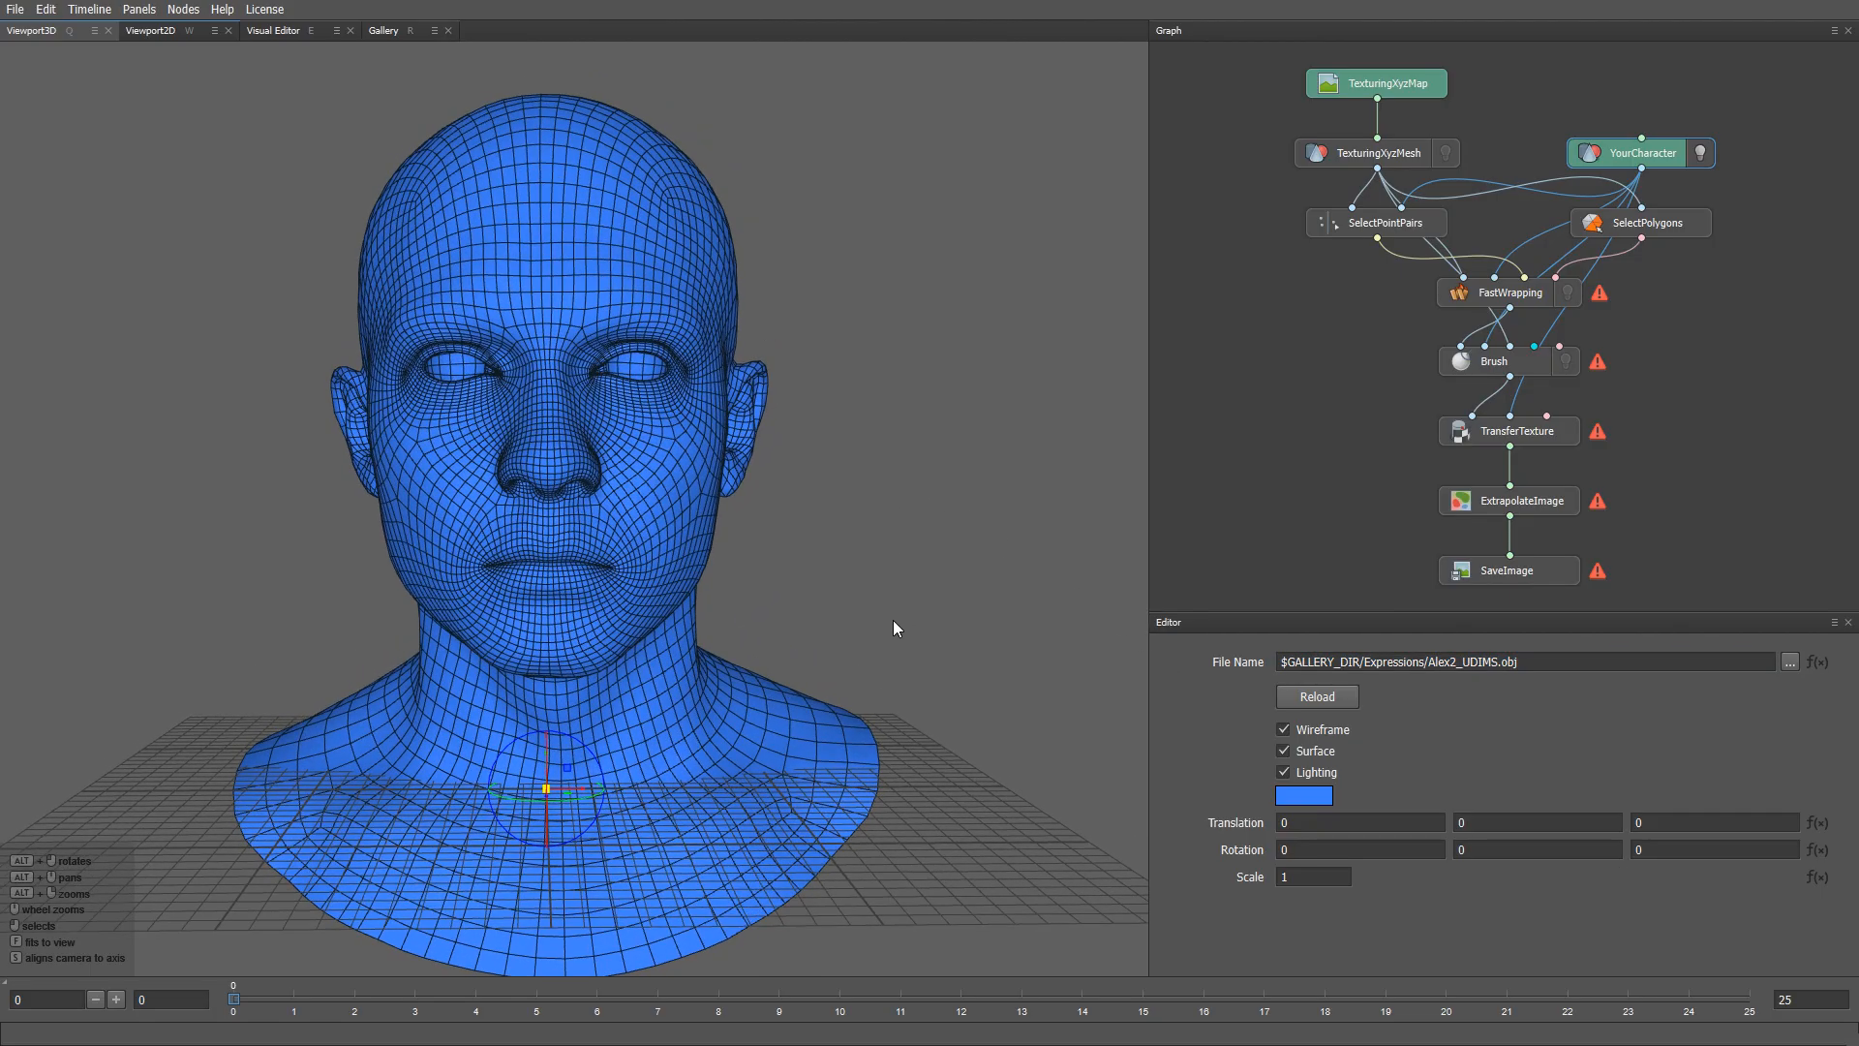
click(150, 29)
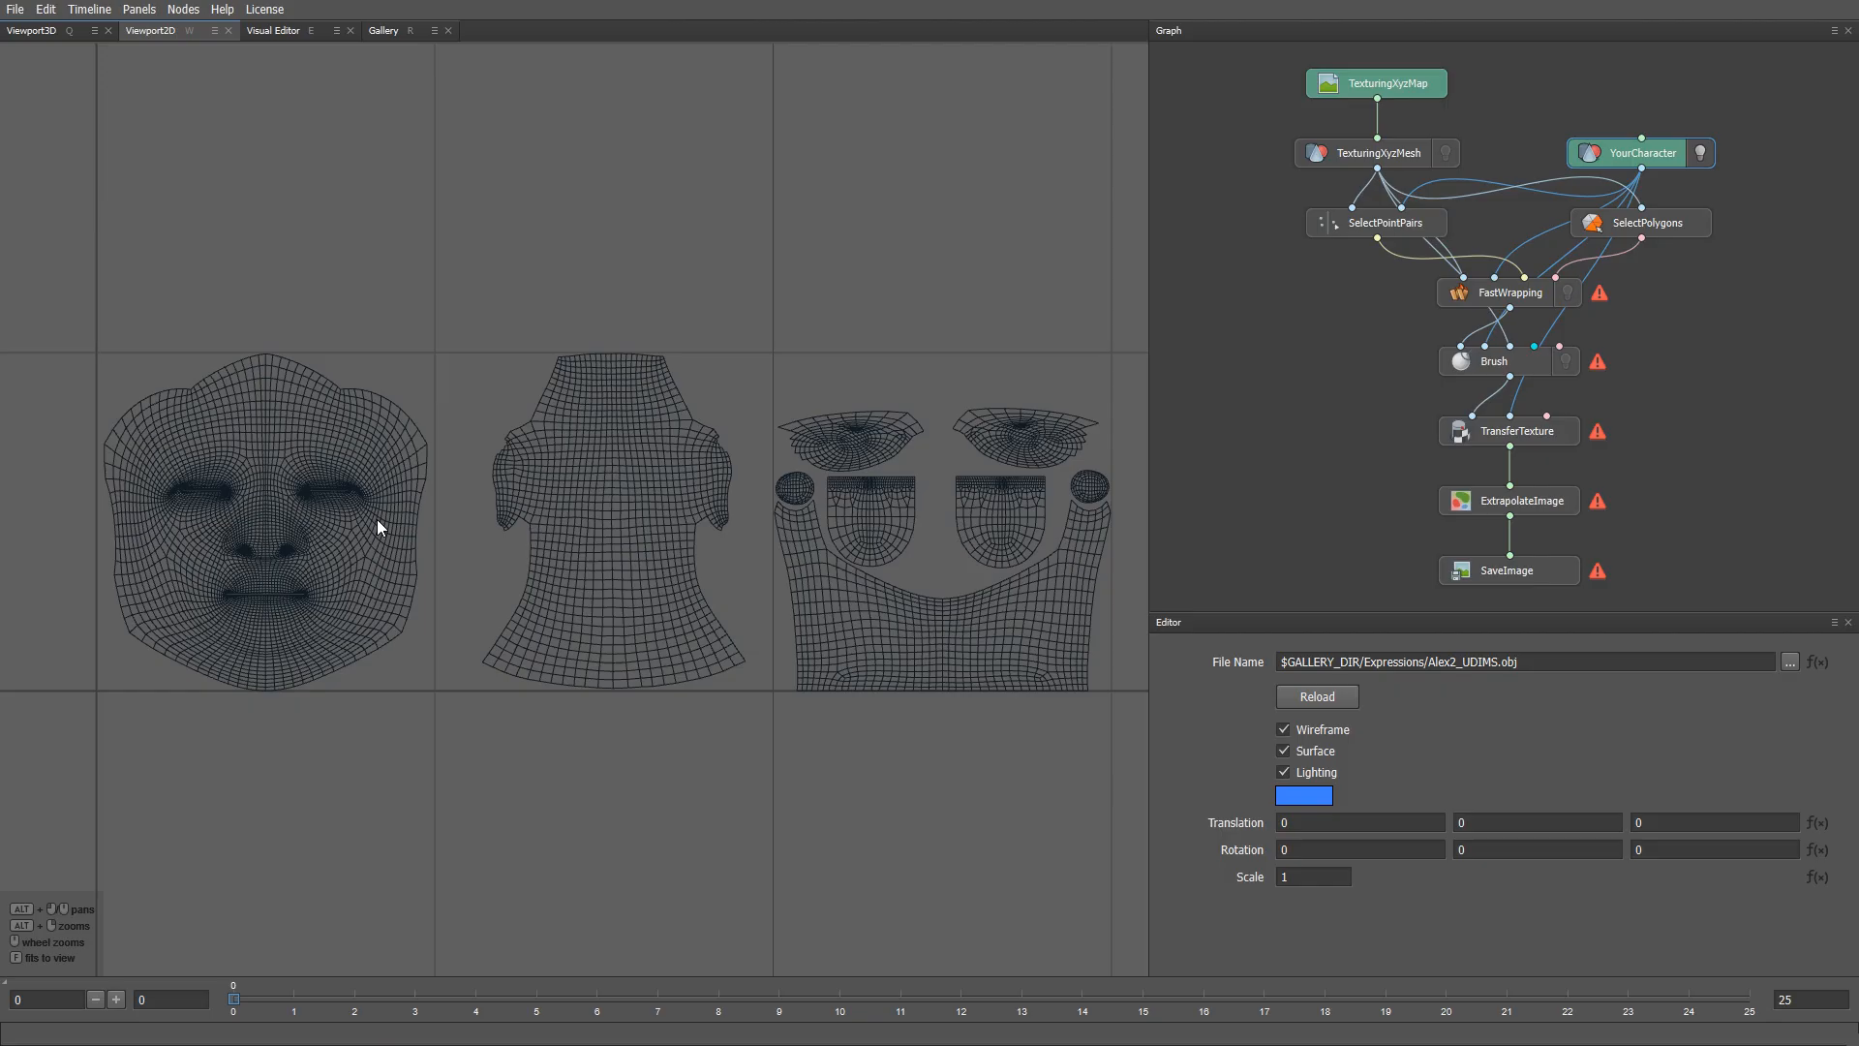
mouse_move(66, 62)
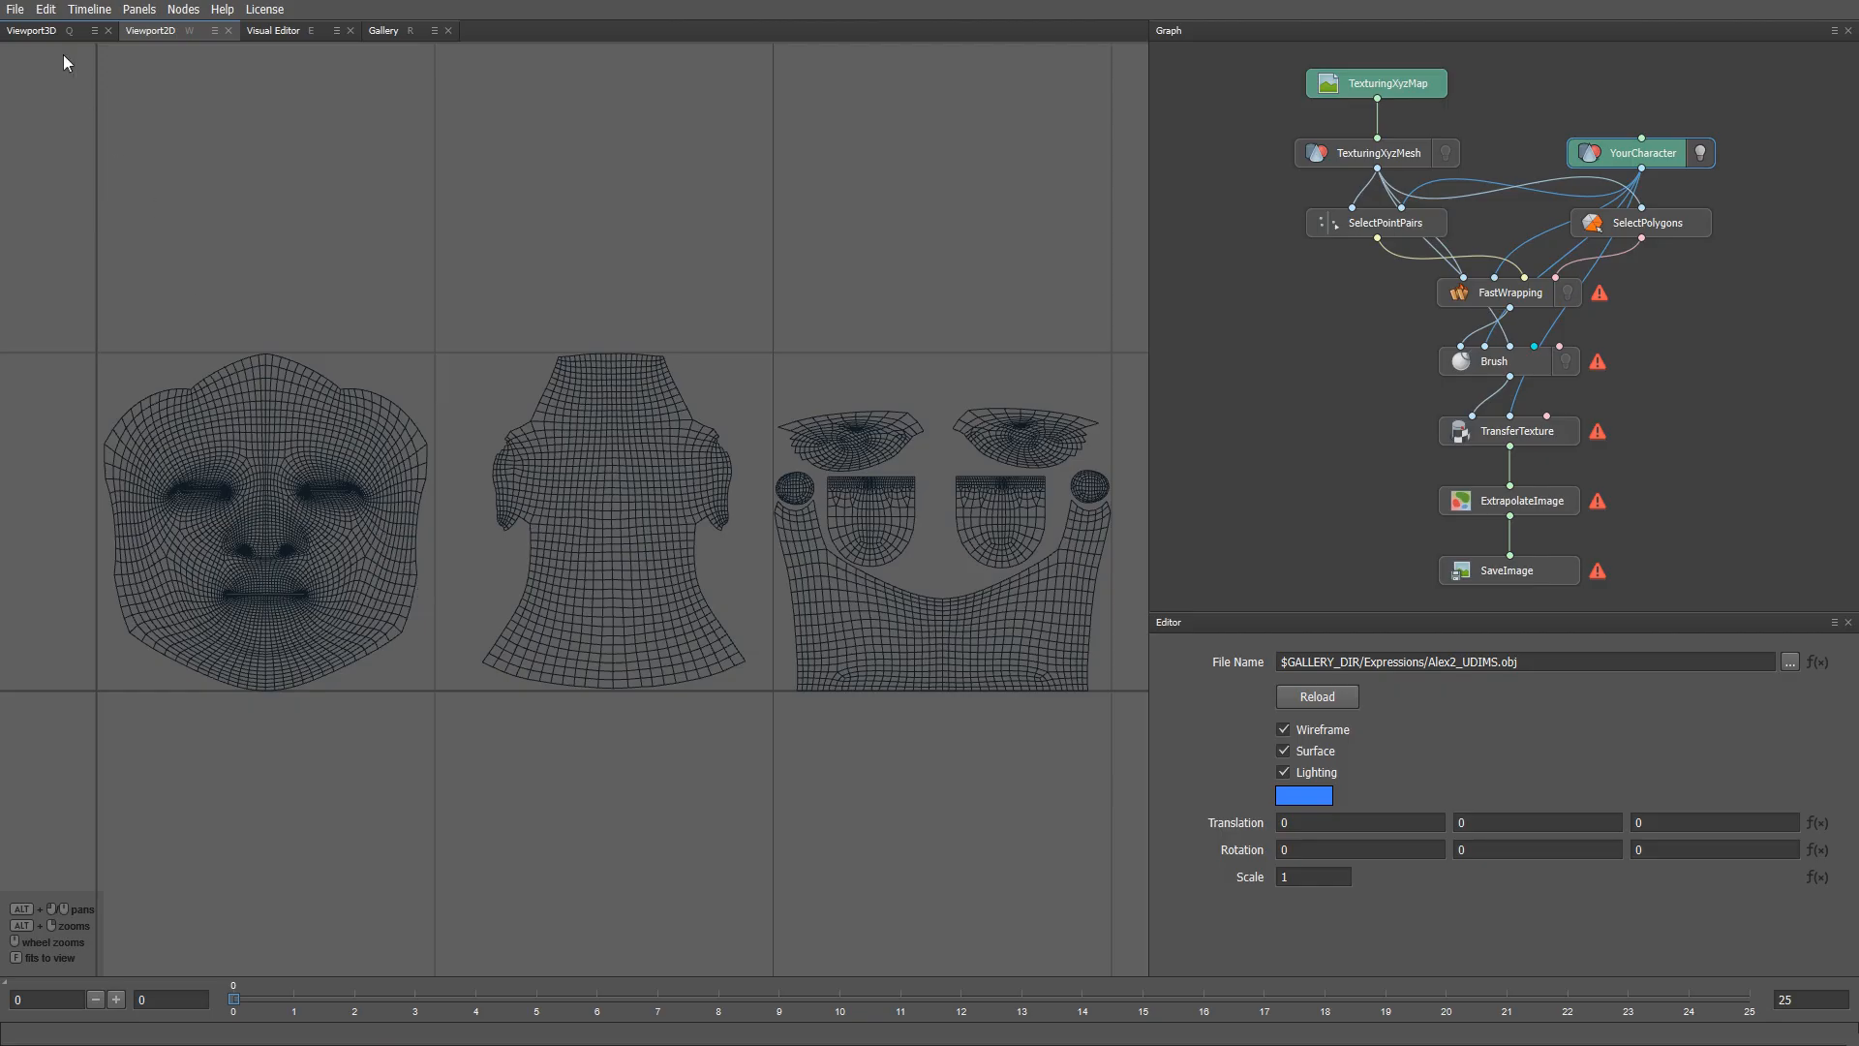
click(13, 8)
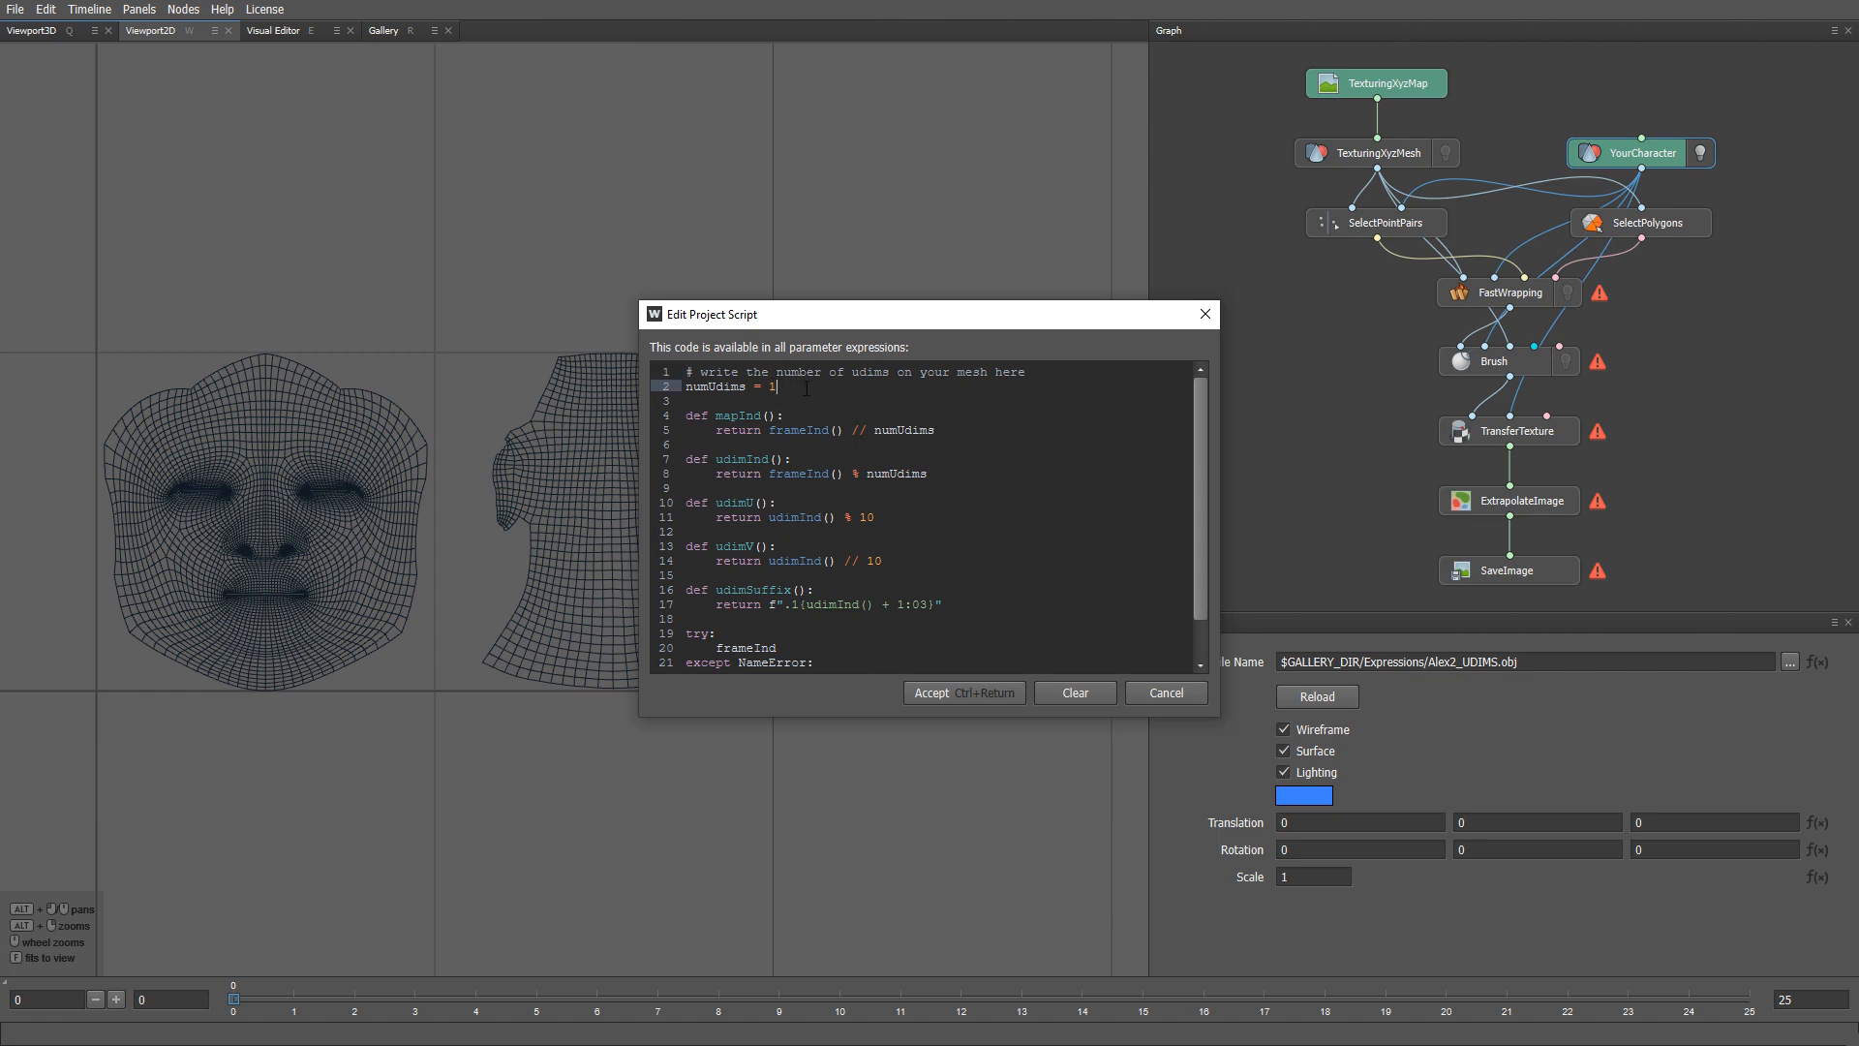
- Change numUdims from 1 to 3 in the project script and accept it
text(3)
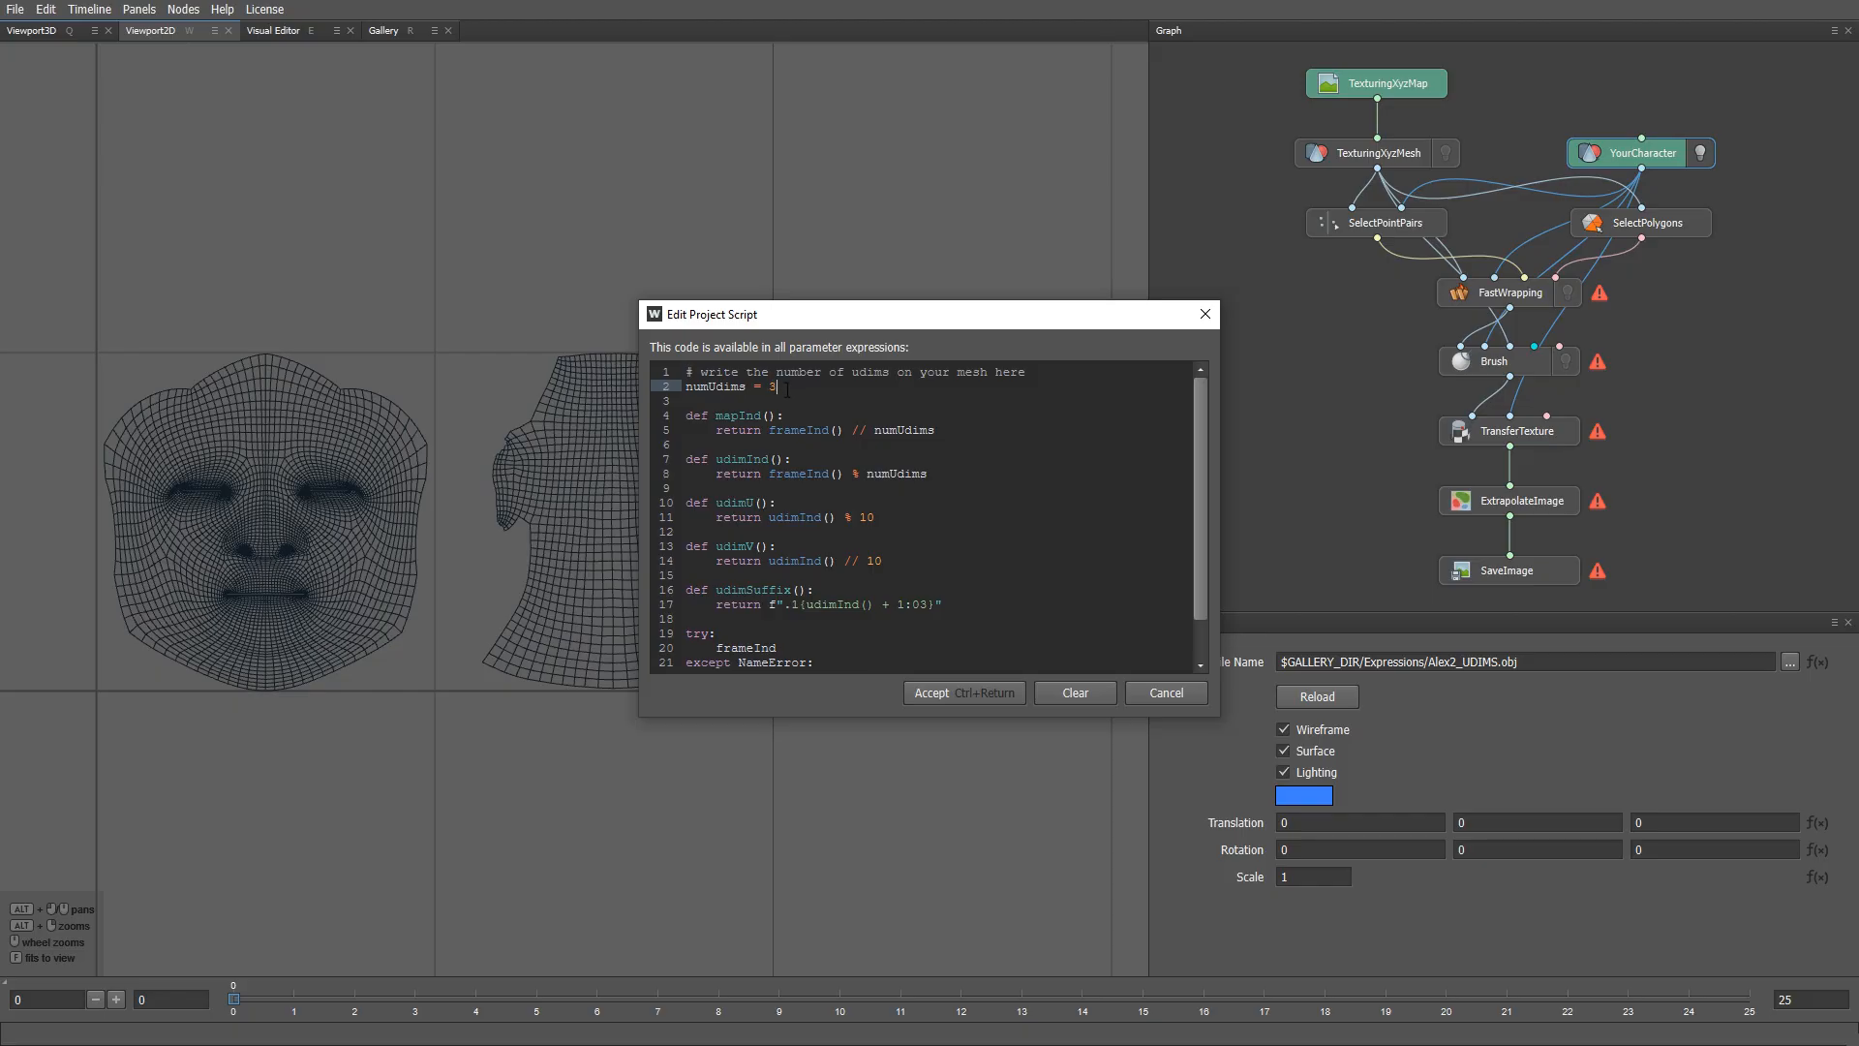
click(932, 692)
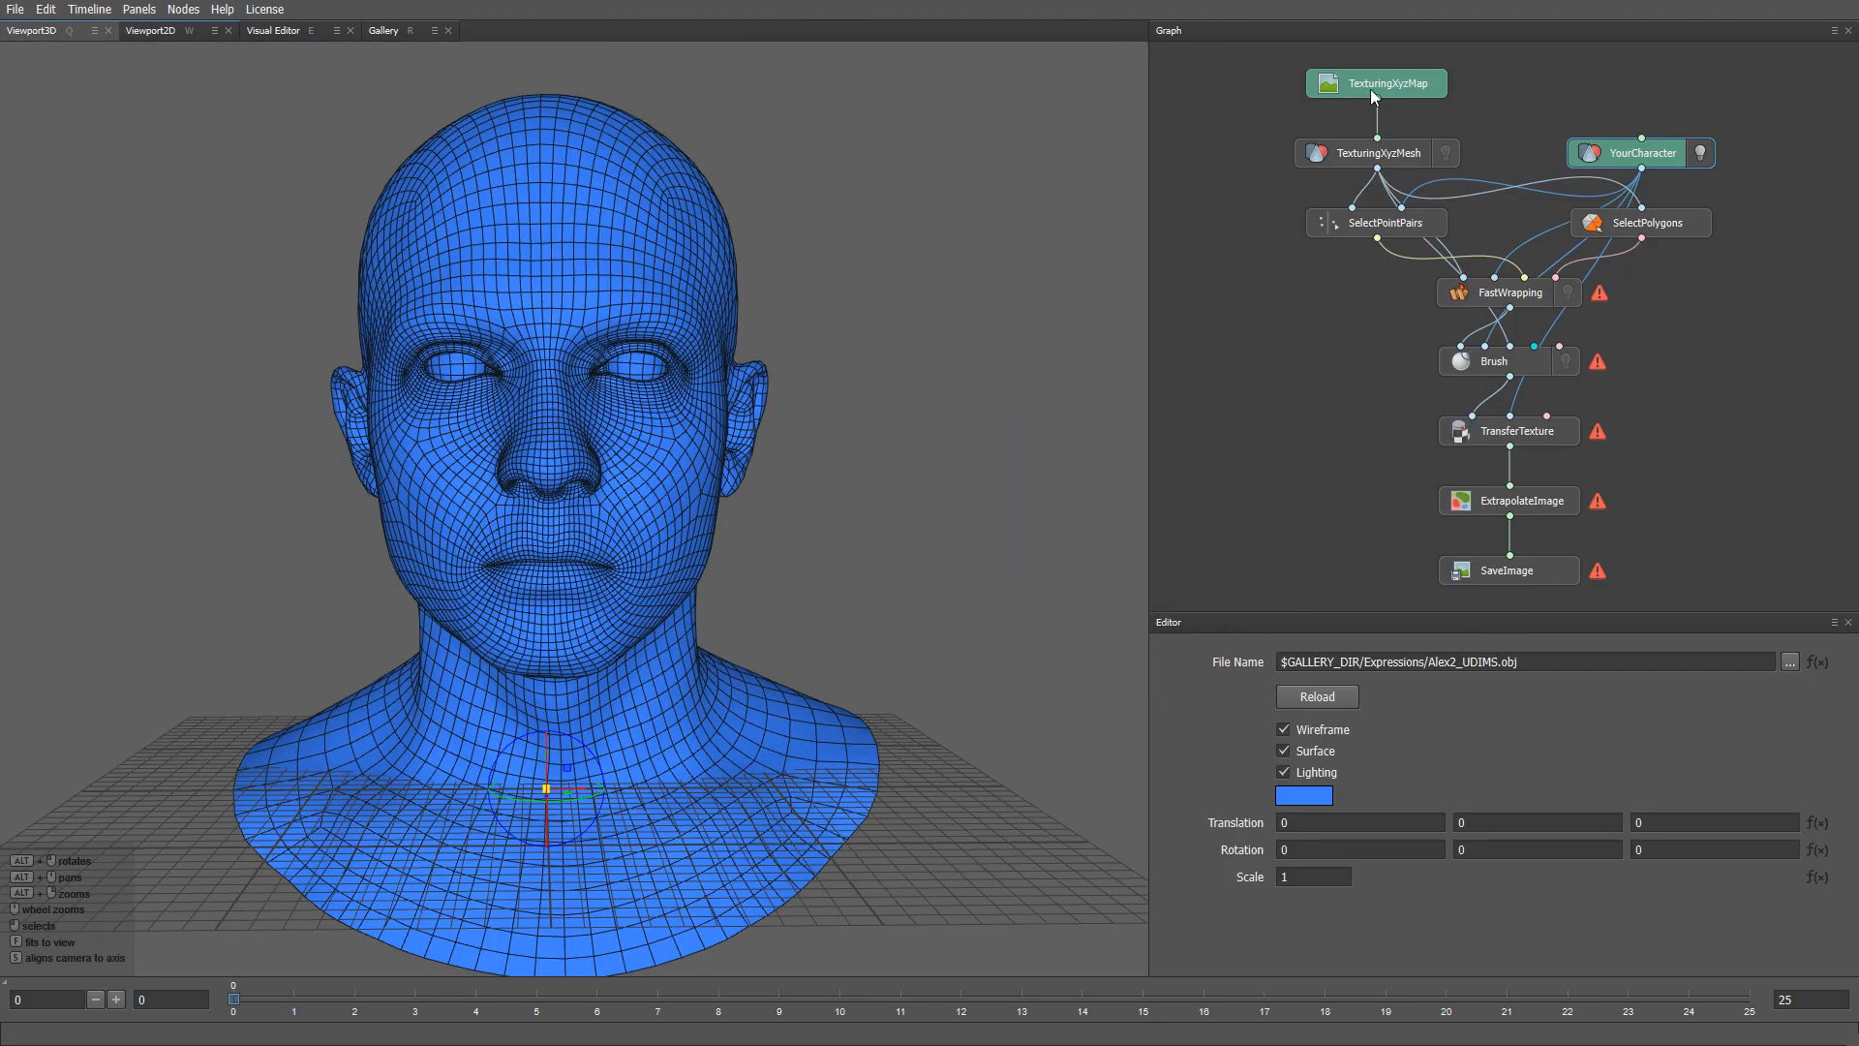
- Point the TexturingXyzMap node to the VFace albedo, cavity, displacement, normal and utility EXR maps
click(1375, 83)
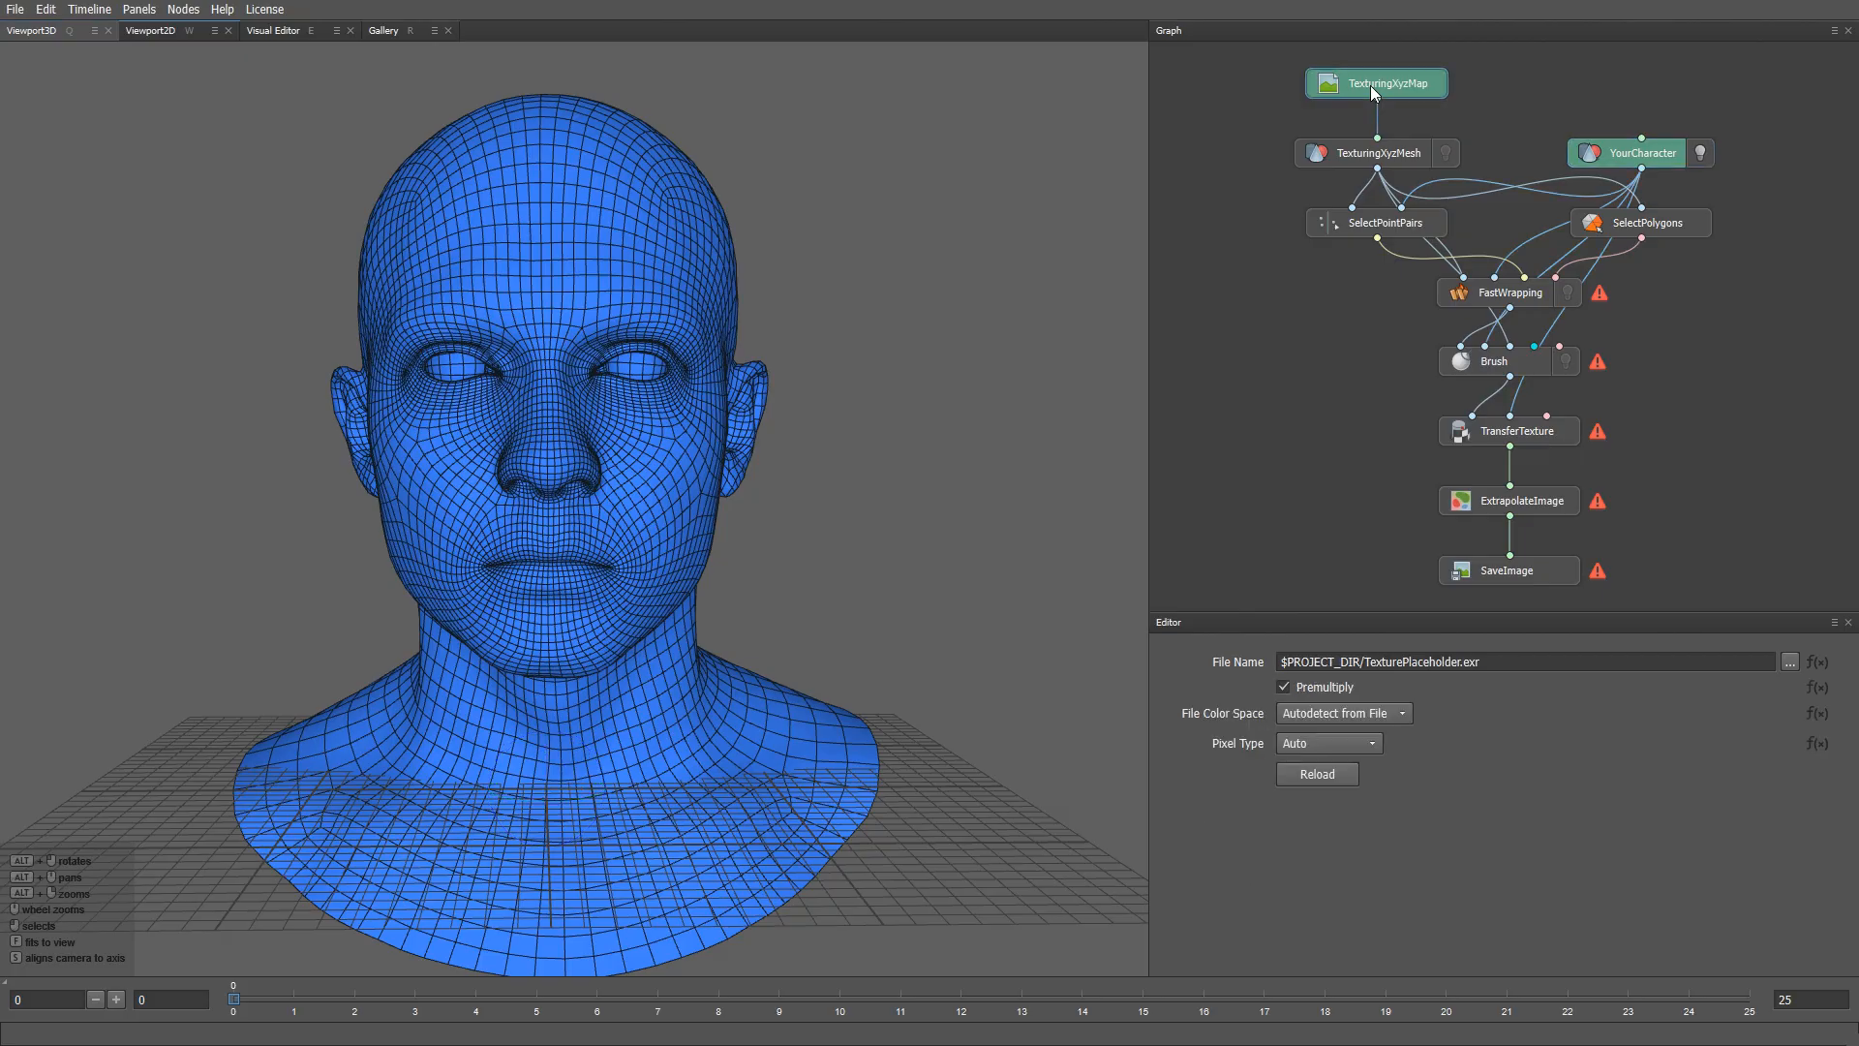
mouse_move(1454, 682)
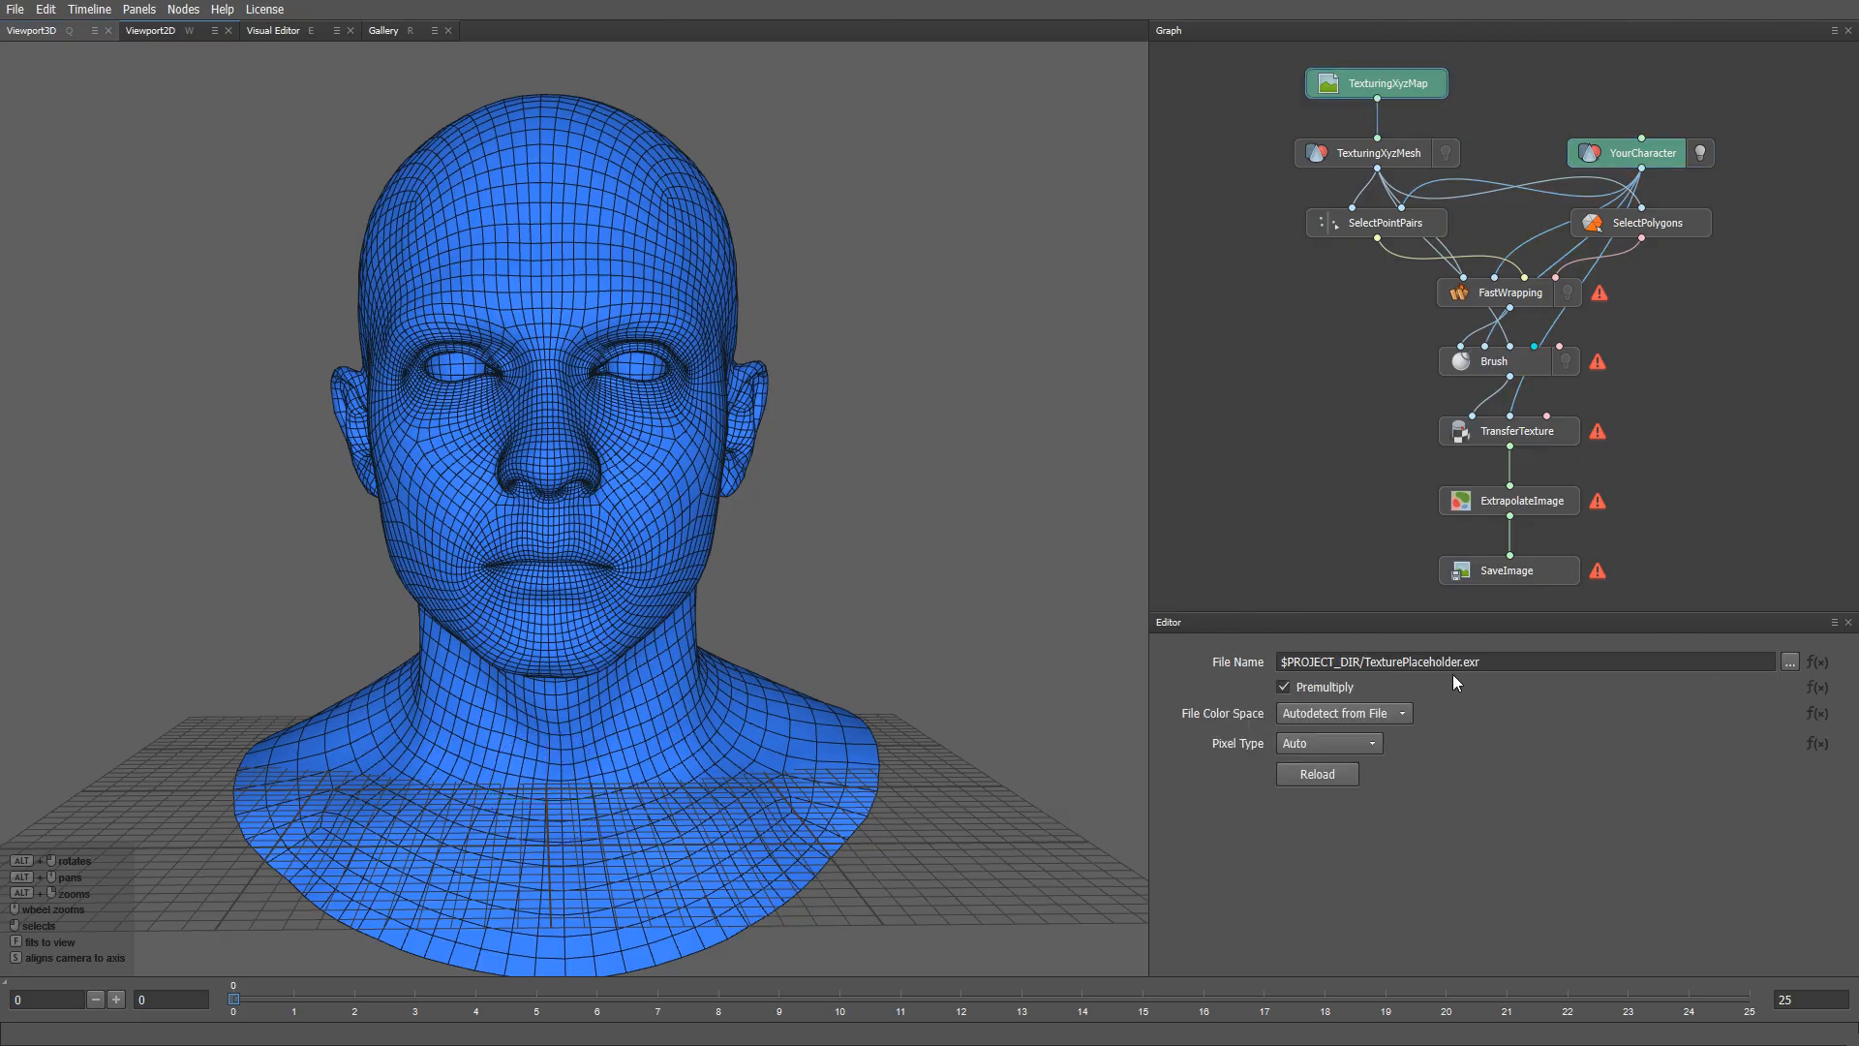
click(1793, 662)
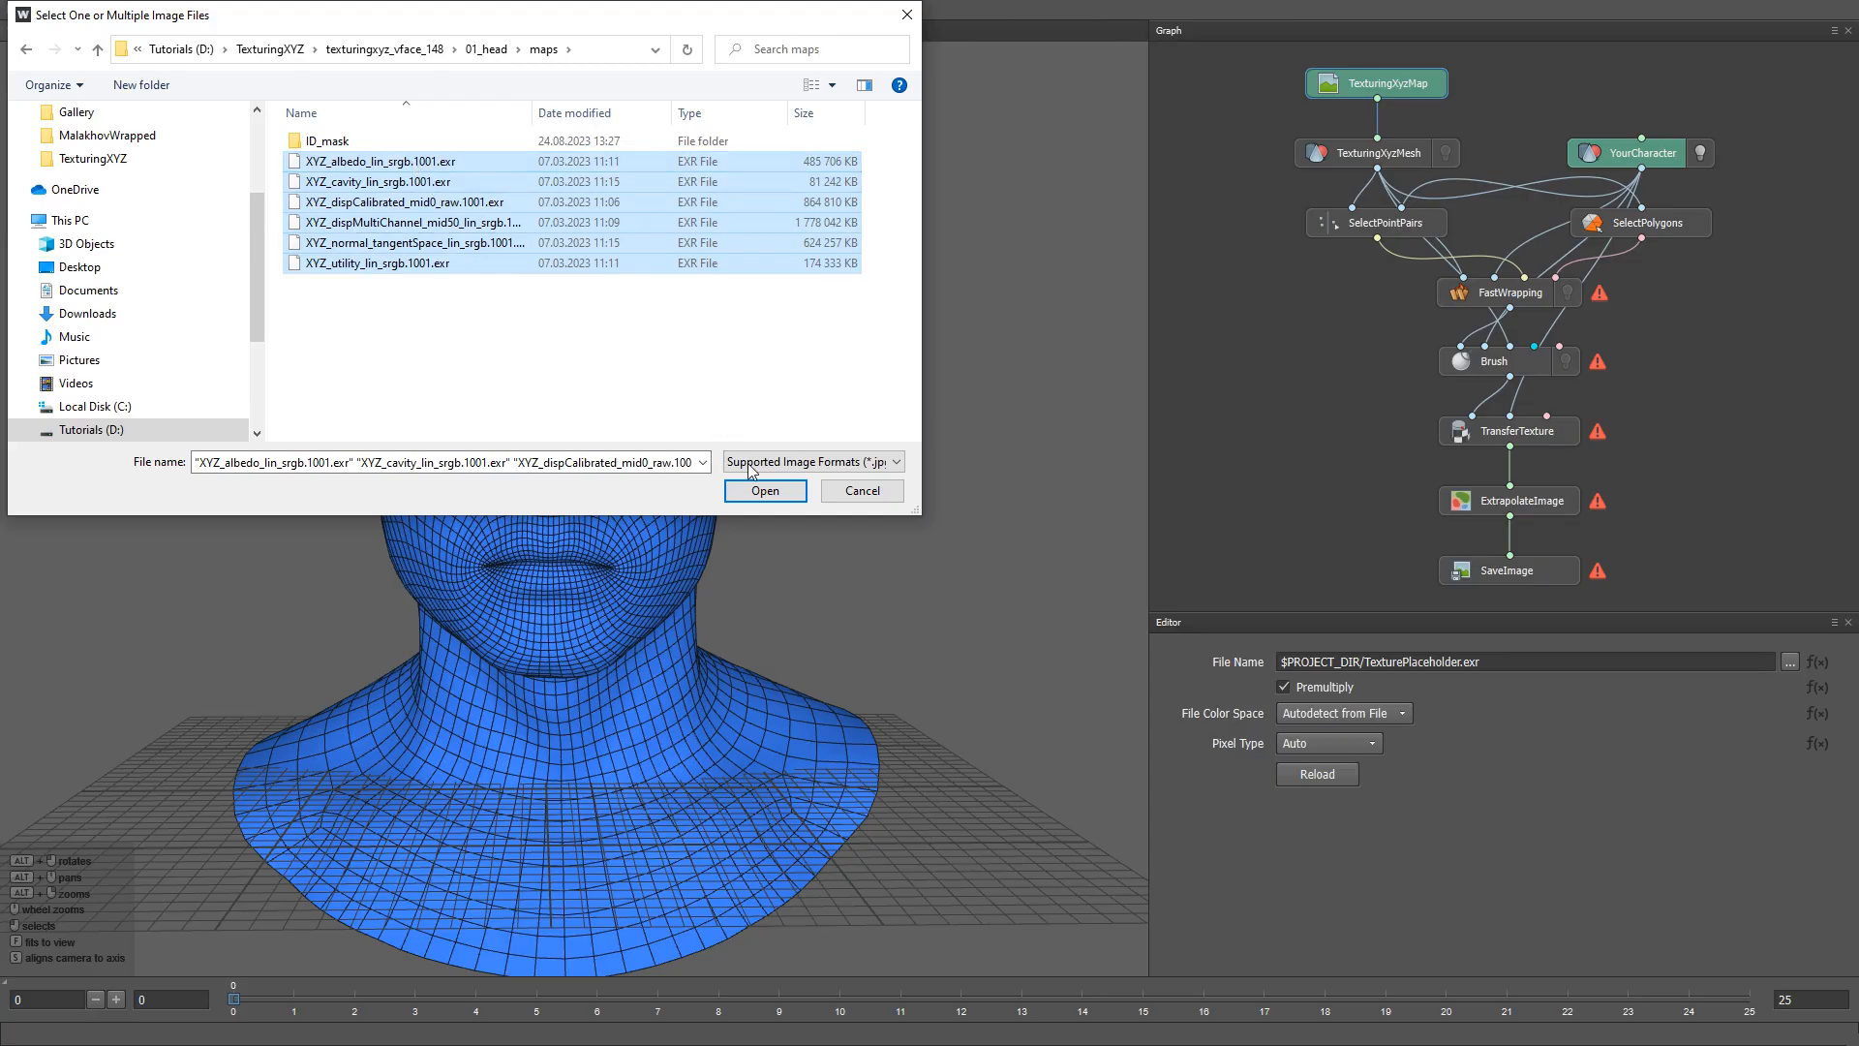
click(765, 490)
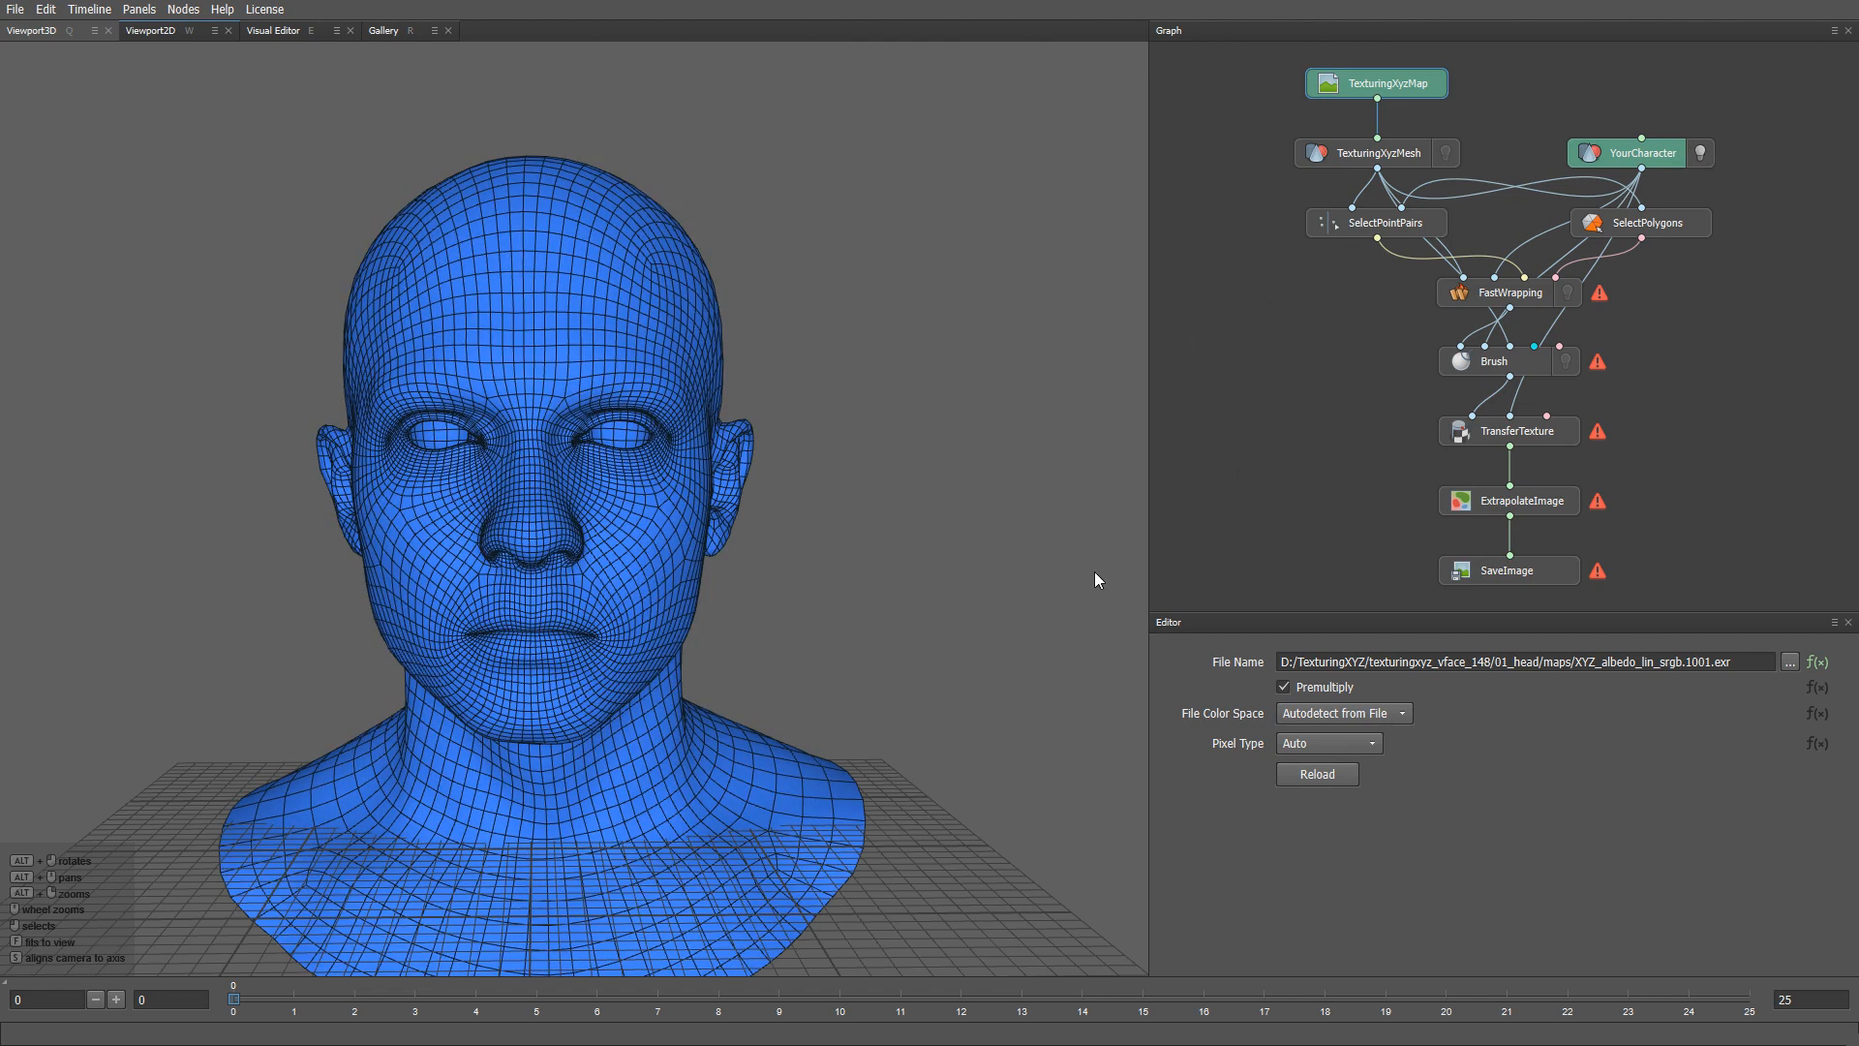
- Compute the FastWrapping node to fit the VFace mesh onto the character head
click(1509, 293)
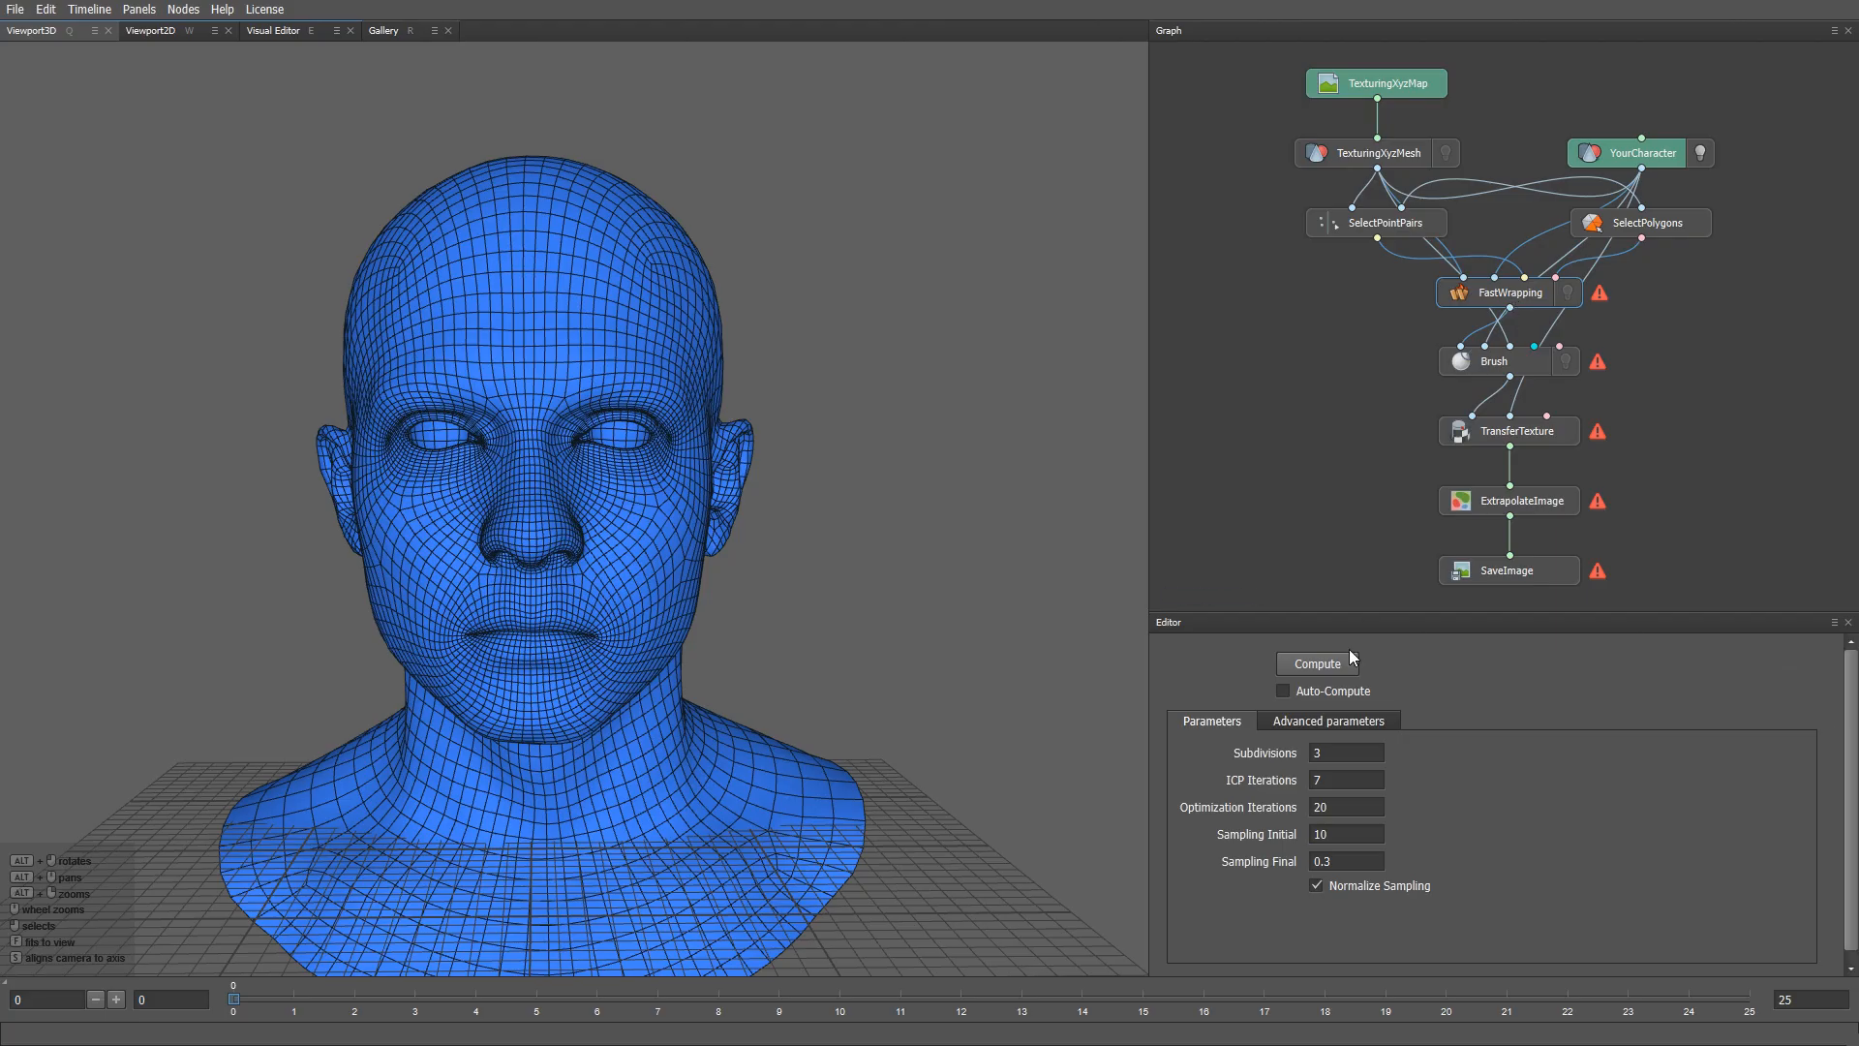
mouse_move(1339, 676)
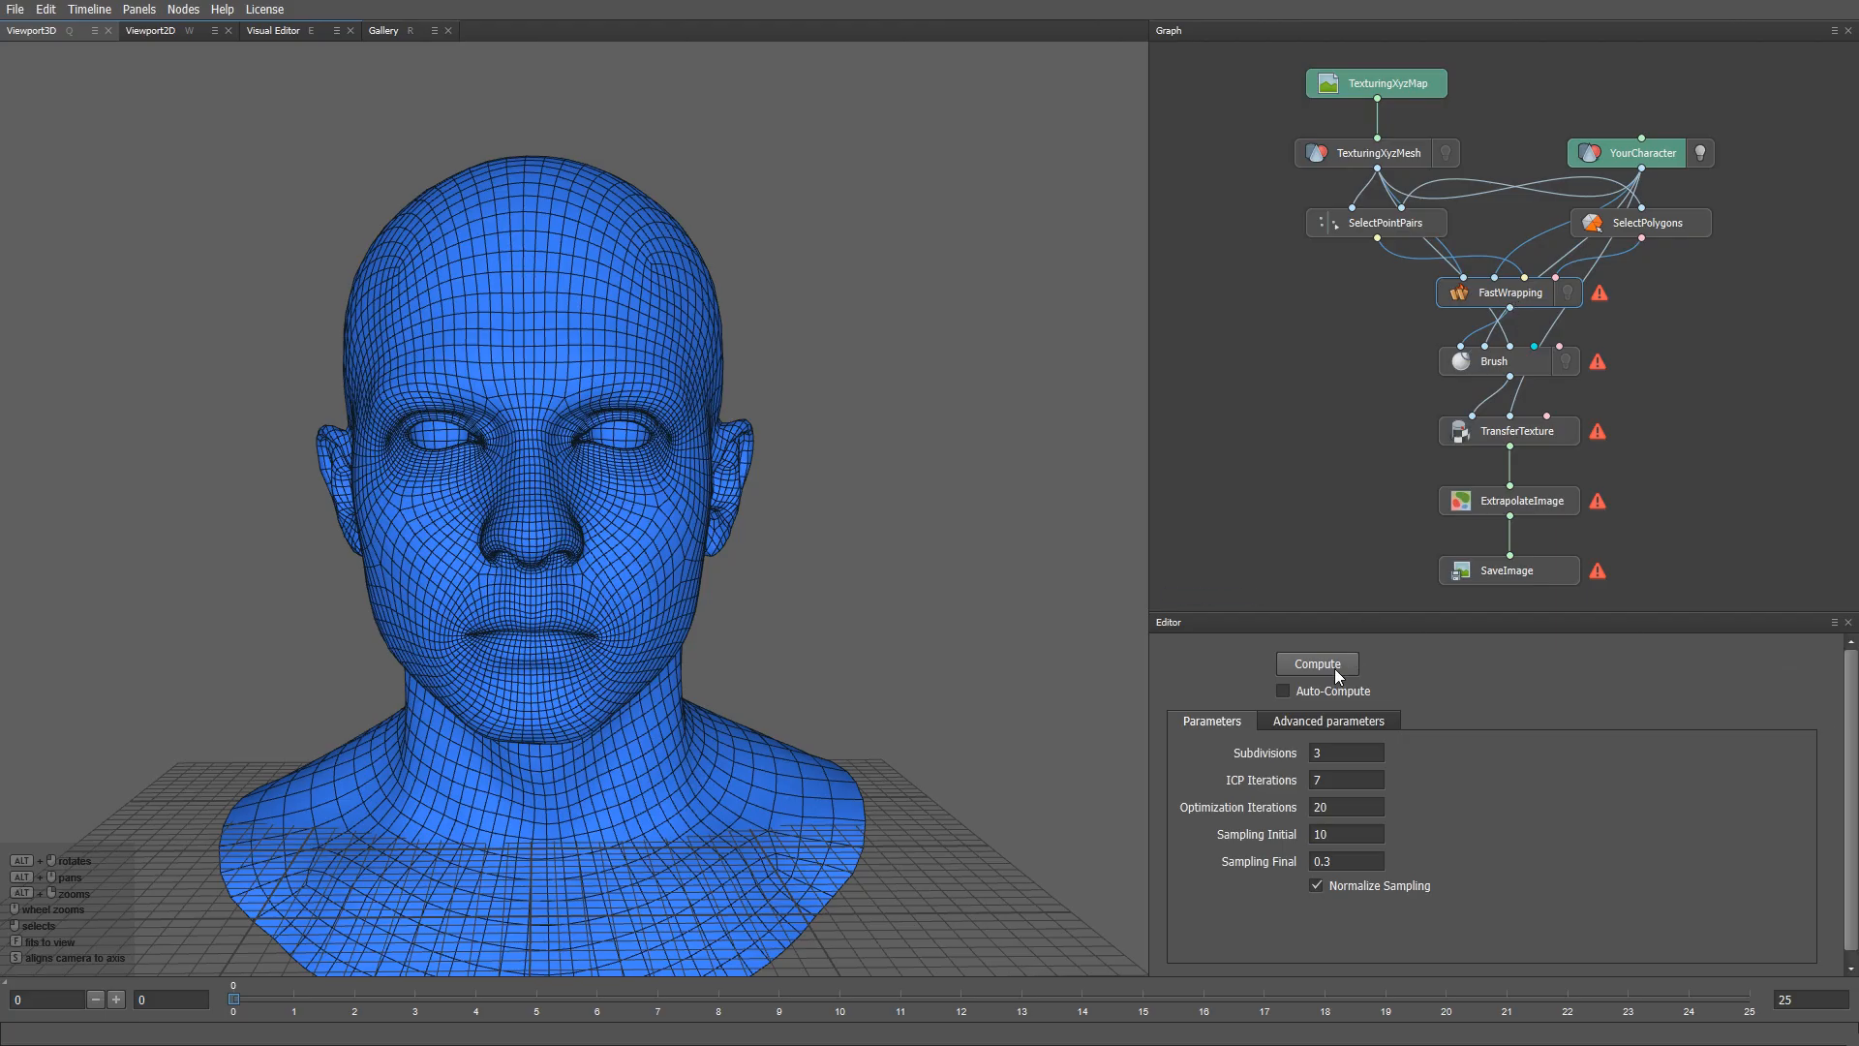
click(1317, 662)
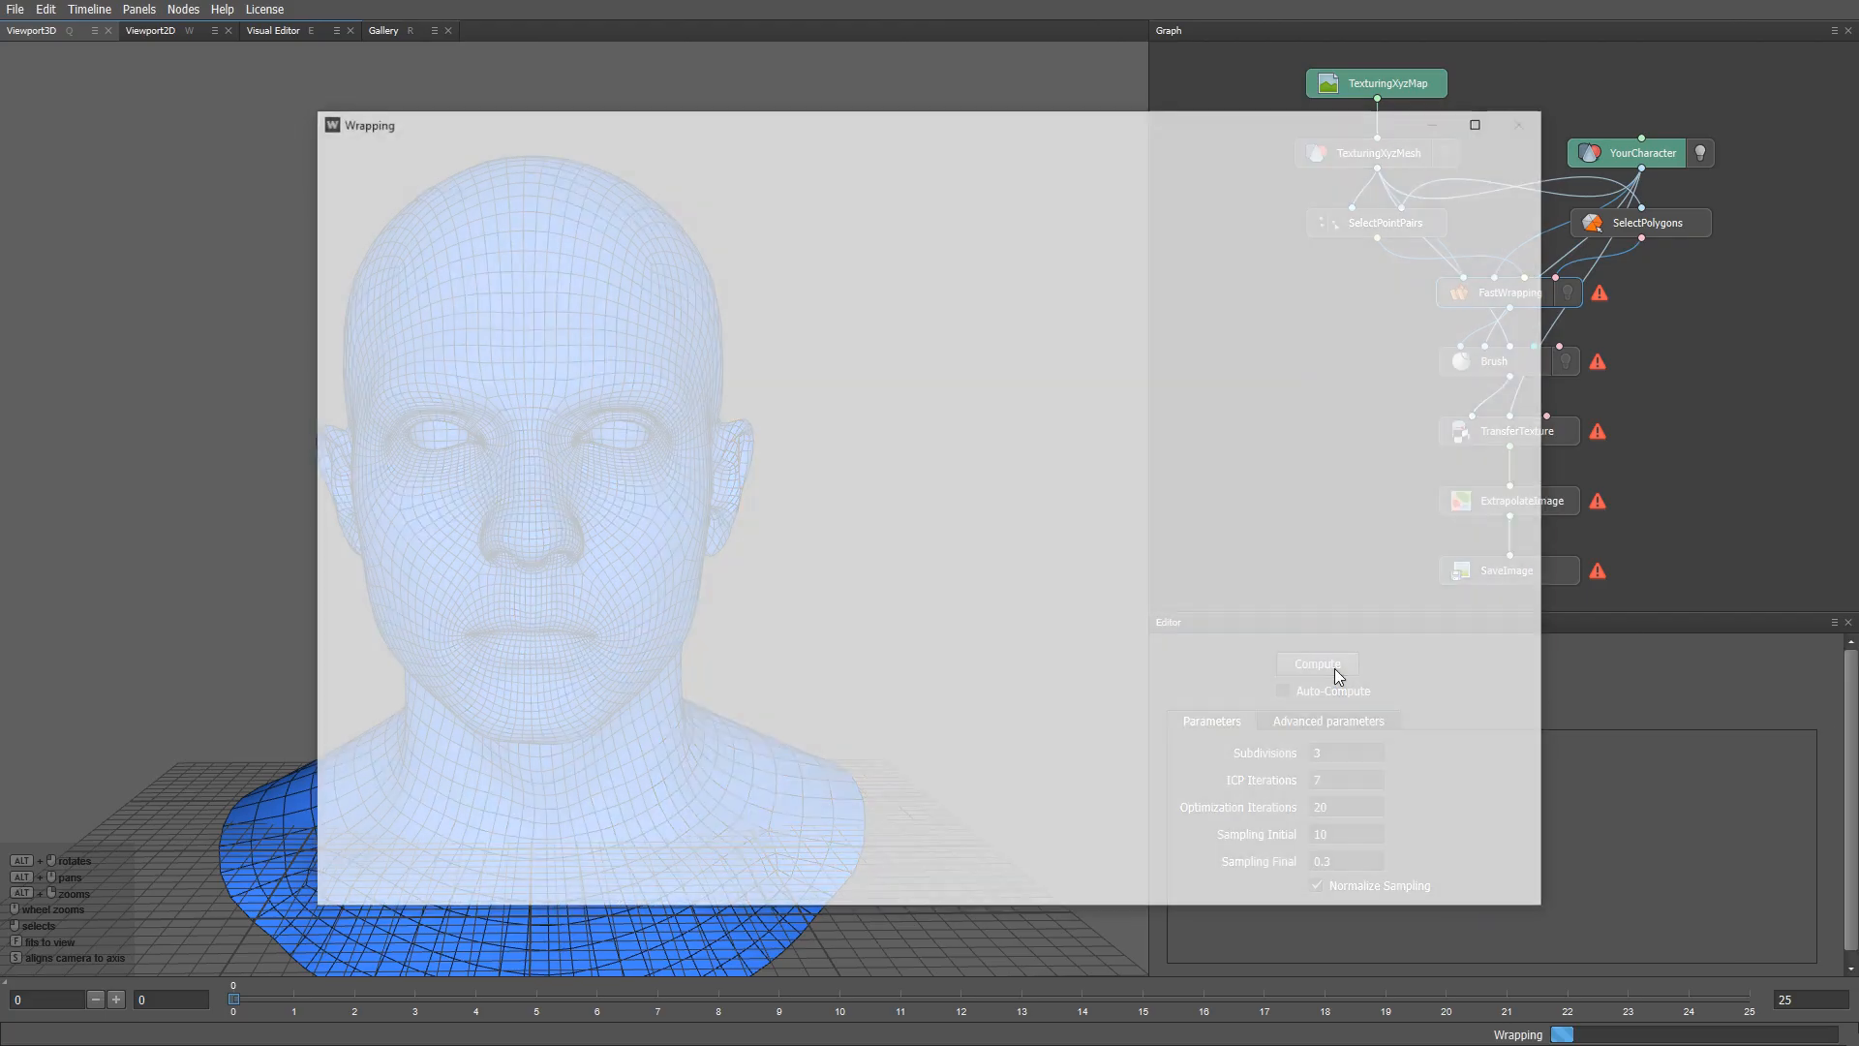
click(1315, 663)
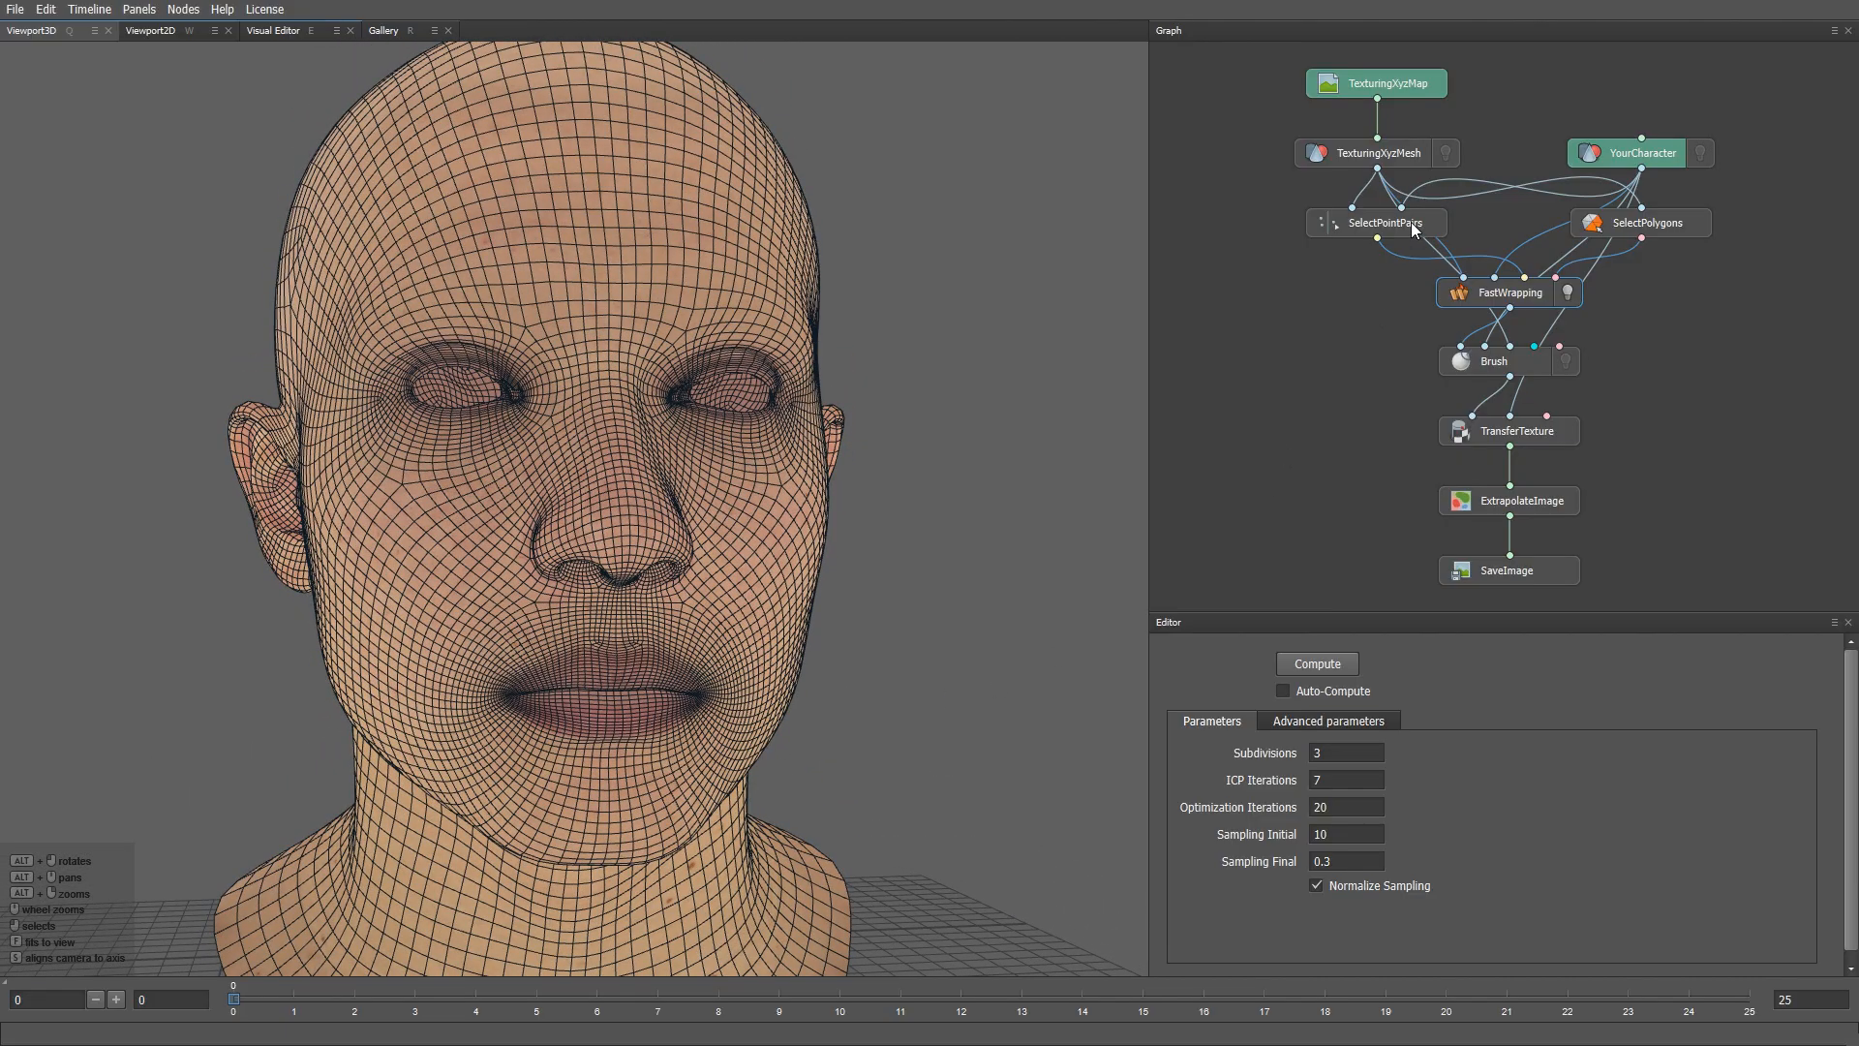
- Inspect the SelectPointPairs and SelectPolygons node settings
click(1375, 223)
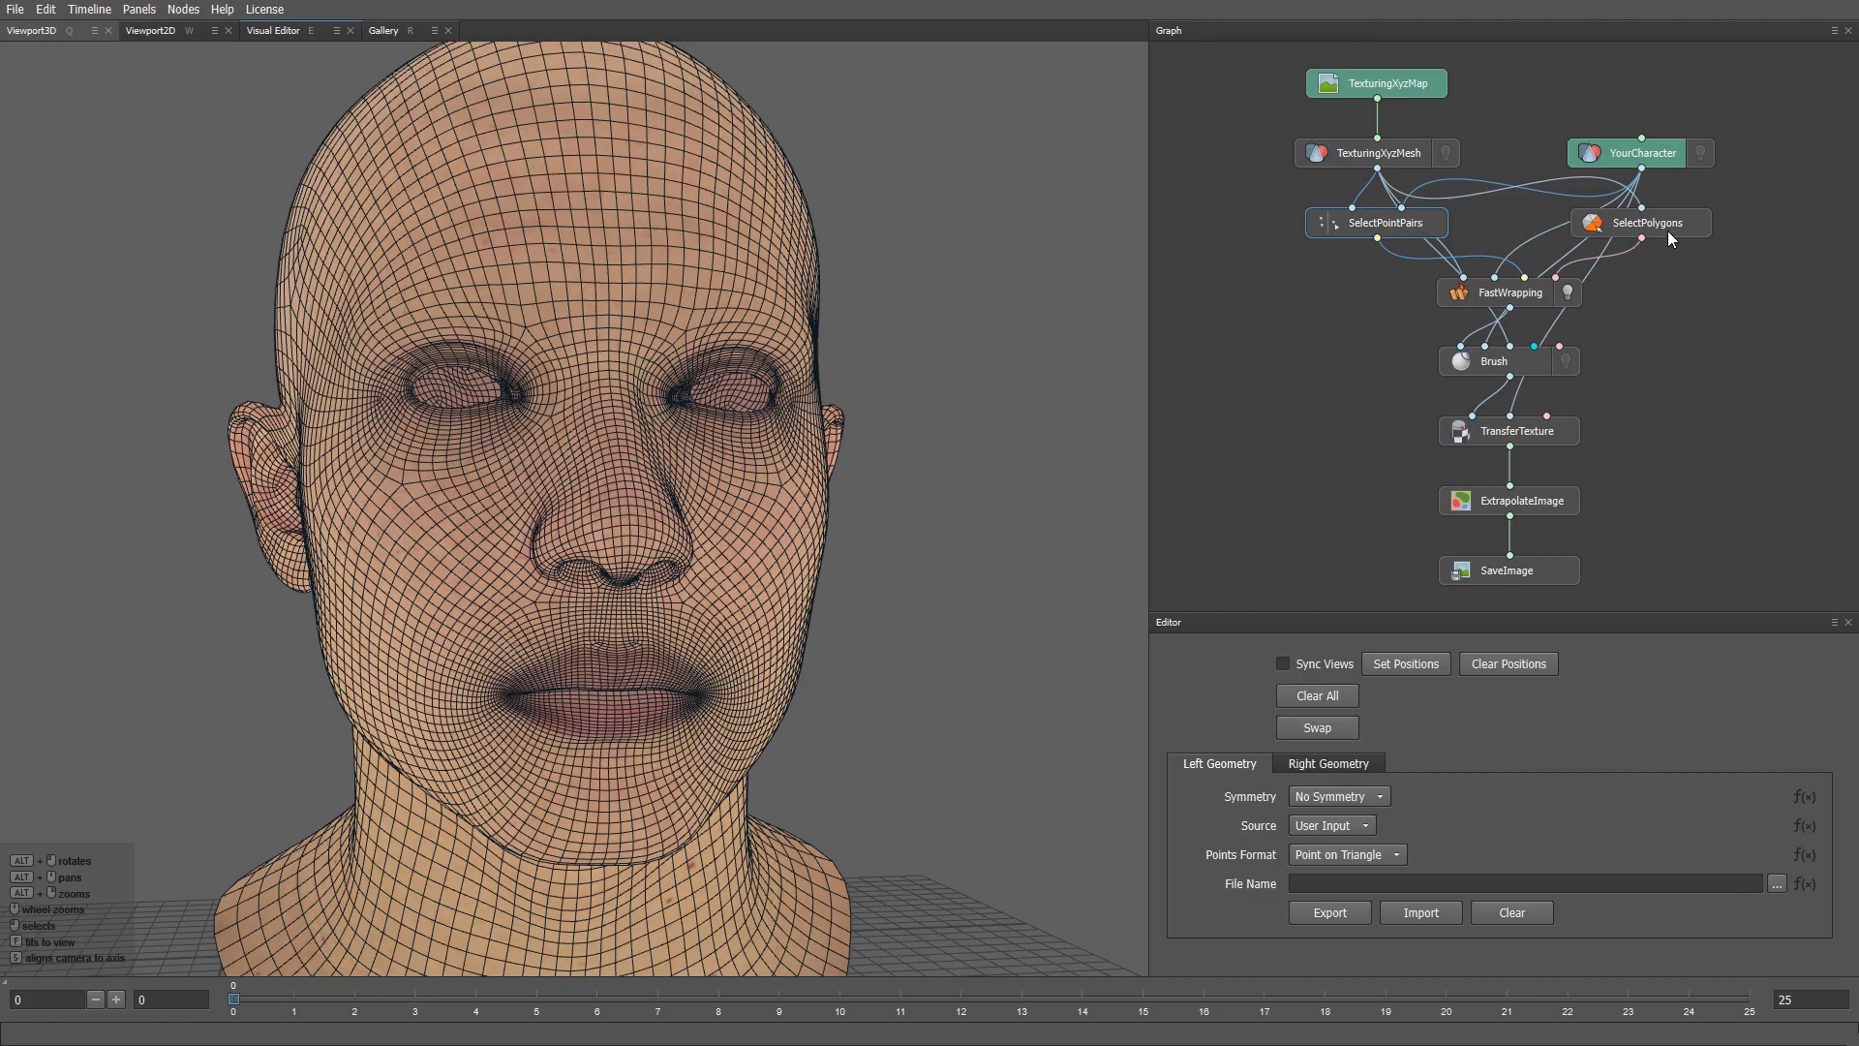
click(1638, 223)
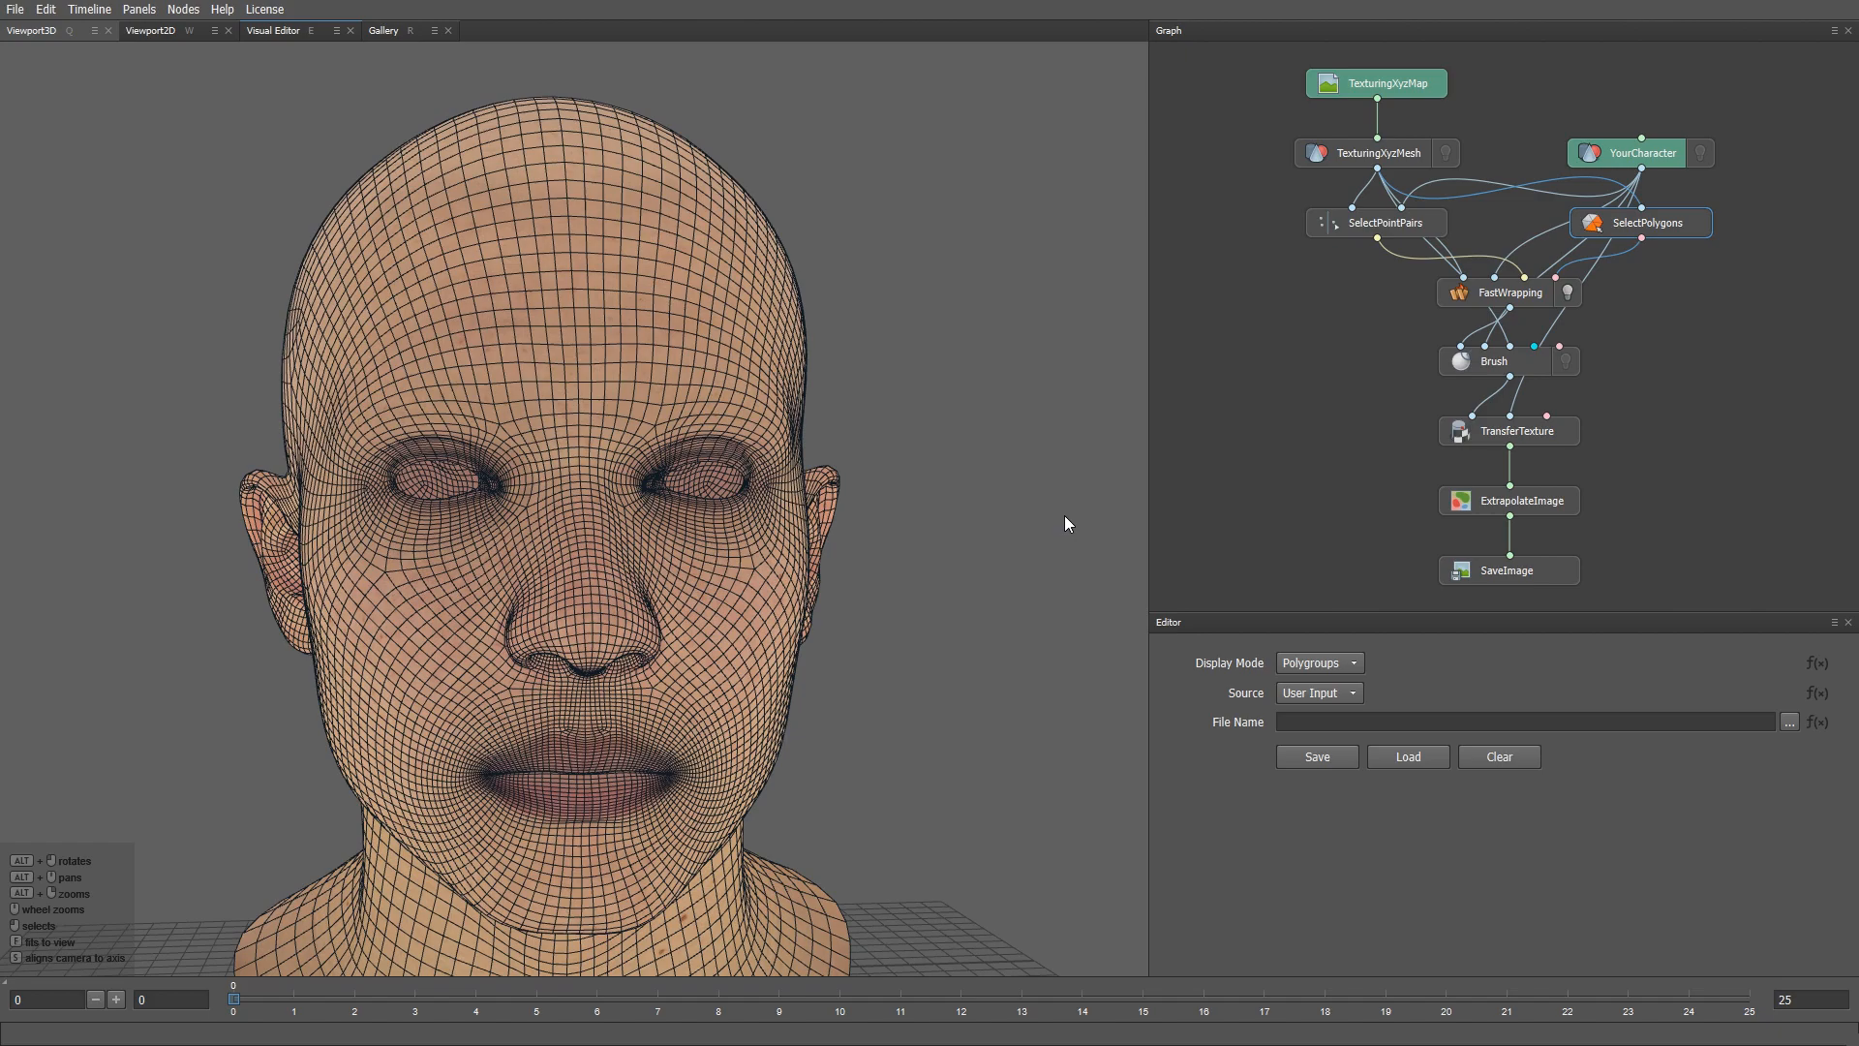
- Set TransferTexture to 4096 resolution with Lock Aspect Ratio, then view the ExtrapolateImage result
click(1493, 360)
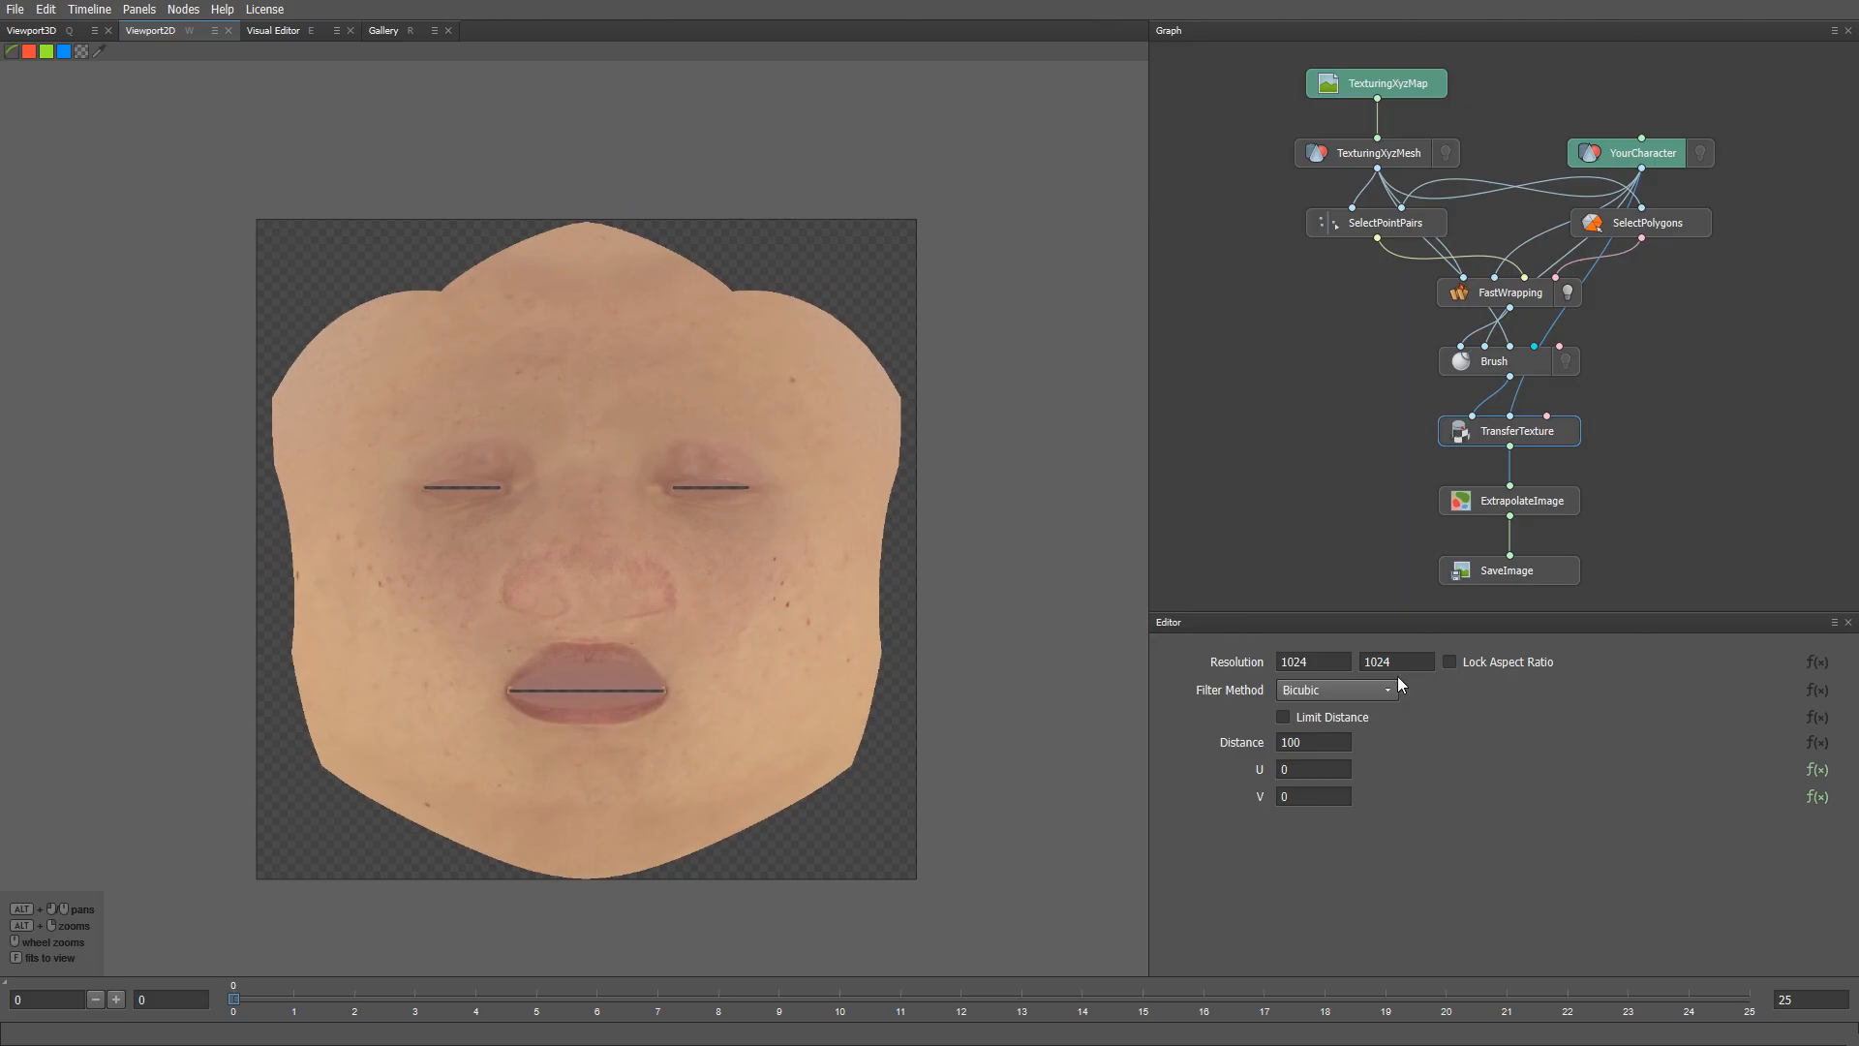
click(1450, 662)
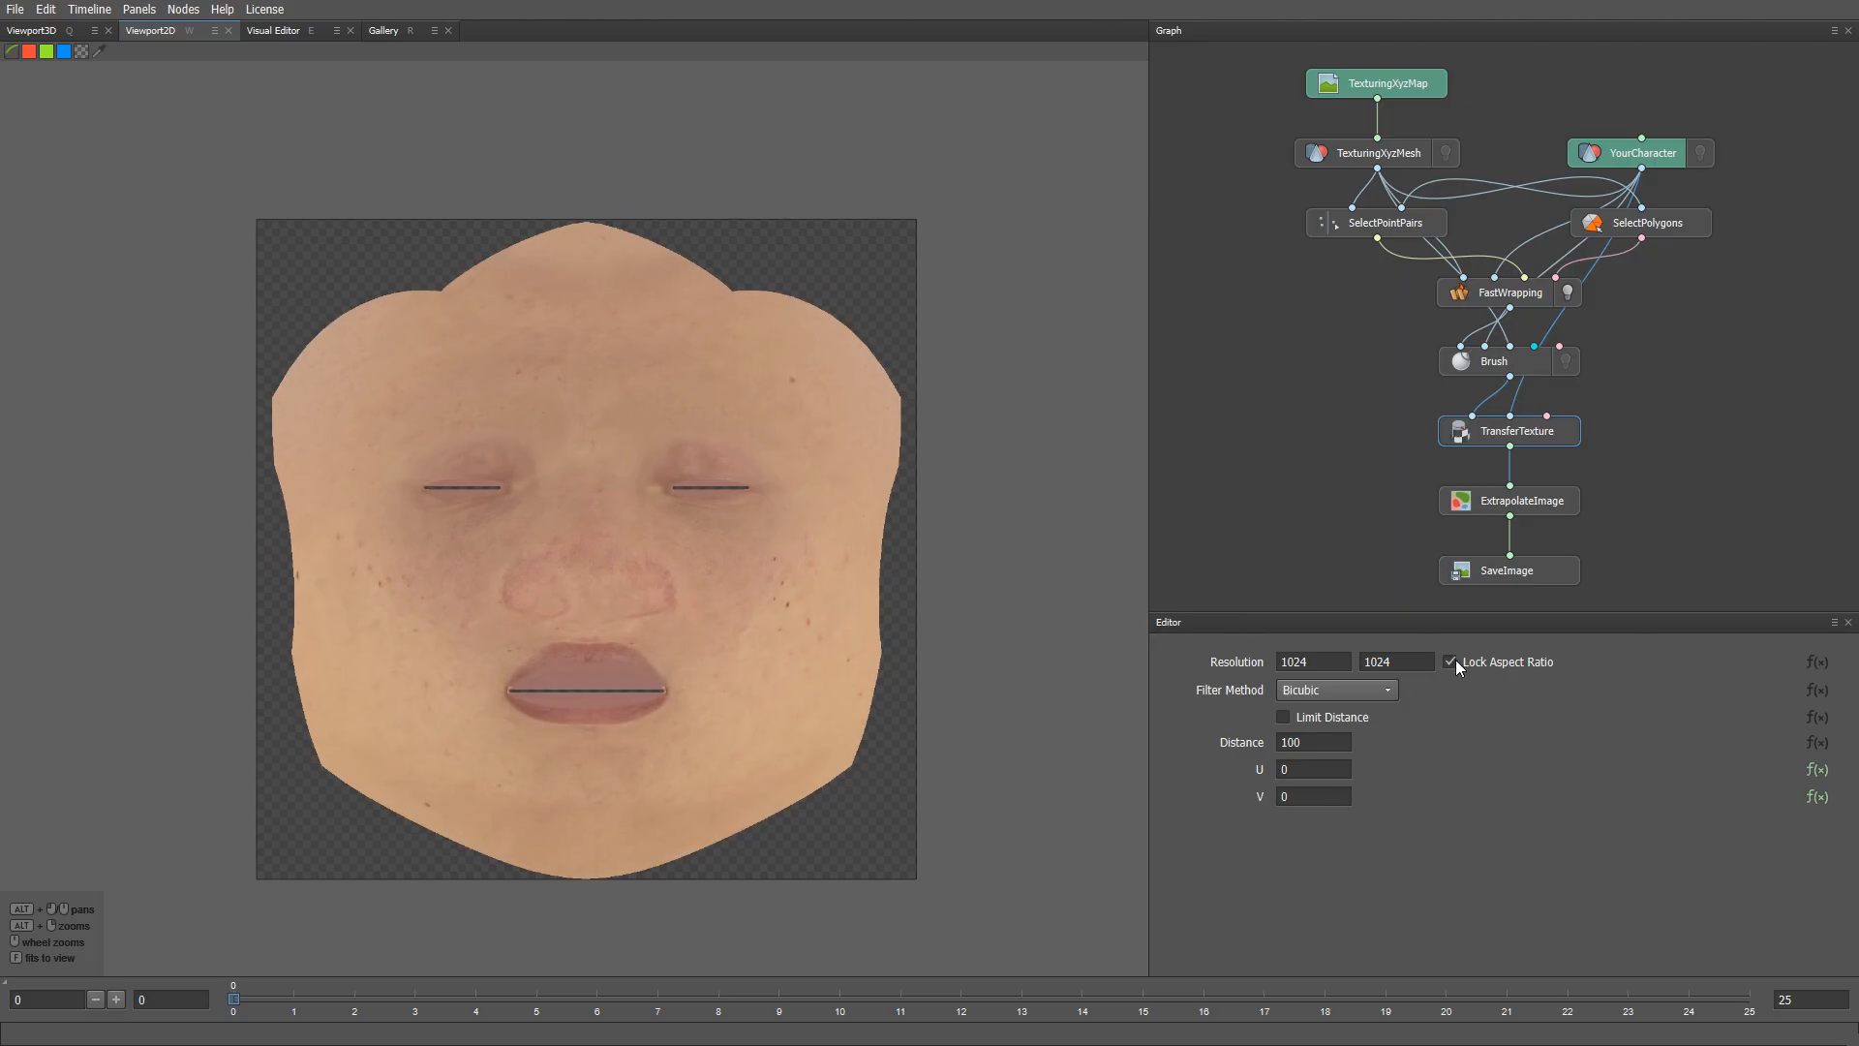
click(1313, 663)
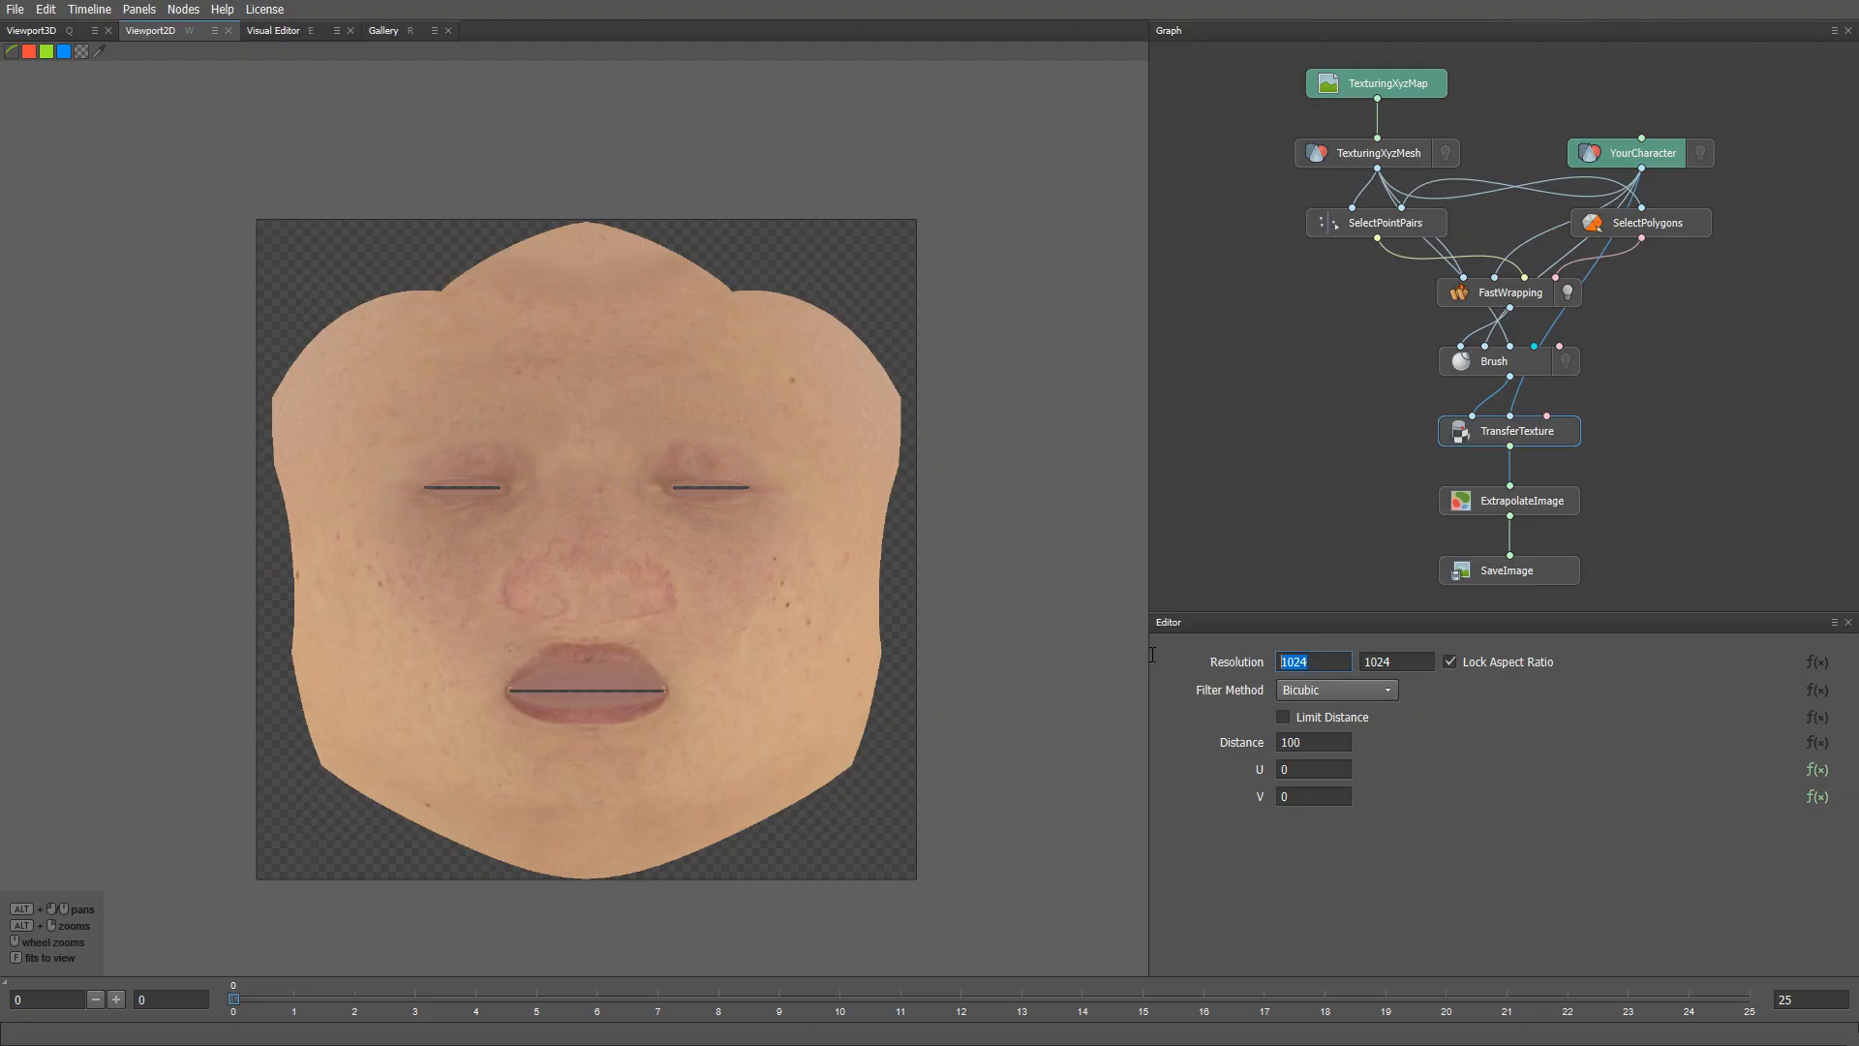
text(4096)
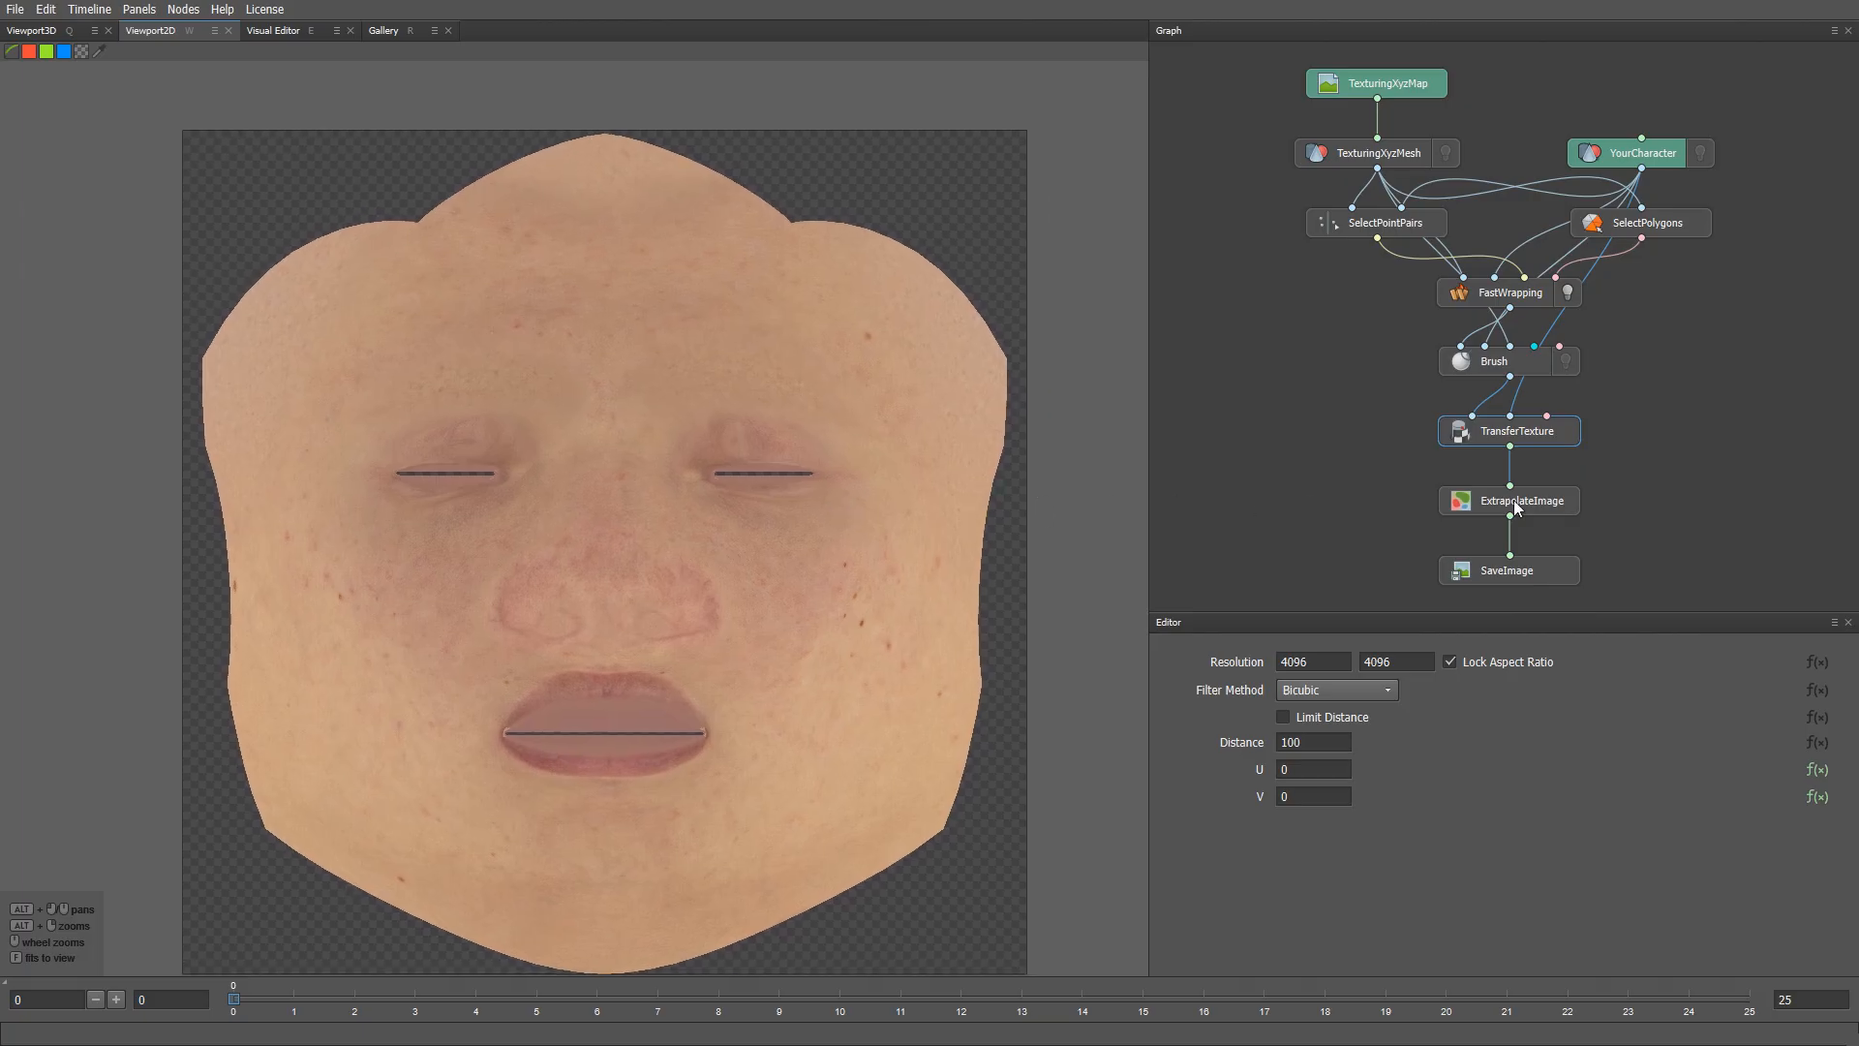
click(1508, 499)
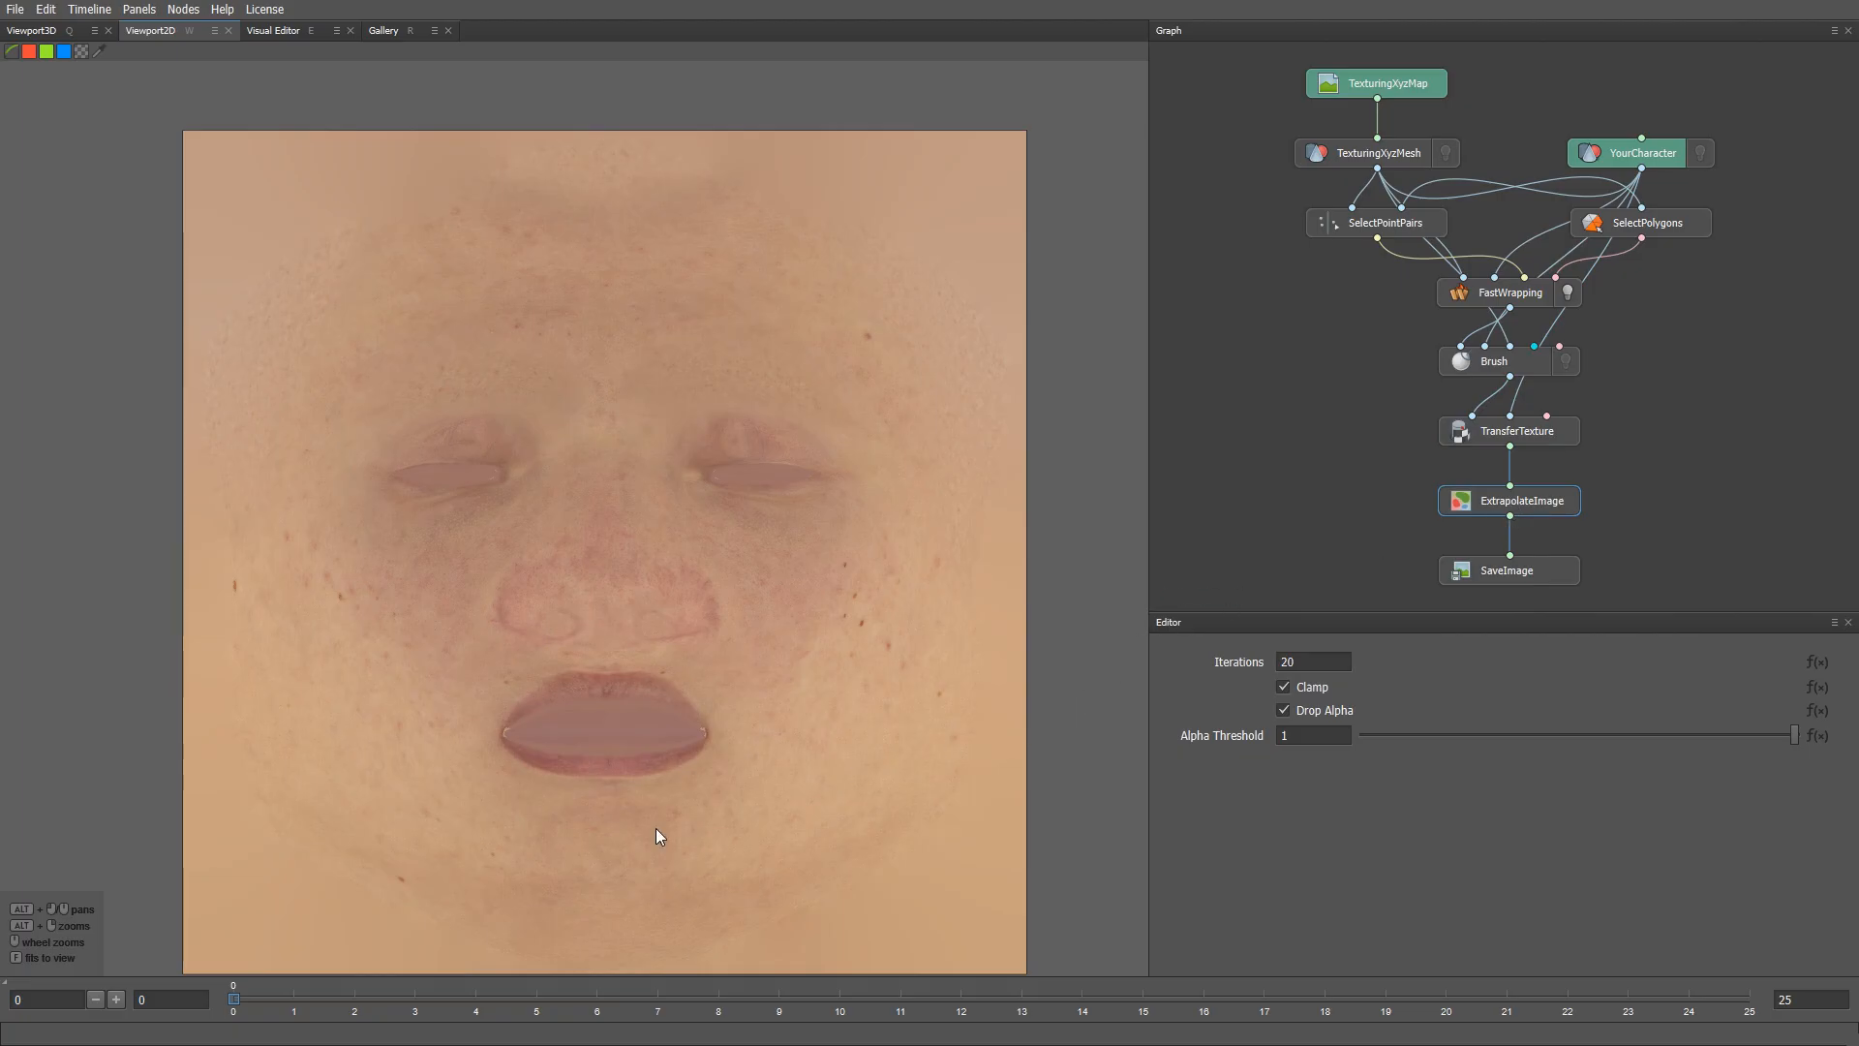
- Preview the extrapolated maps on timeline frames 1, 2, 3, 4, 5 and 6
click(292, 999)
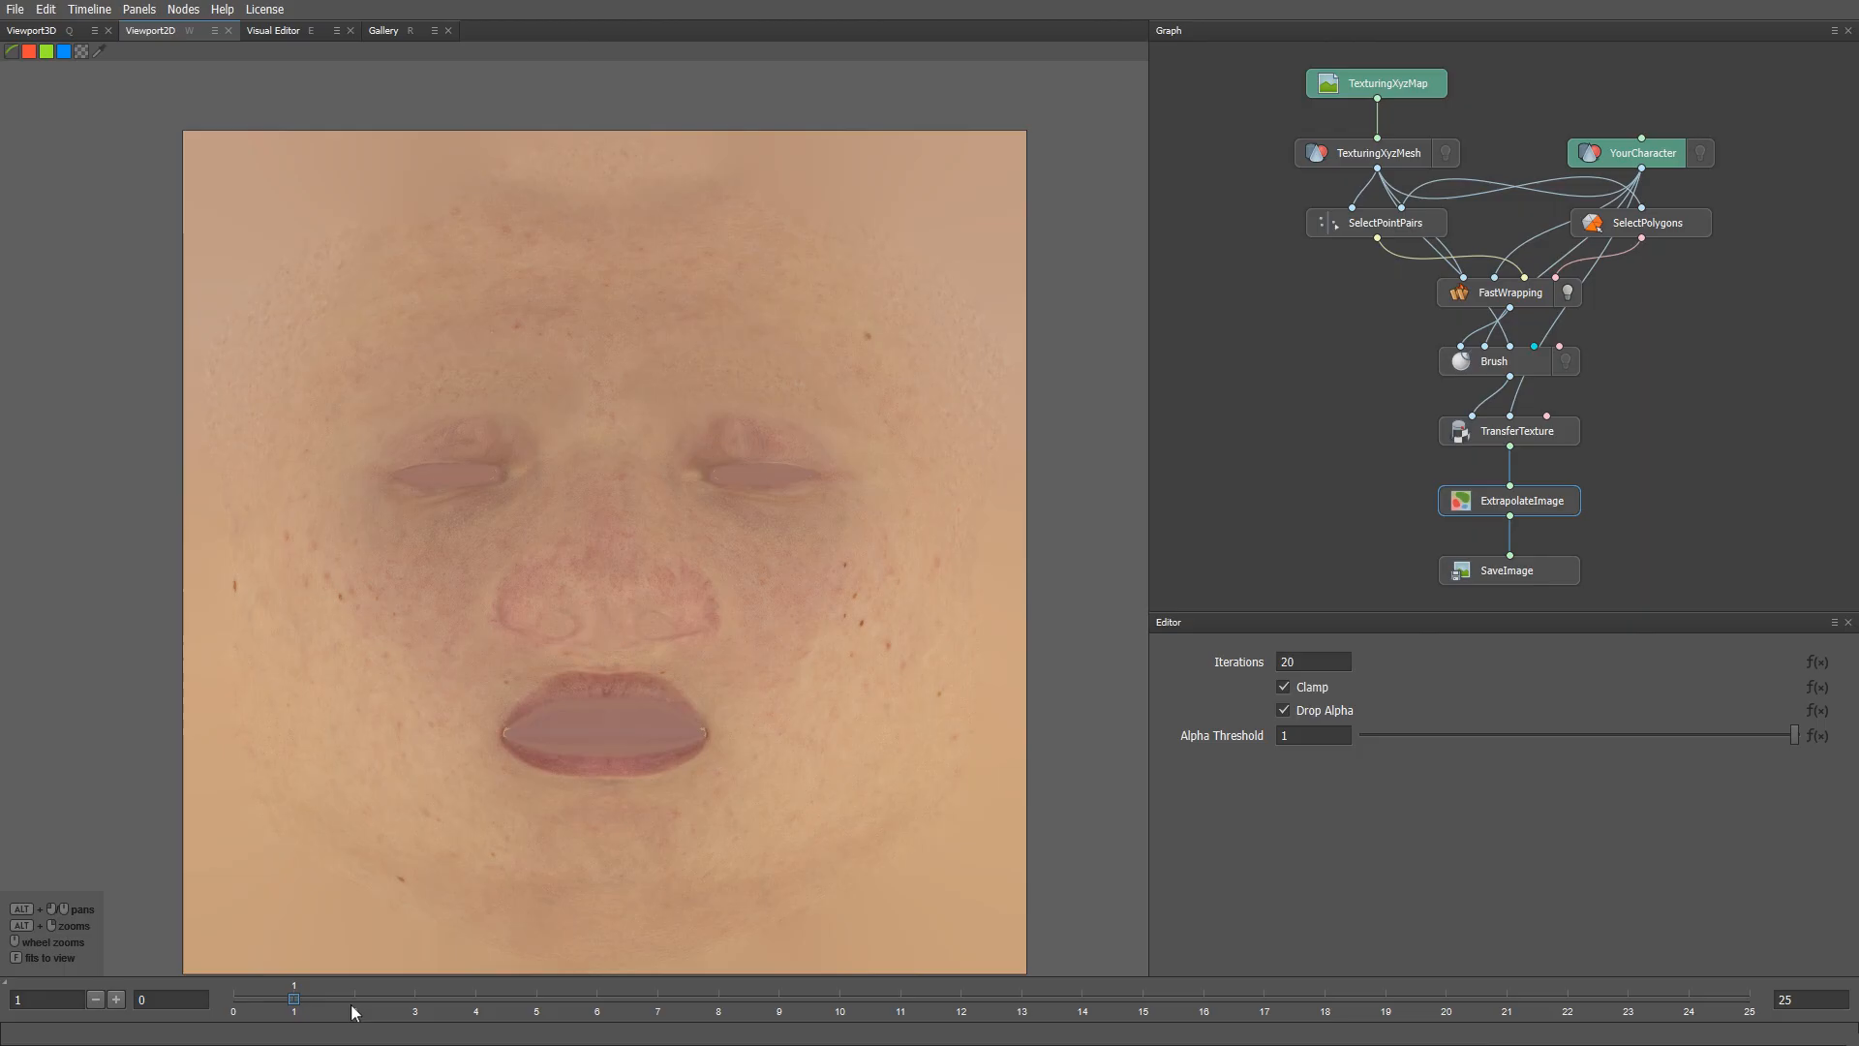
click(354, 1005)
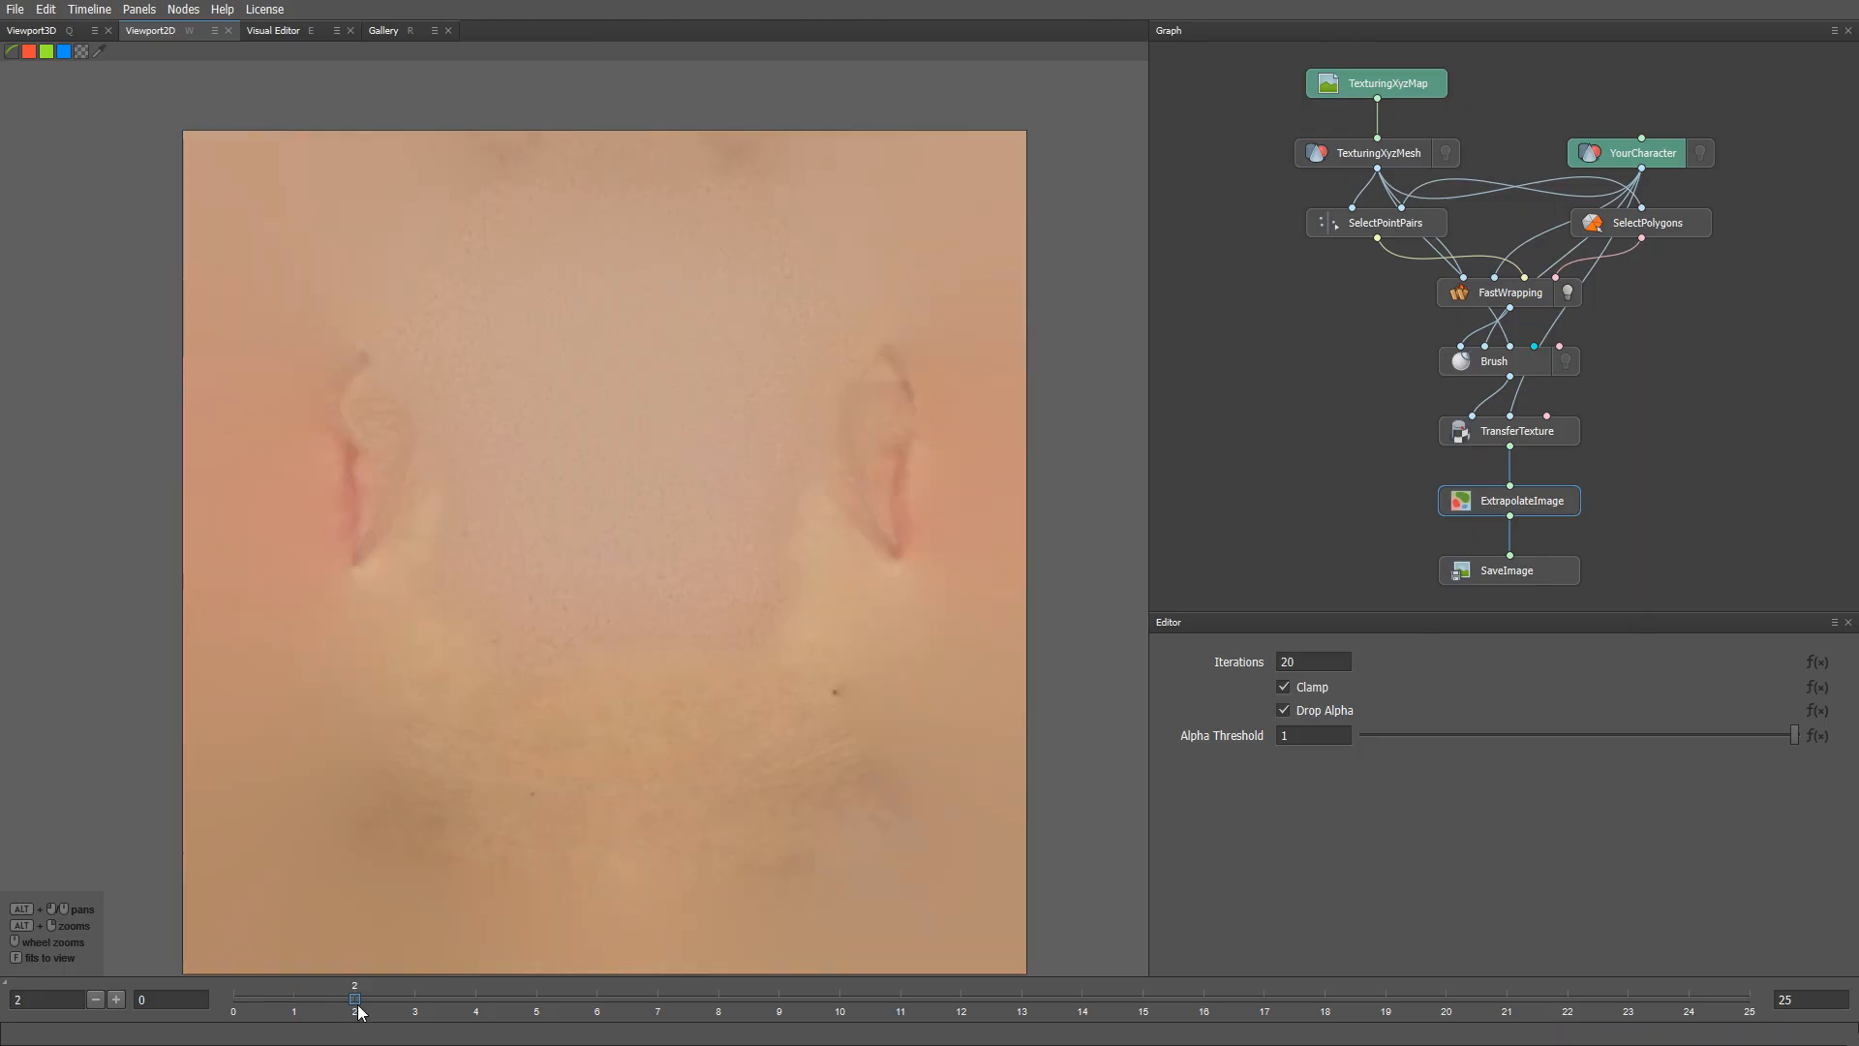
click(414, 1011)
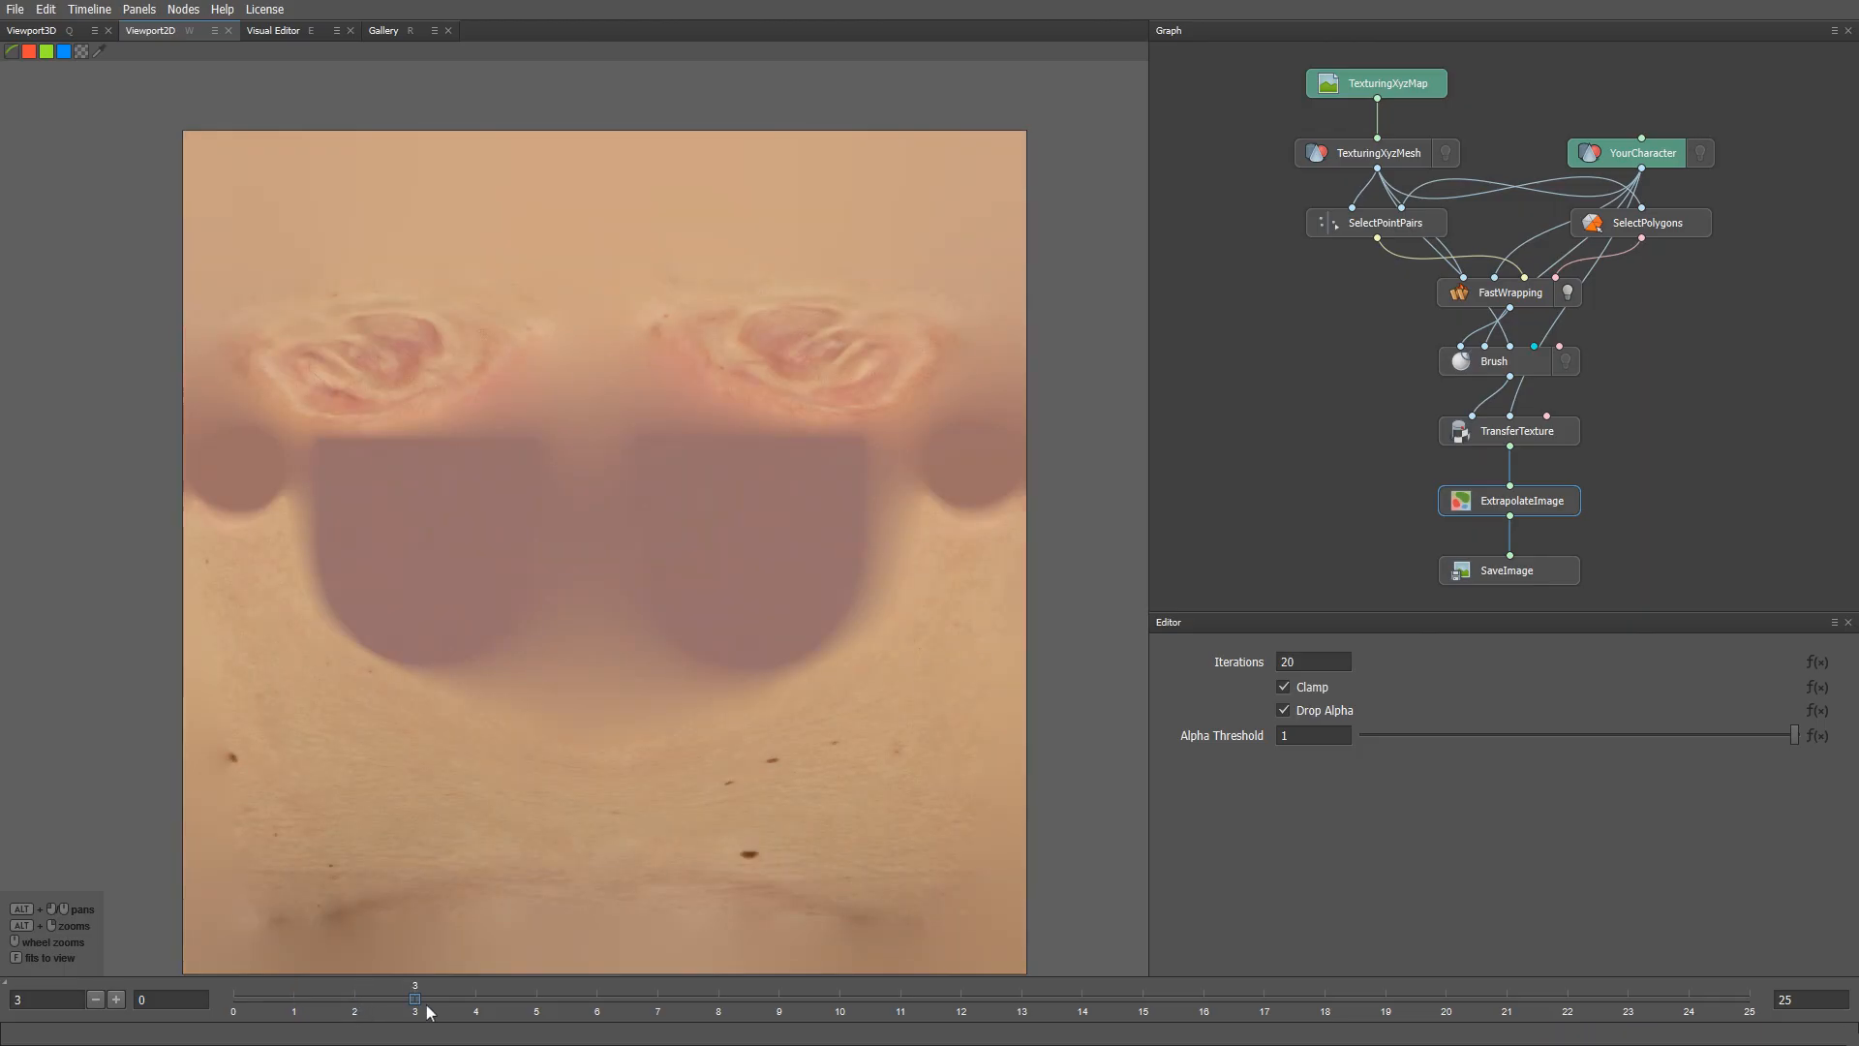
click(477, 1011)
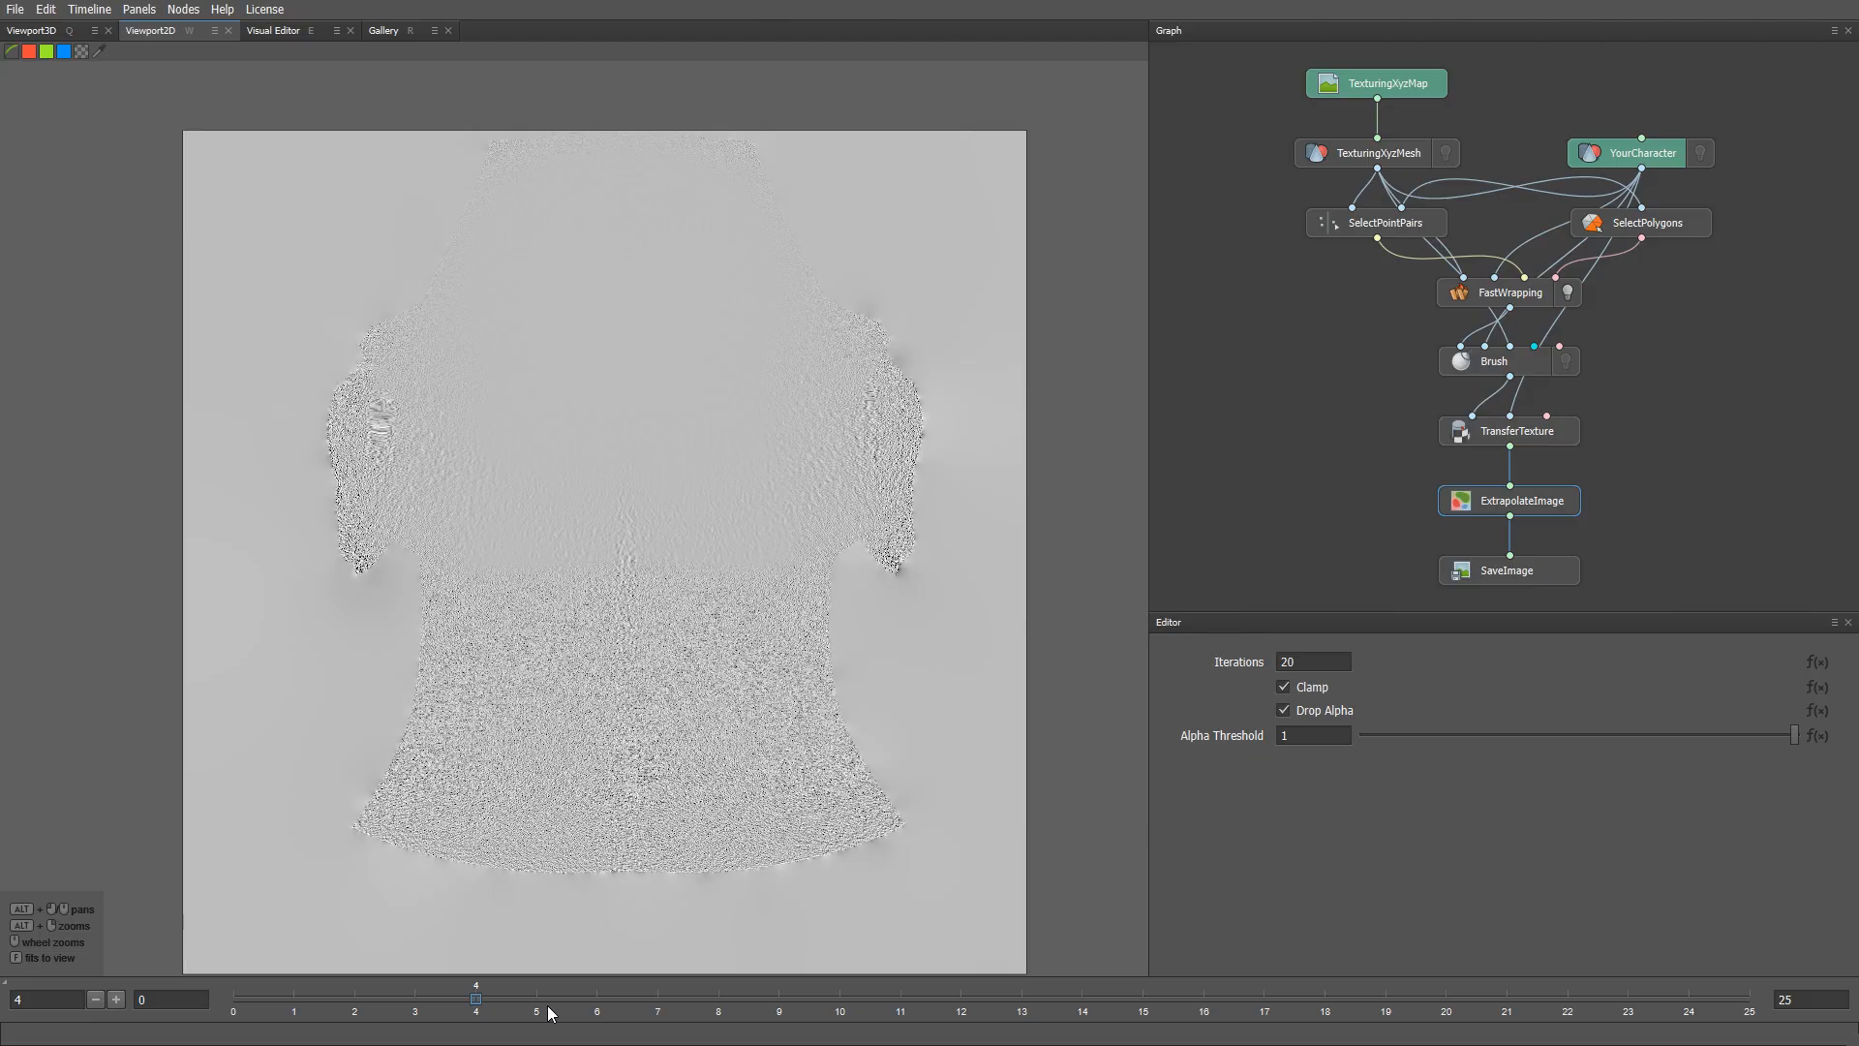
click(535, 1000)
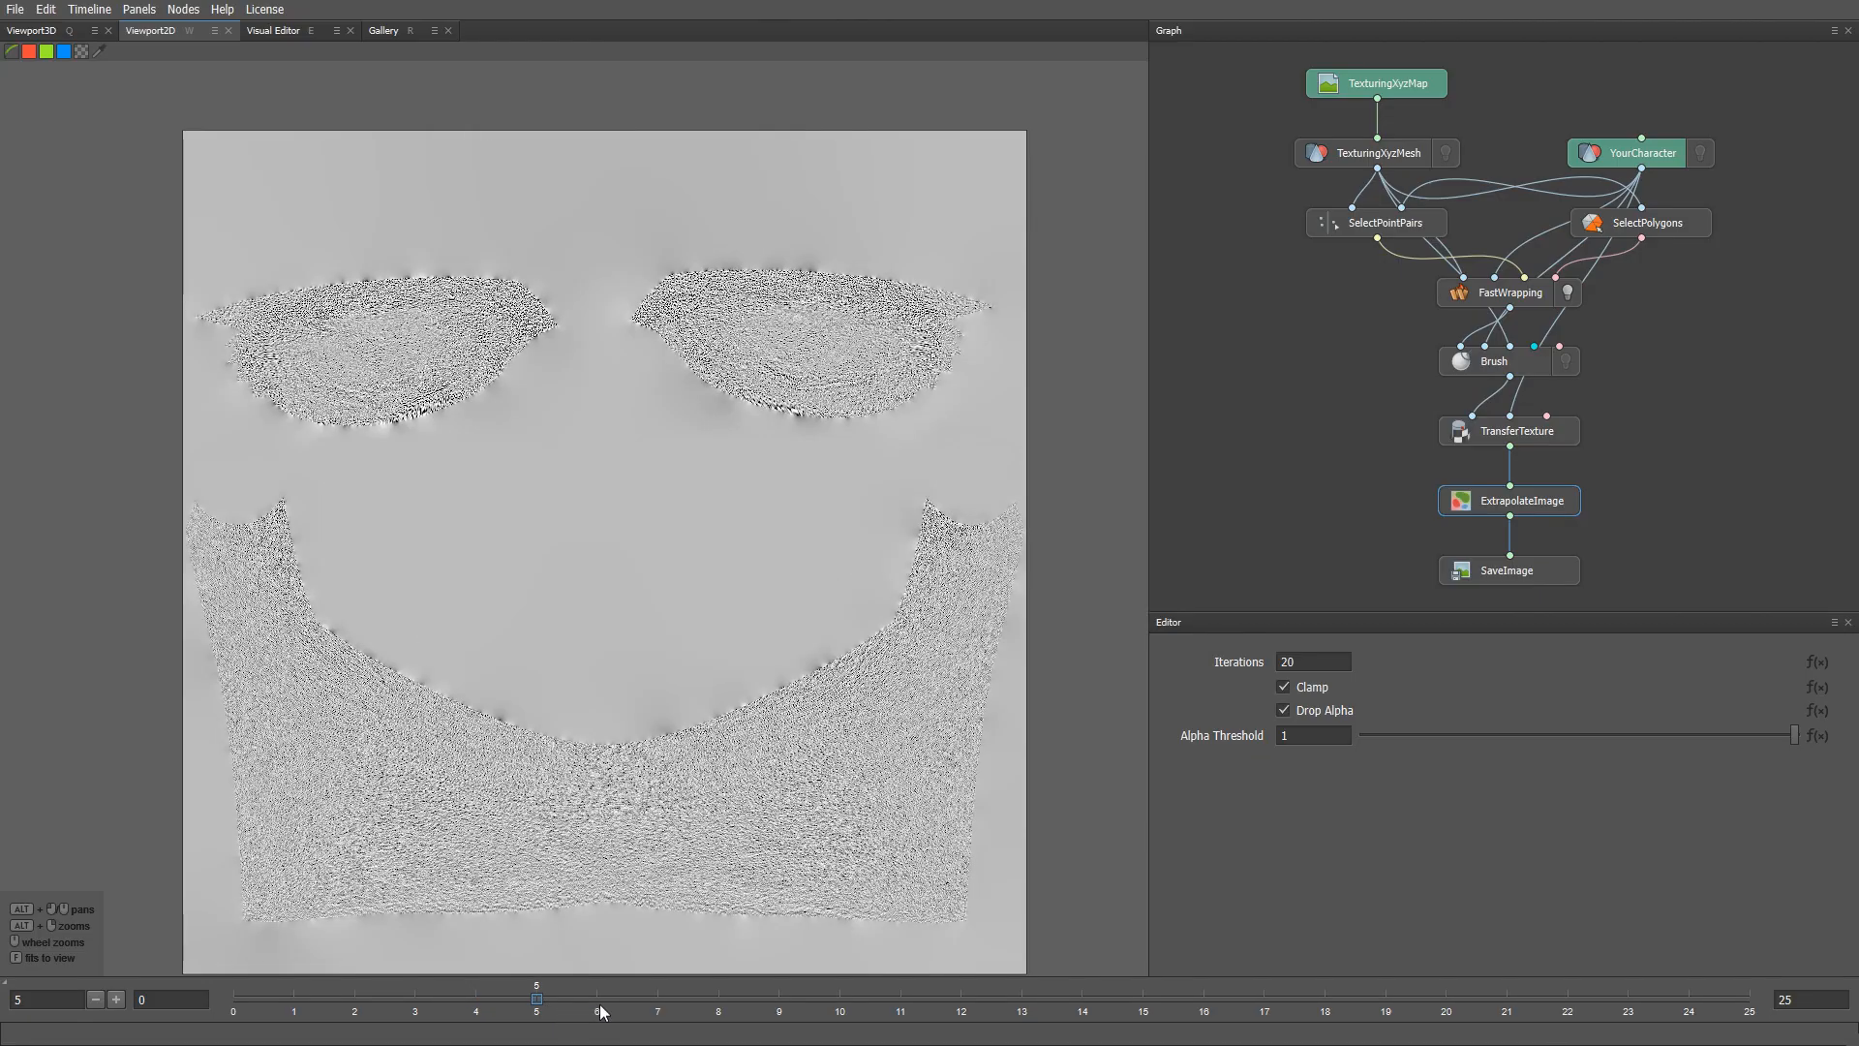
click(596, 1000)
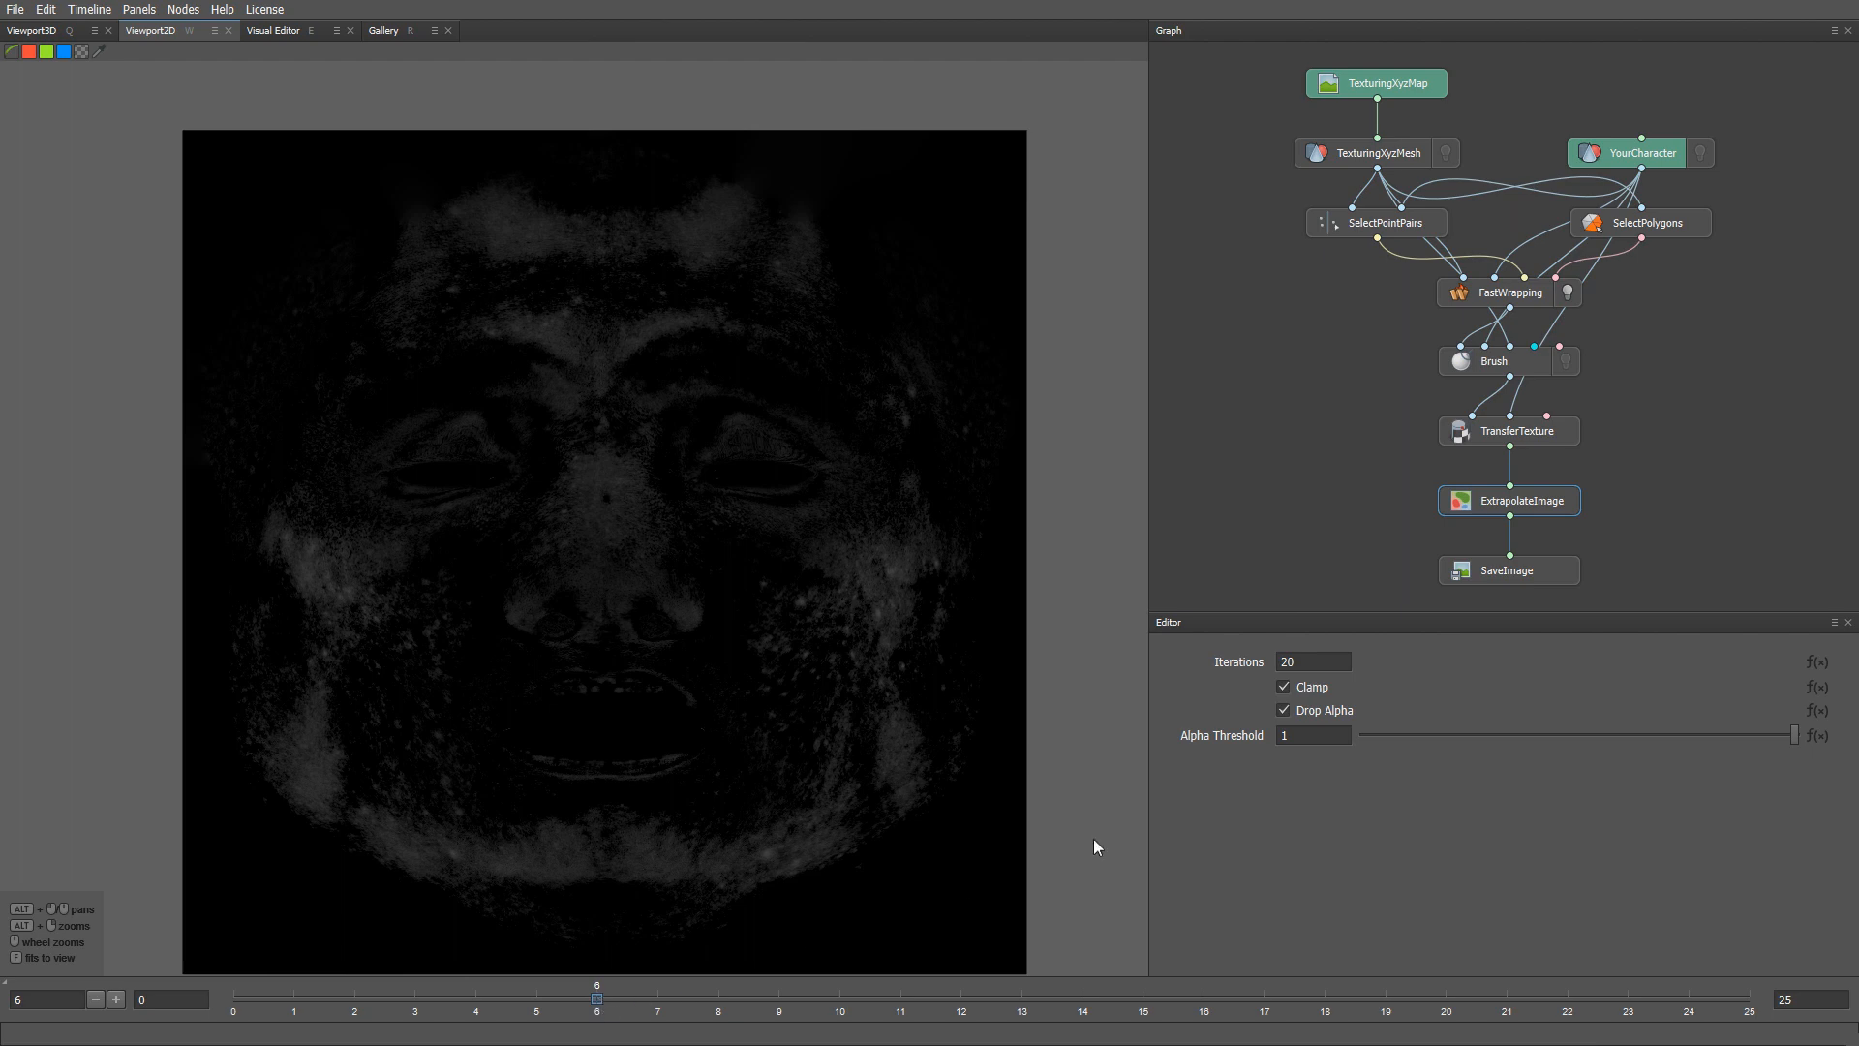
- Start the SaveImage Compute Frame Range export for frames 0–25 with process count 4
click(1507, 569)
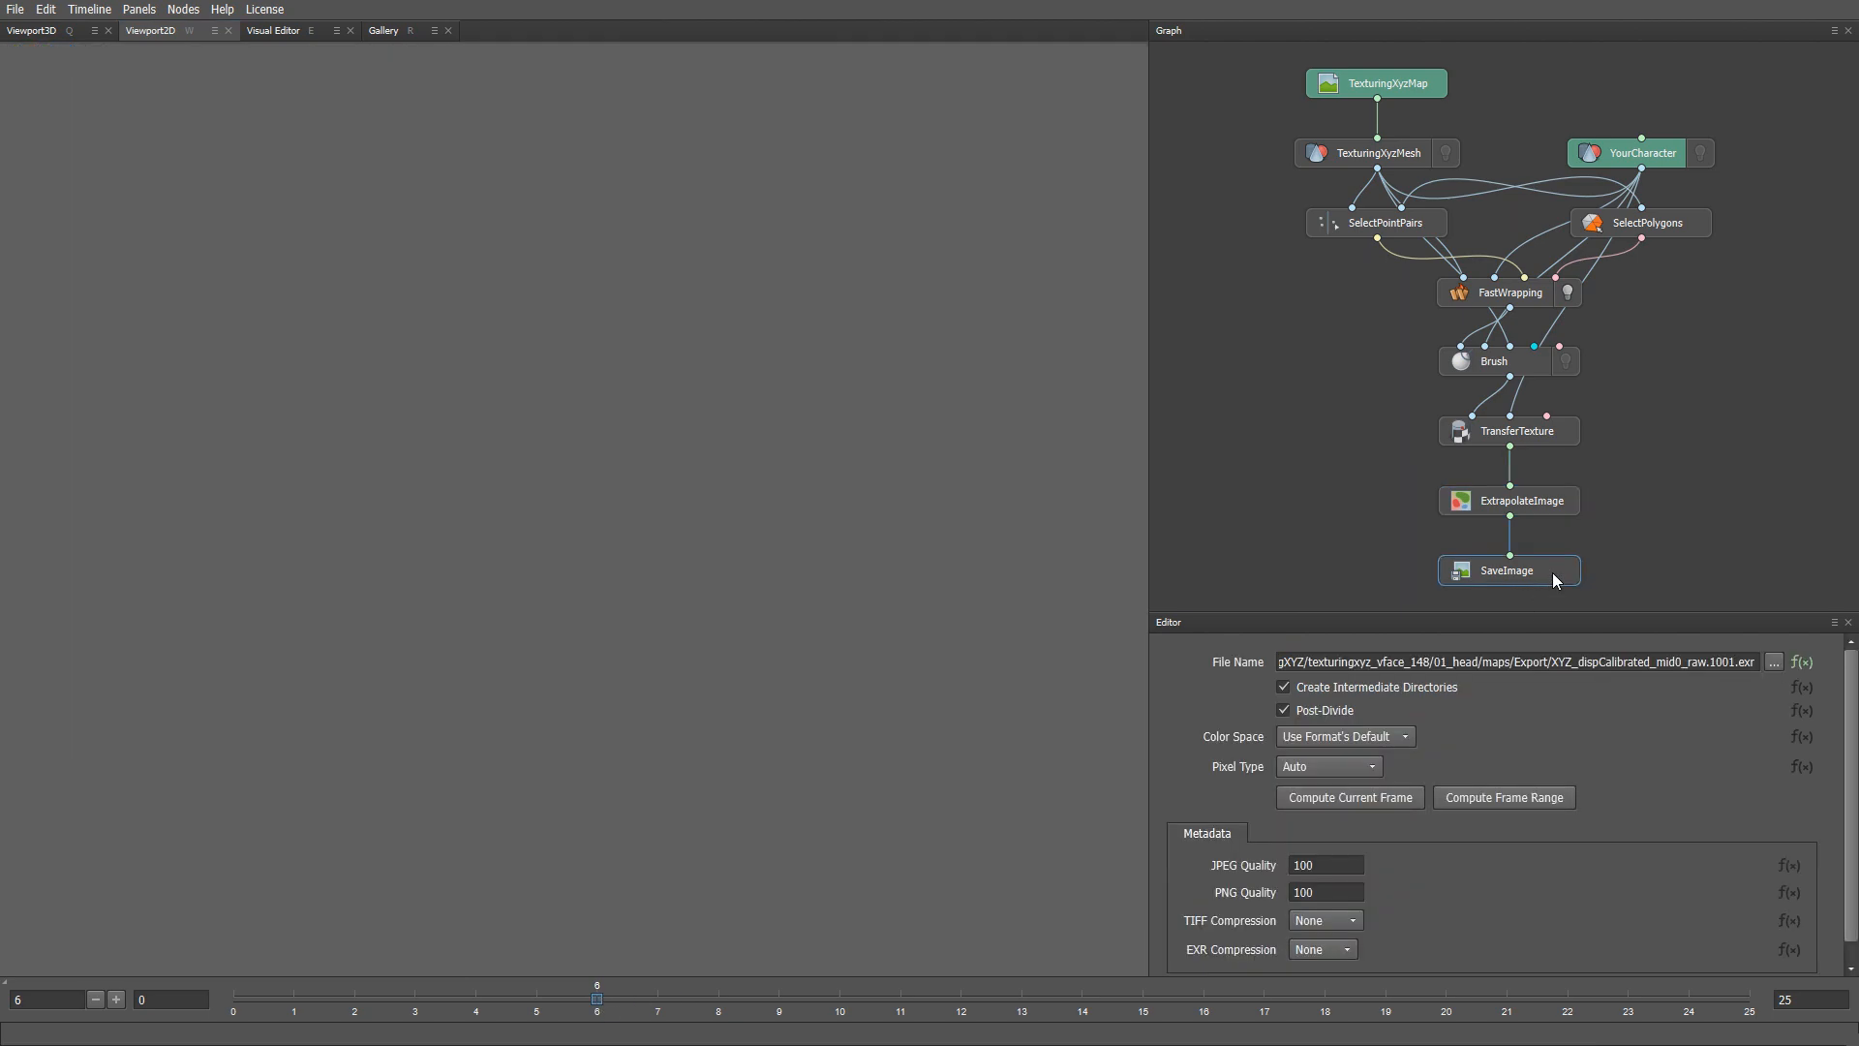
click(1503, 796)
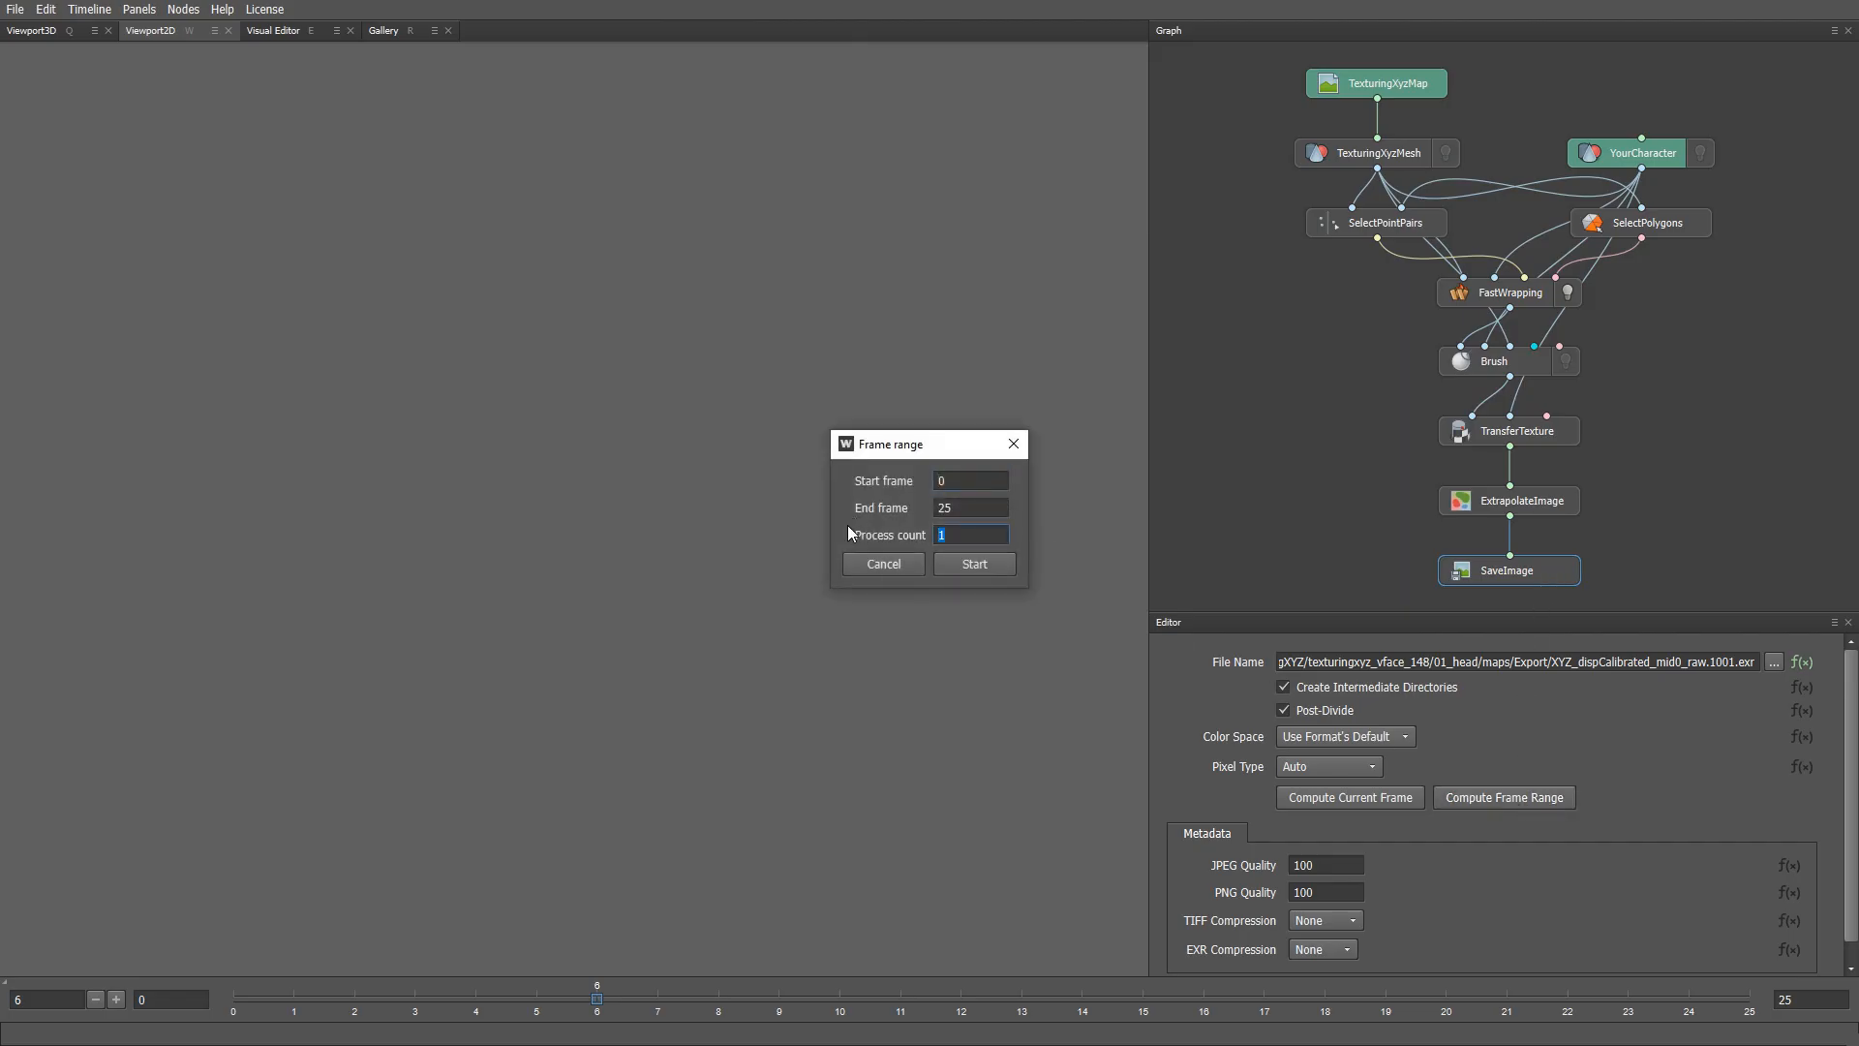
text(4)
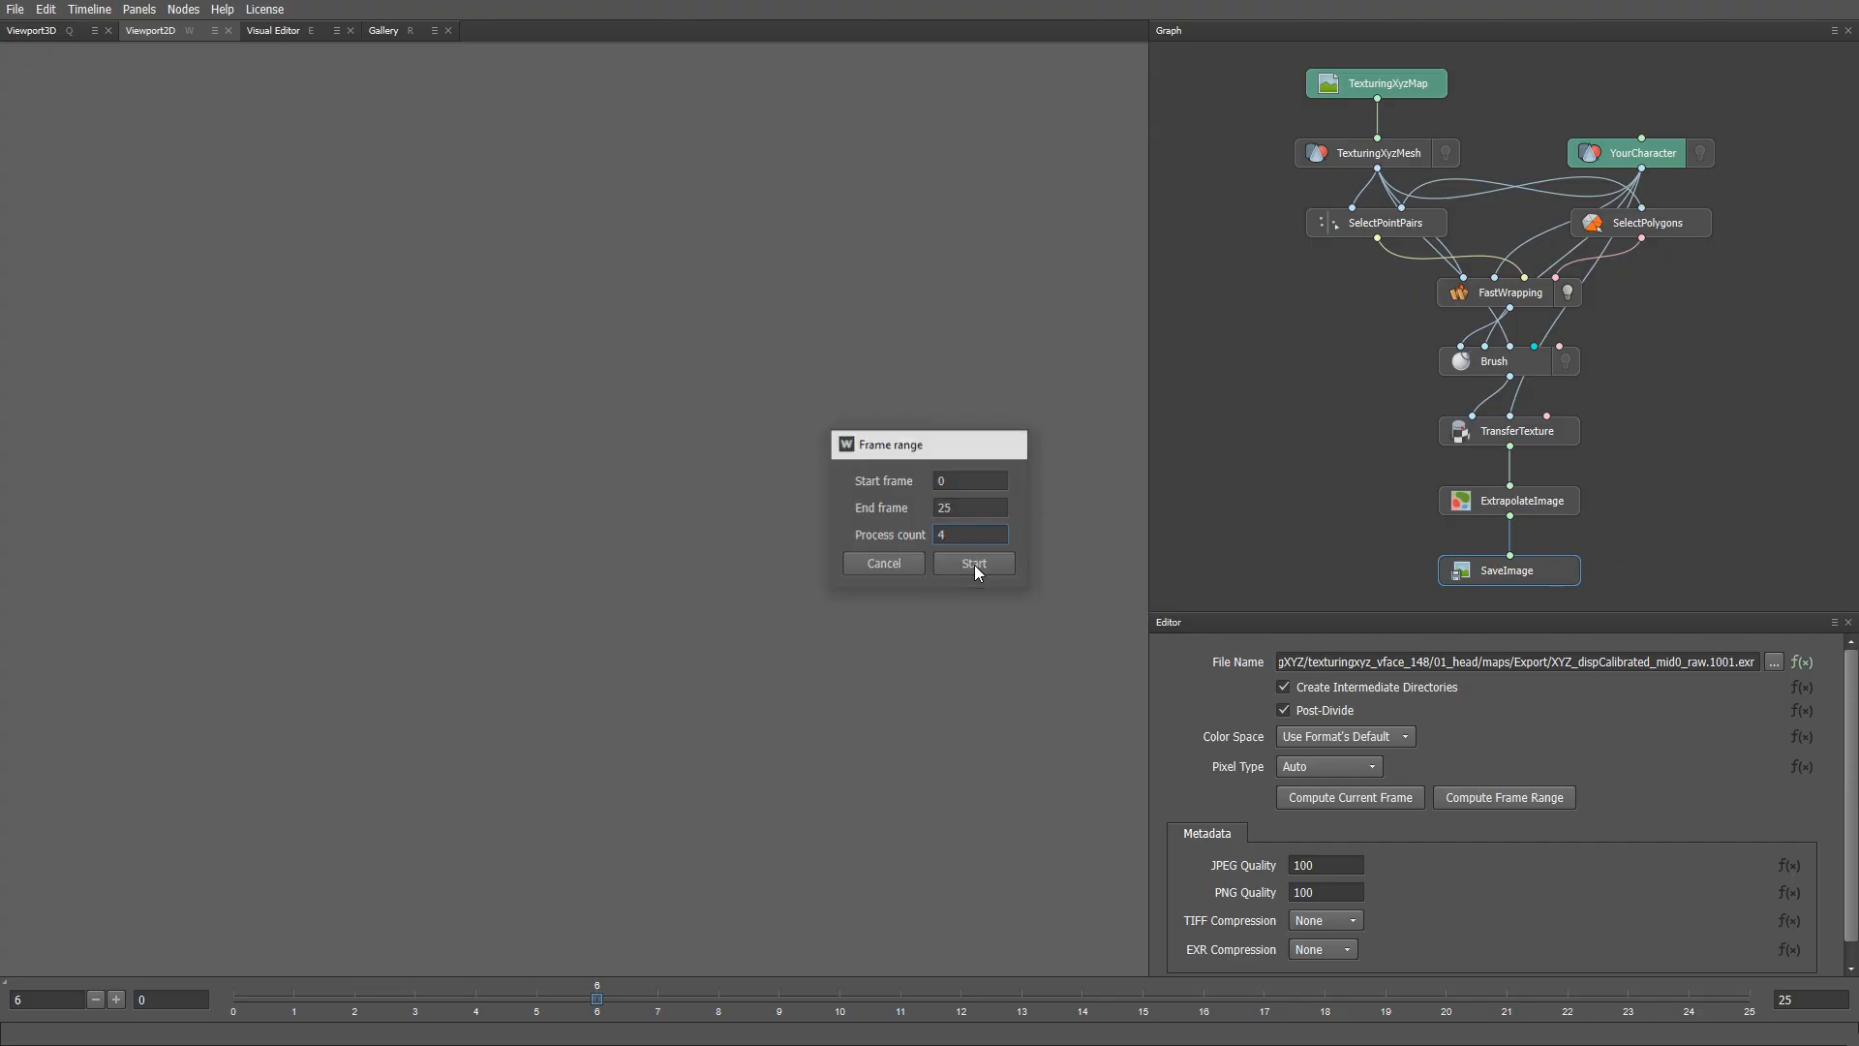
click(972, 562)
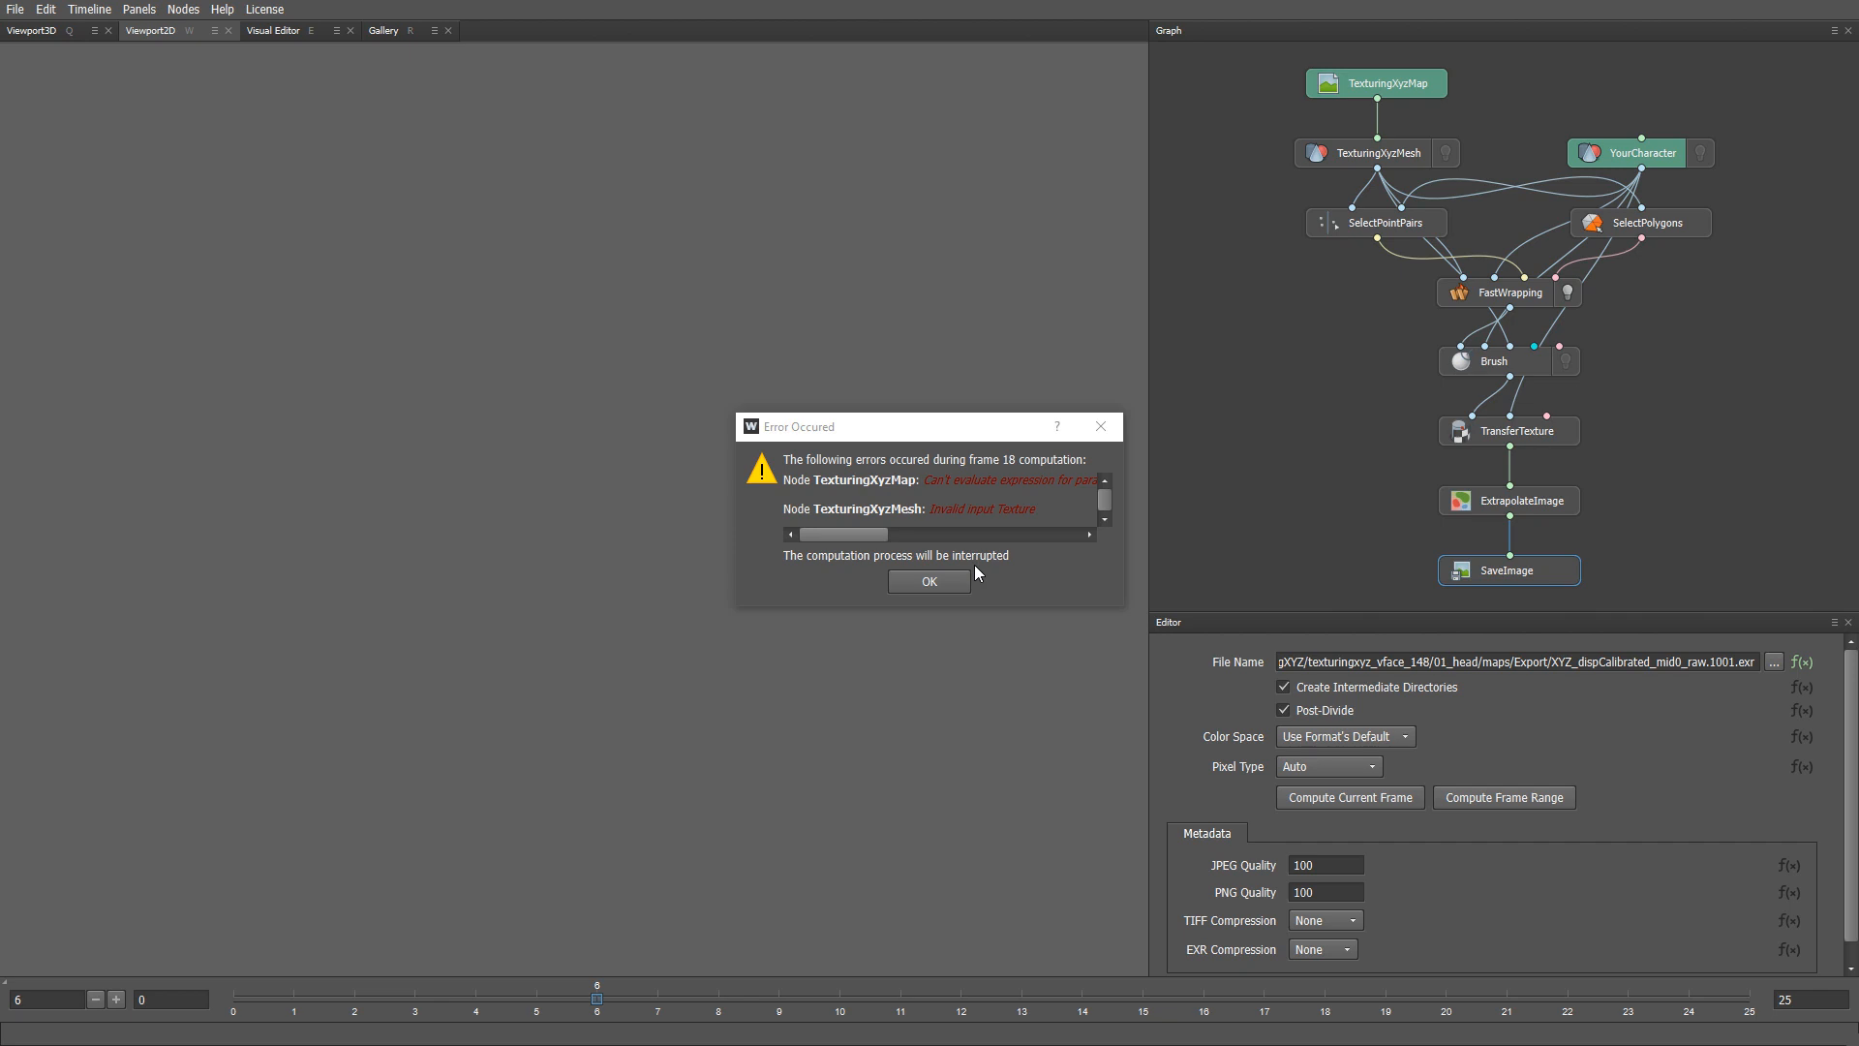
mouse_move(1001, 528)
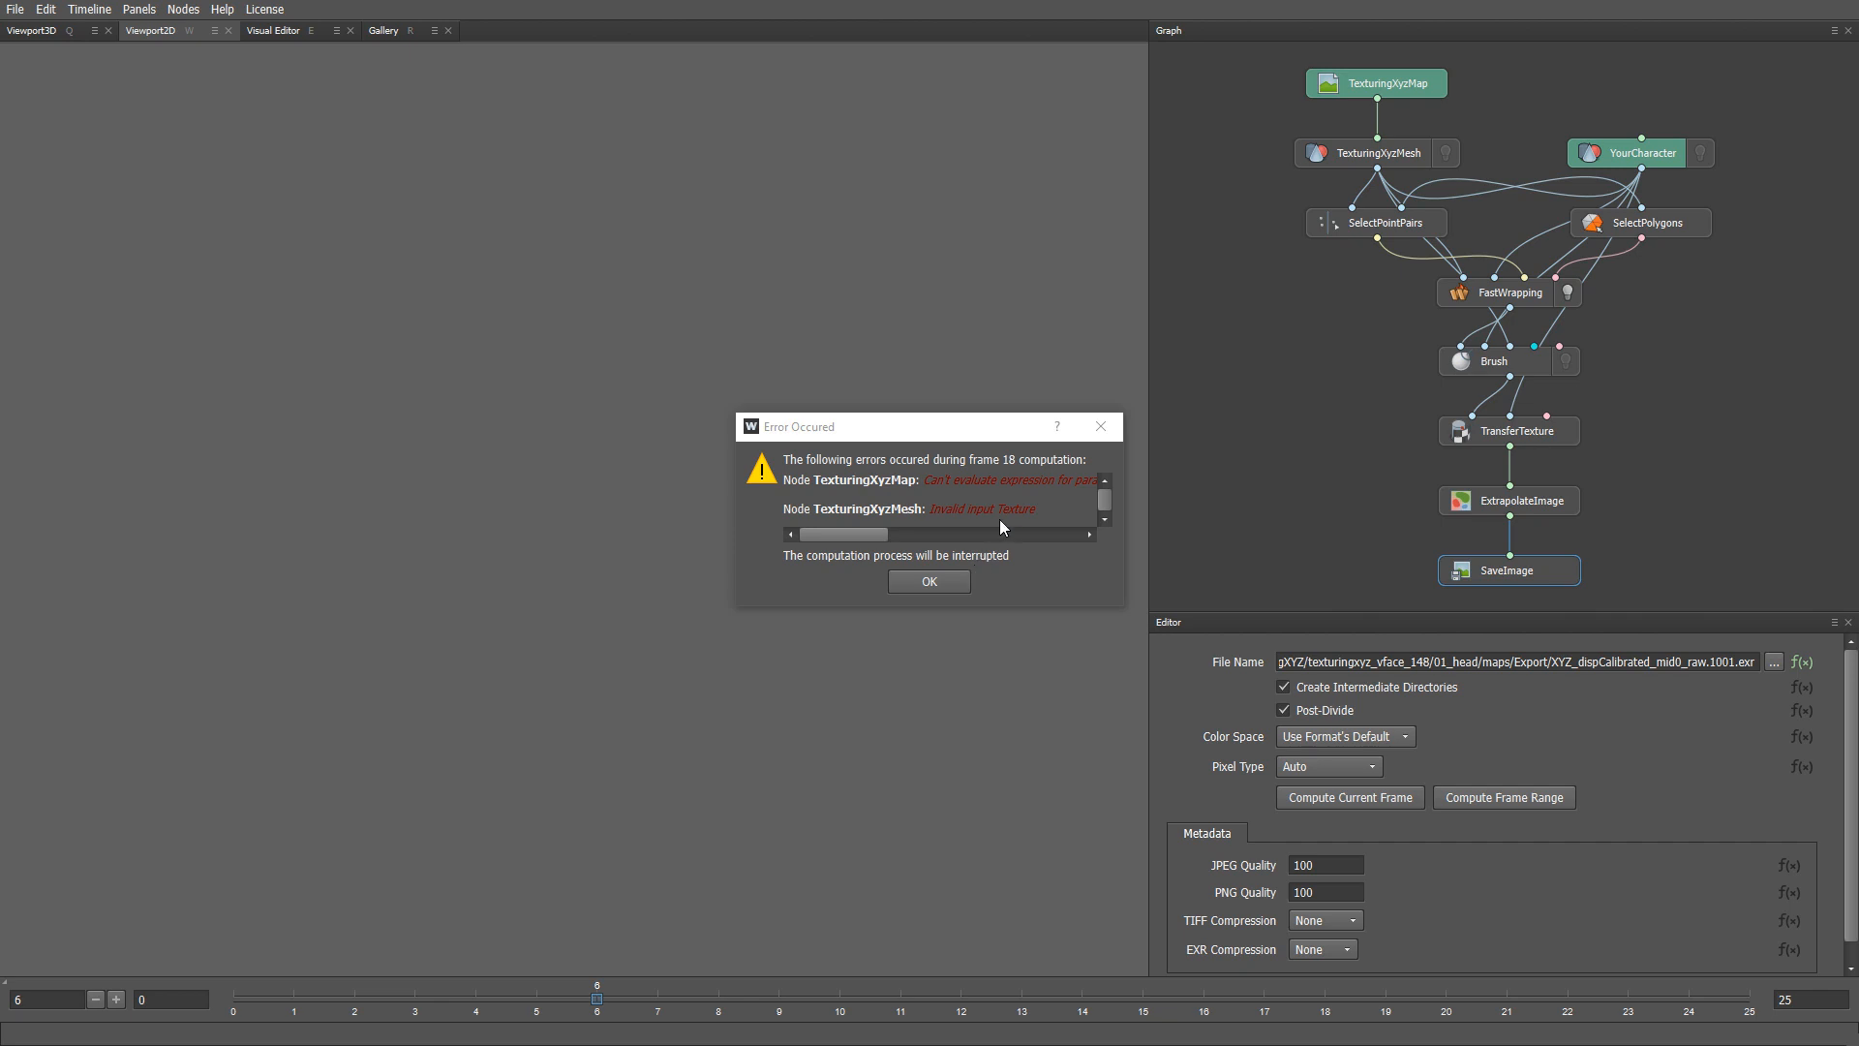
mouse_move(1003, 453)
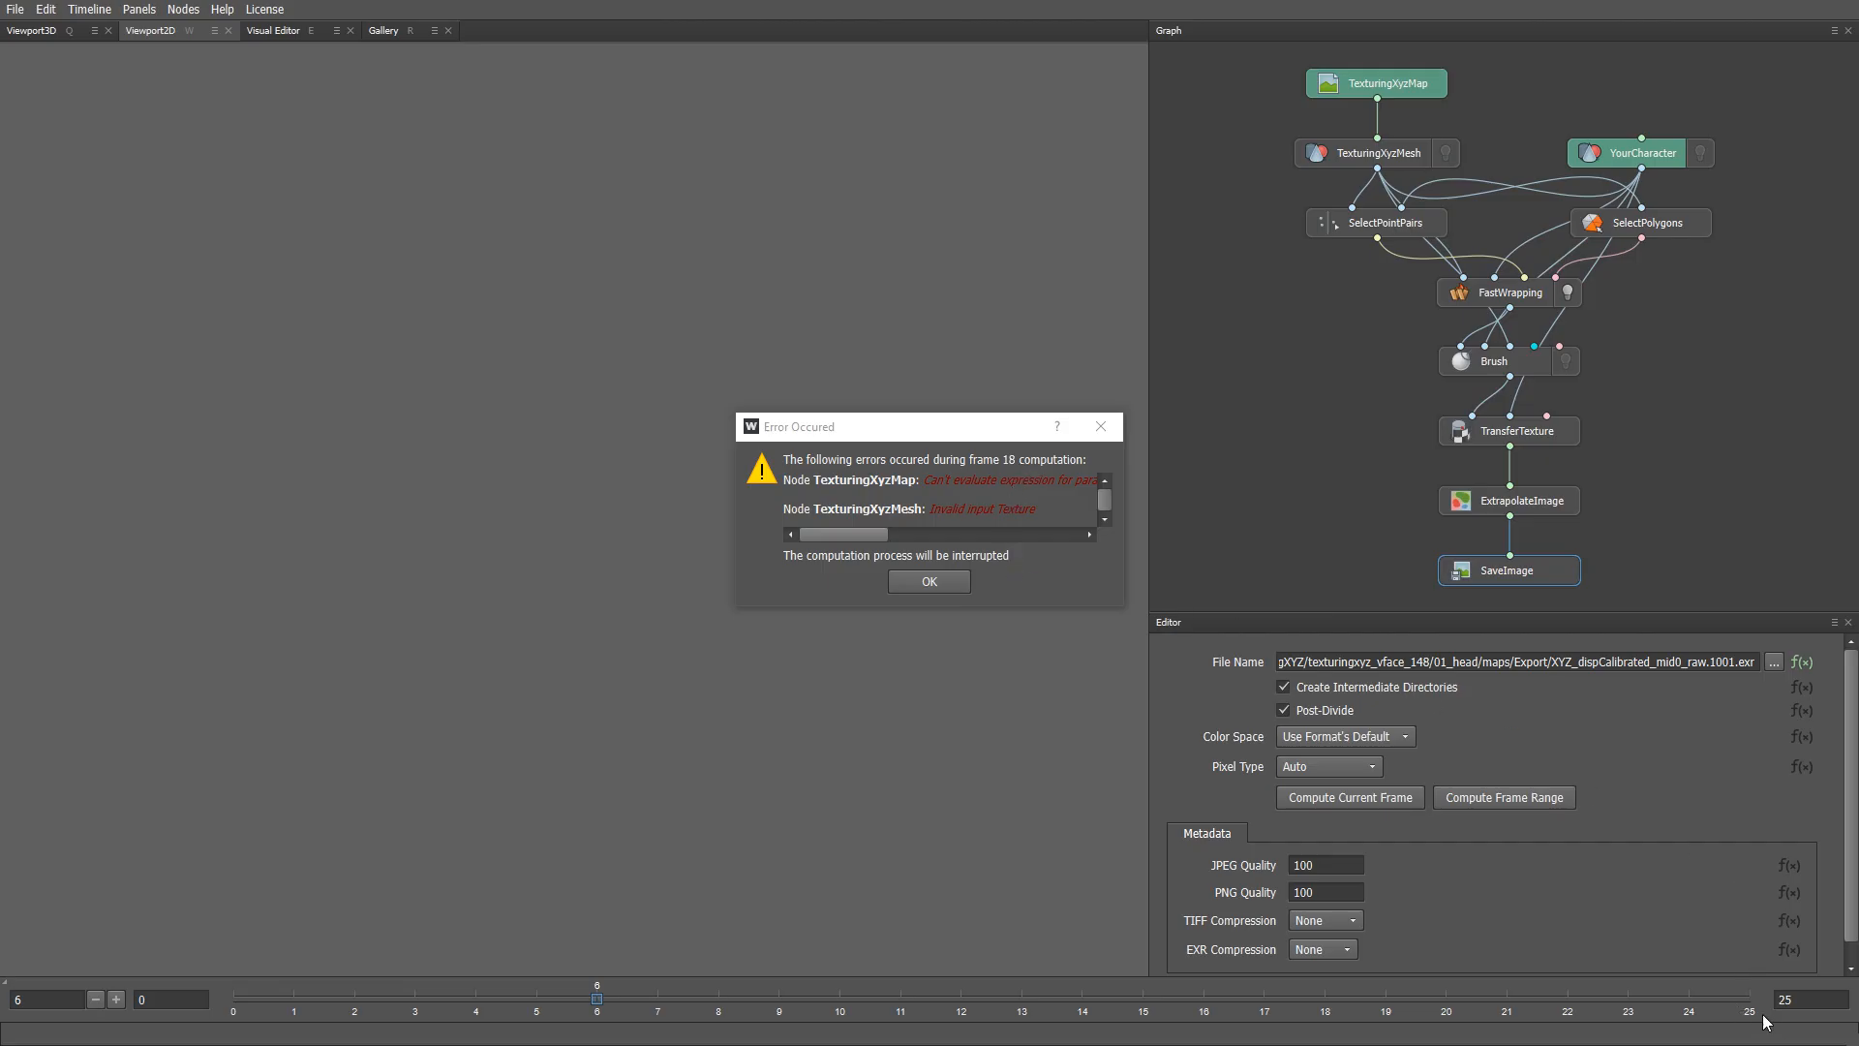
mouse_move(1046, 676)
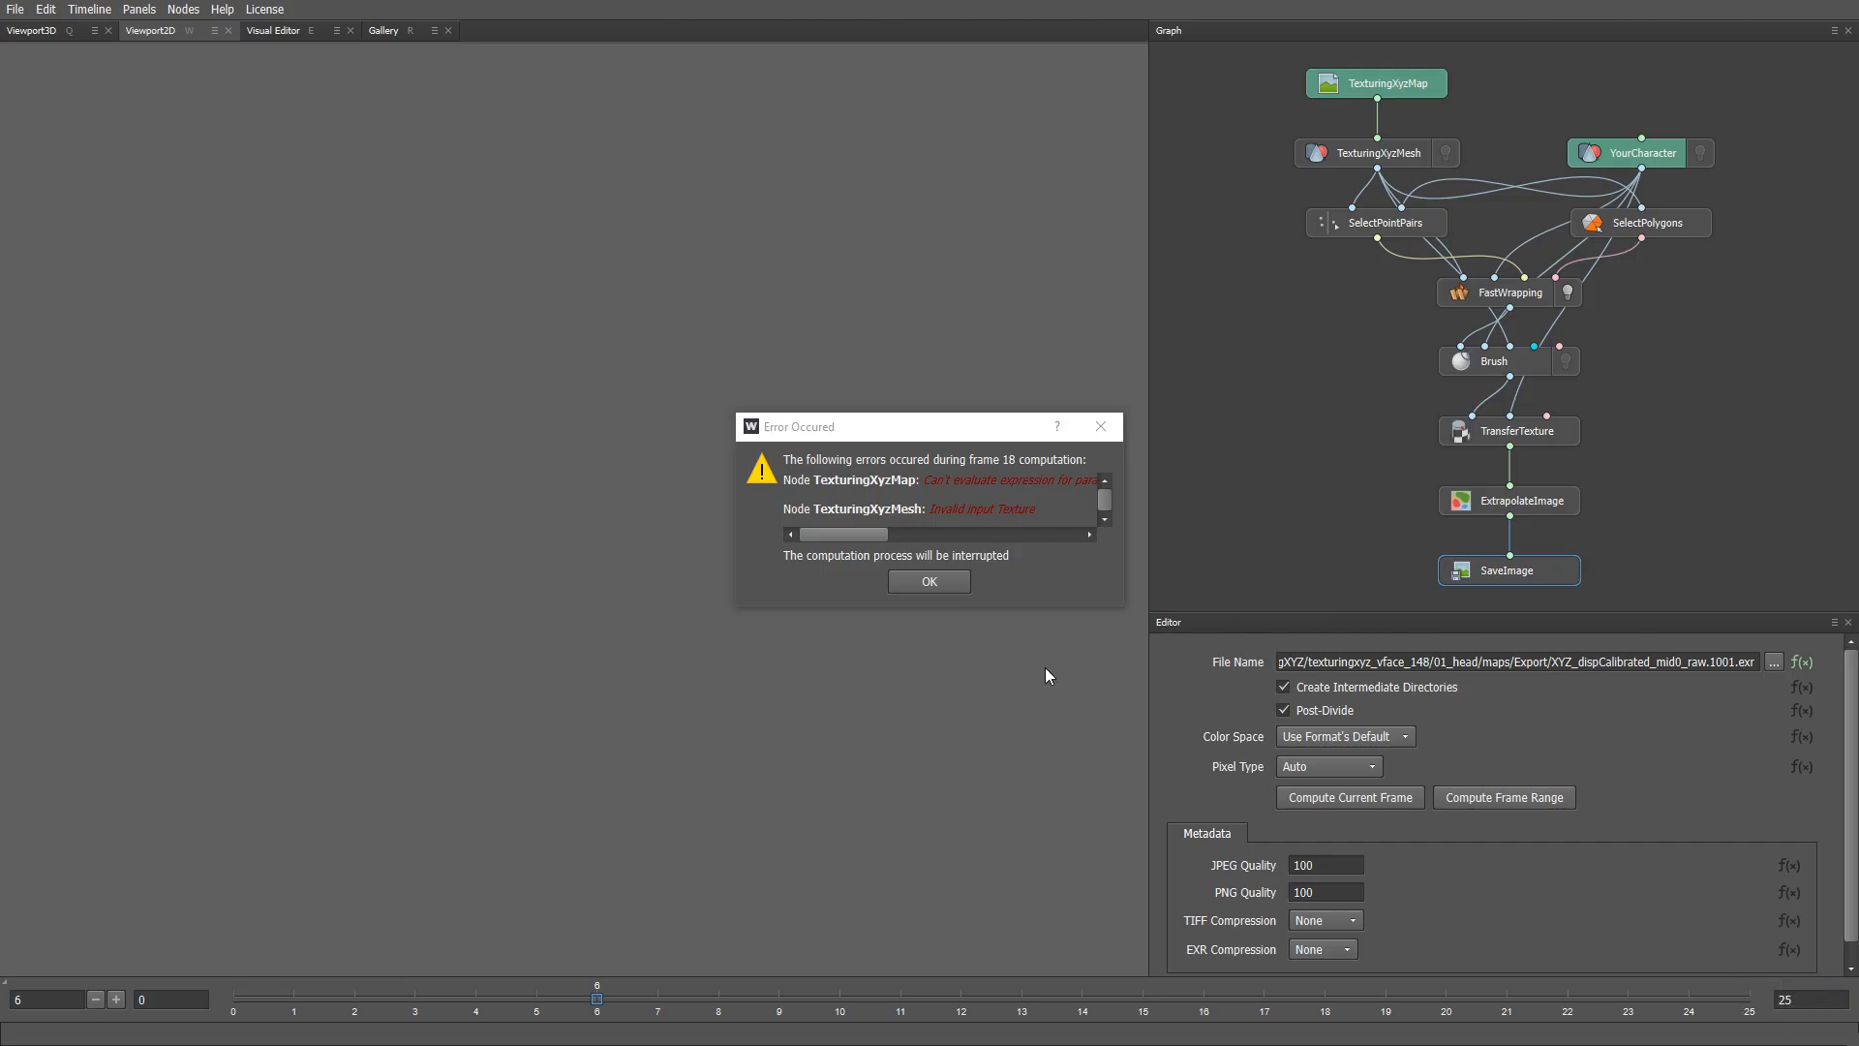
mouse_move(993, 607)
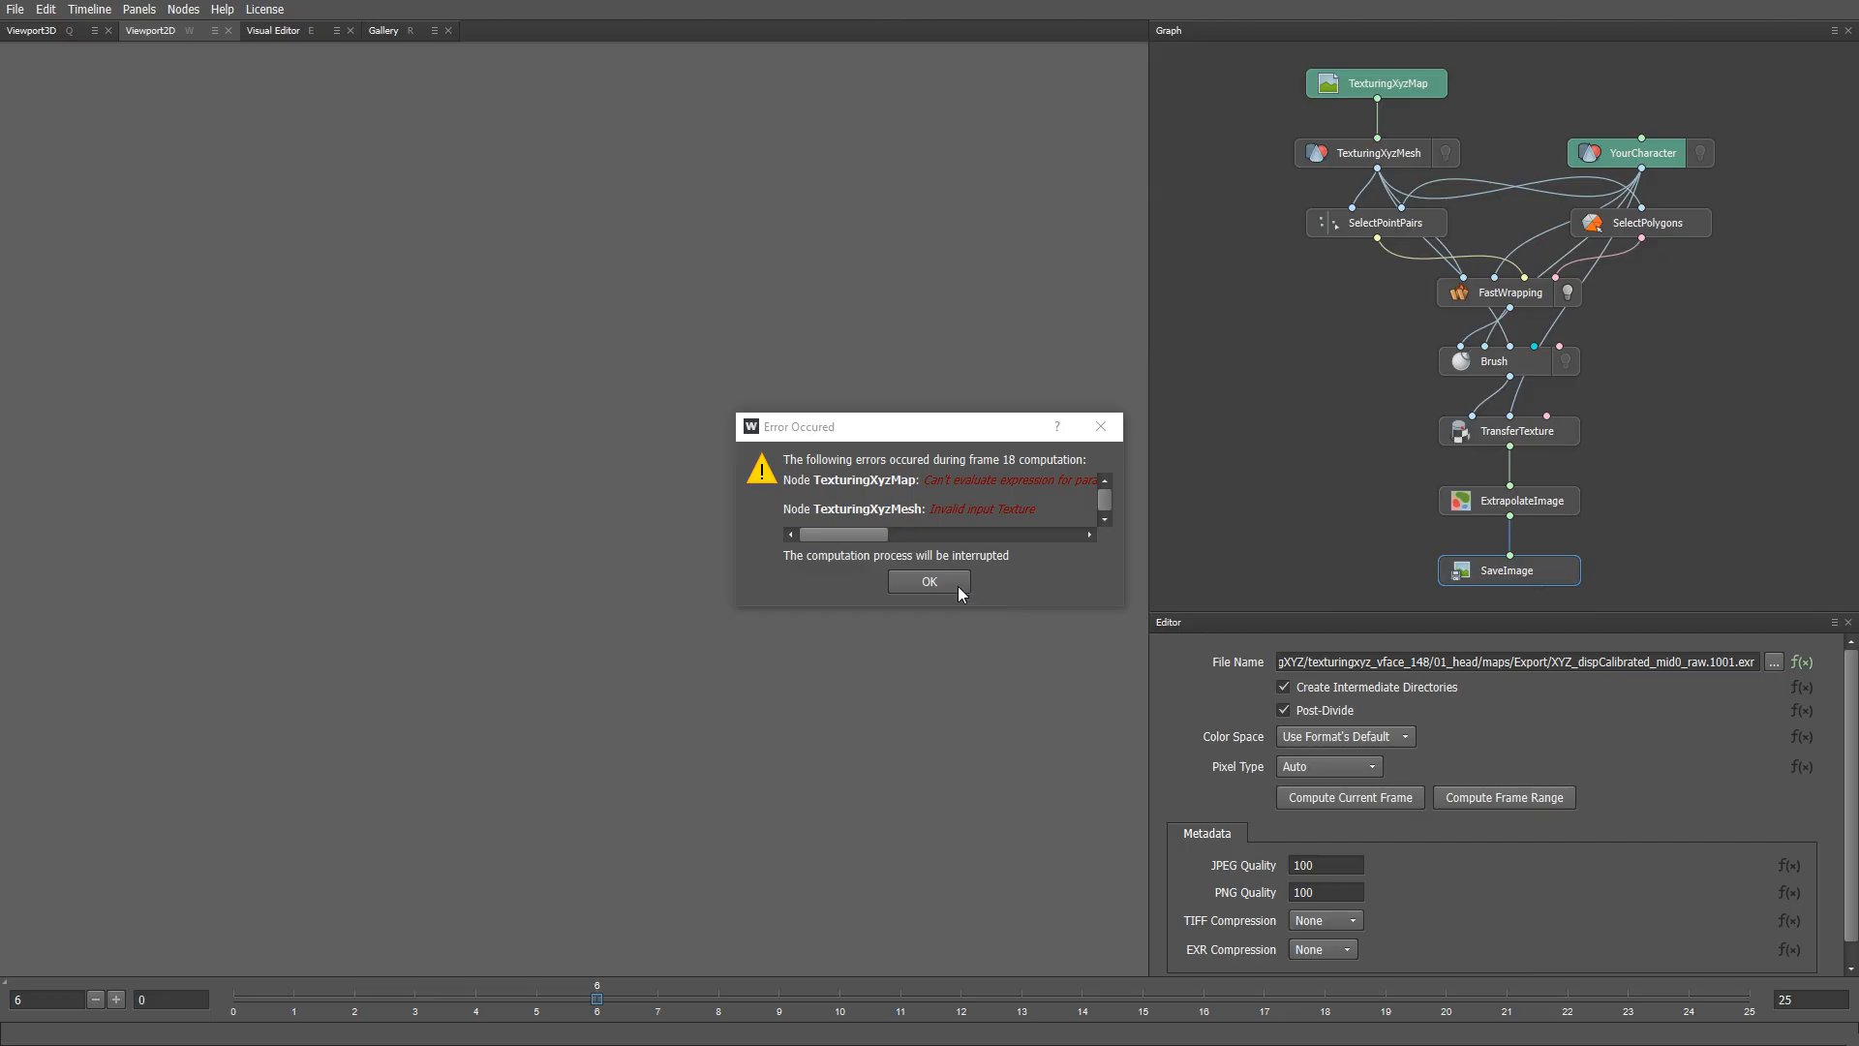
- Dismiss the Error Occurred dialog reporting the frame 18 failure
click(928, 581)
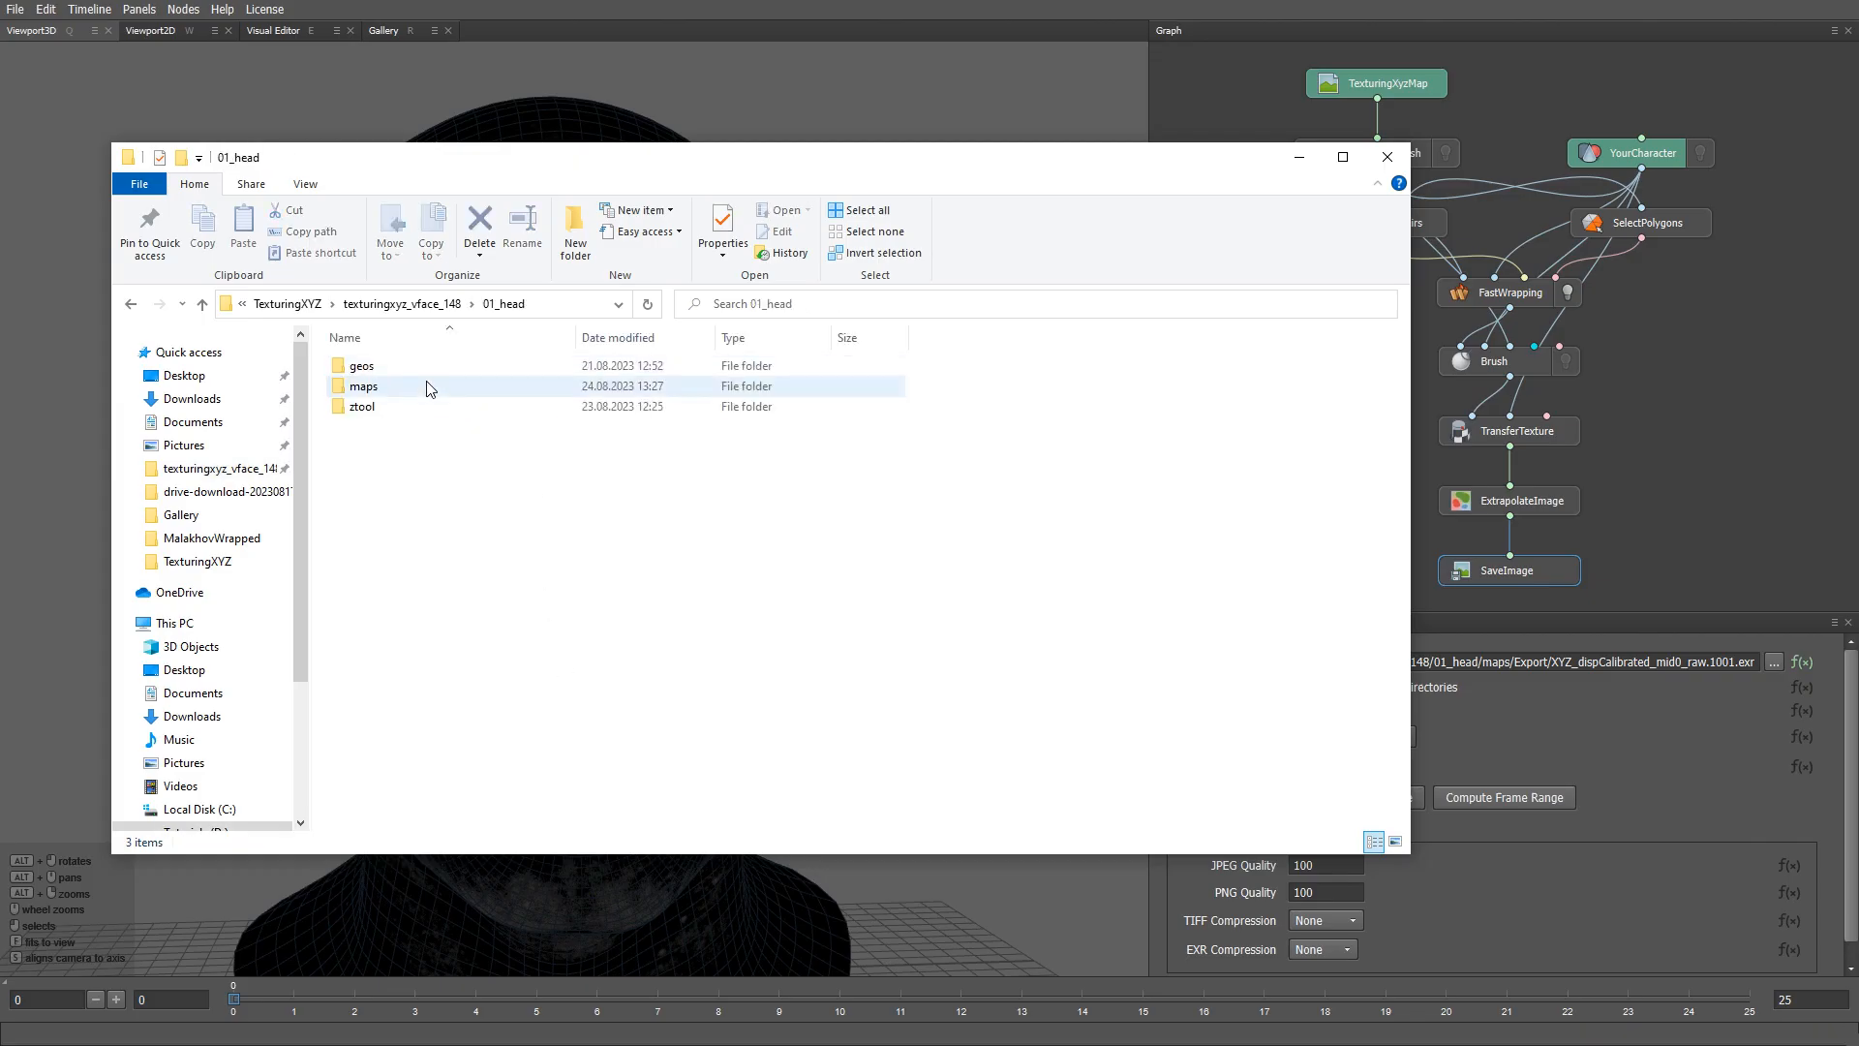
- Review the 18 exported EXR maps in maps\Export, then put the Explorer window away
double_click(362, 386)
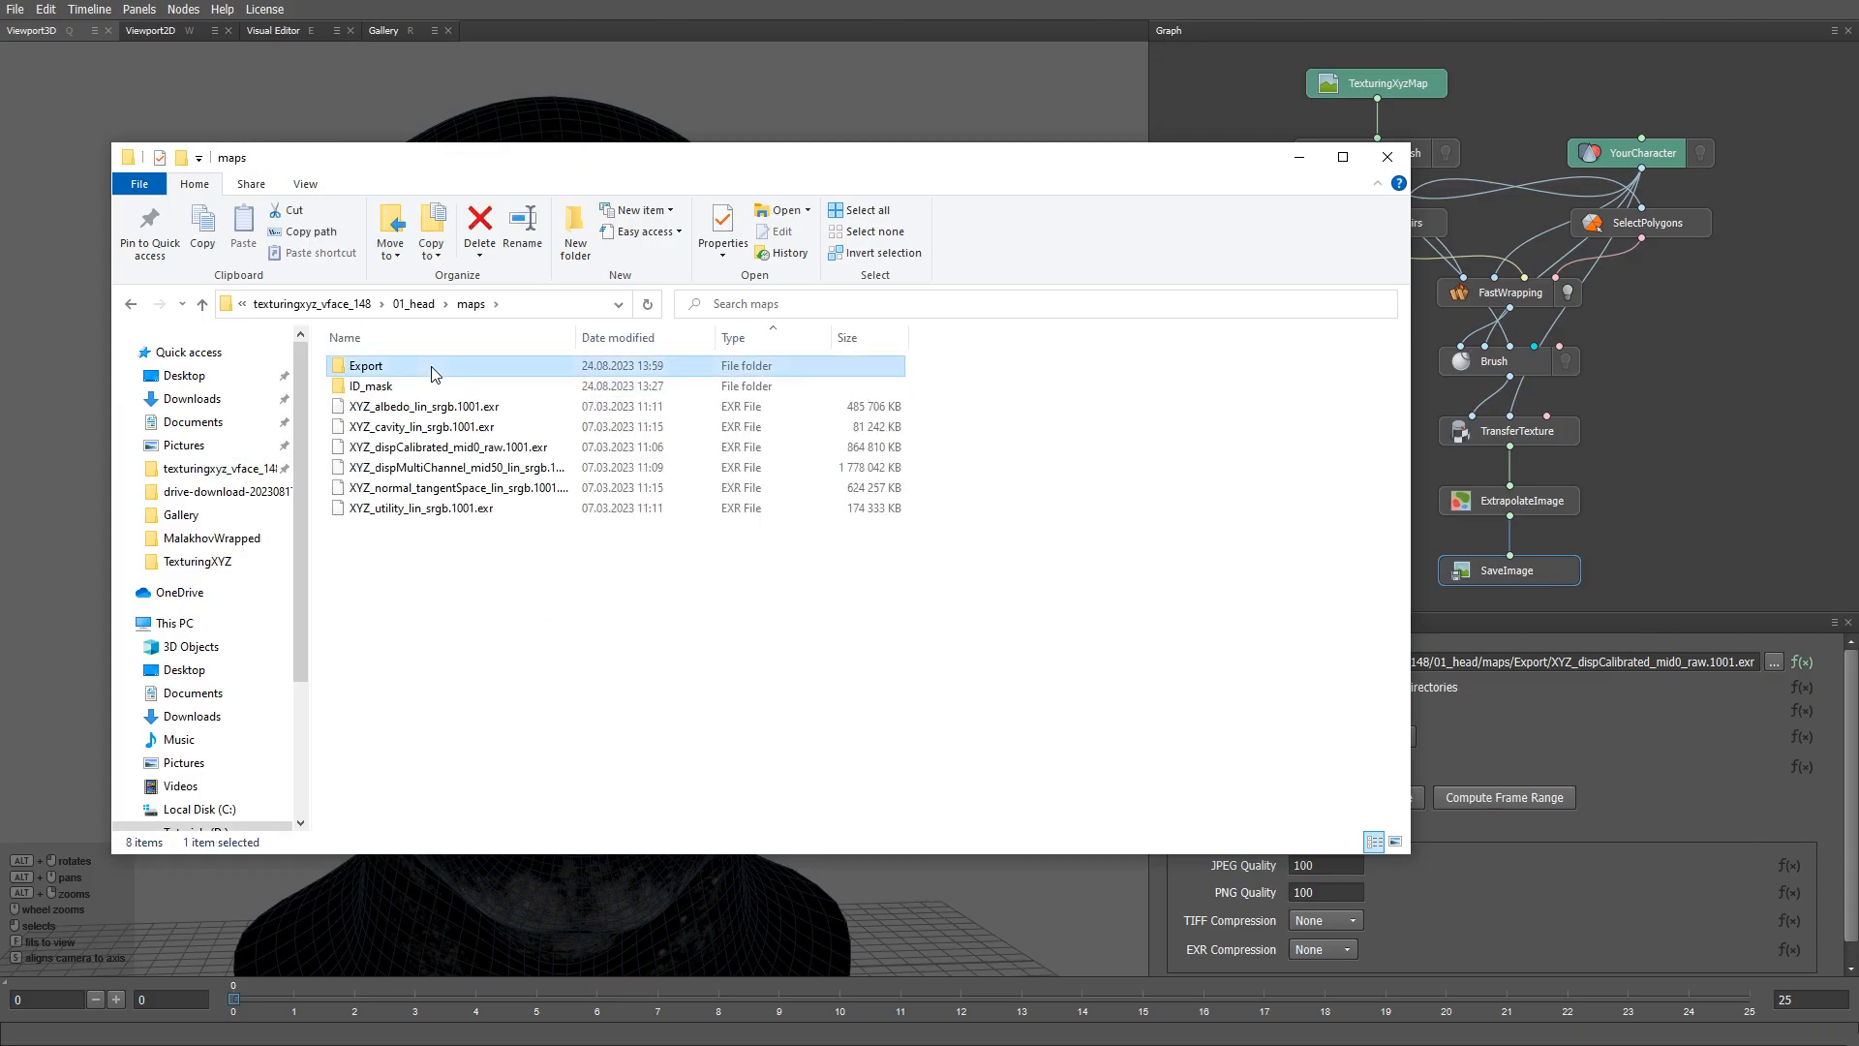
double_click(366, 367)
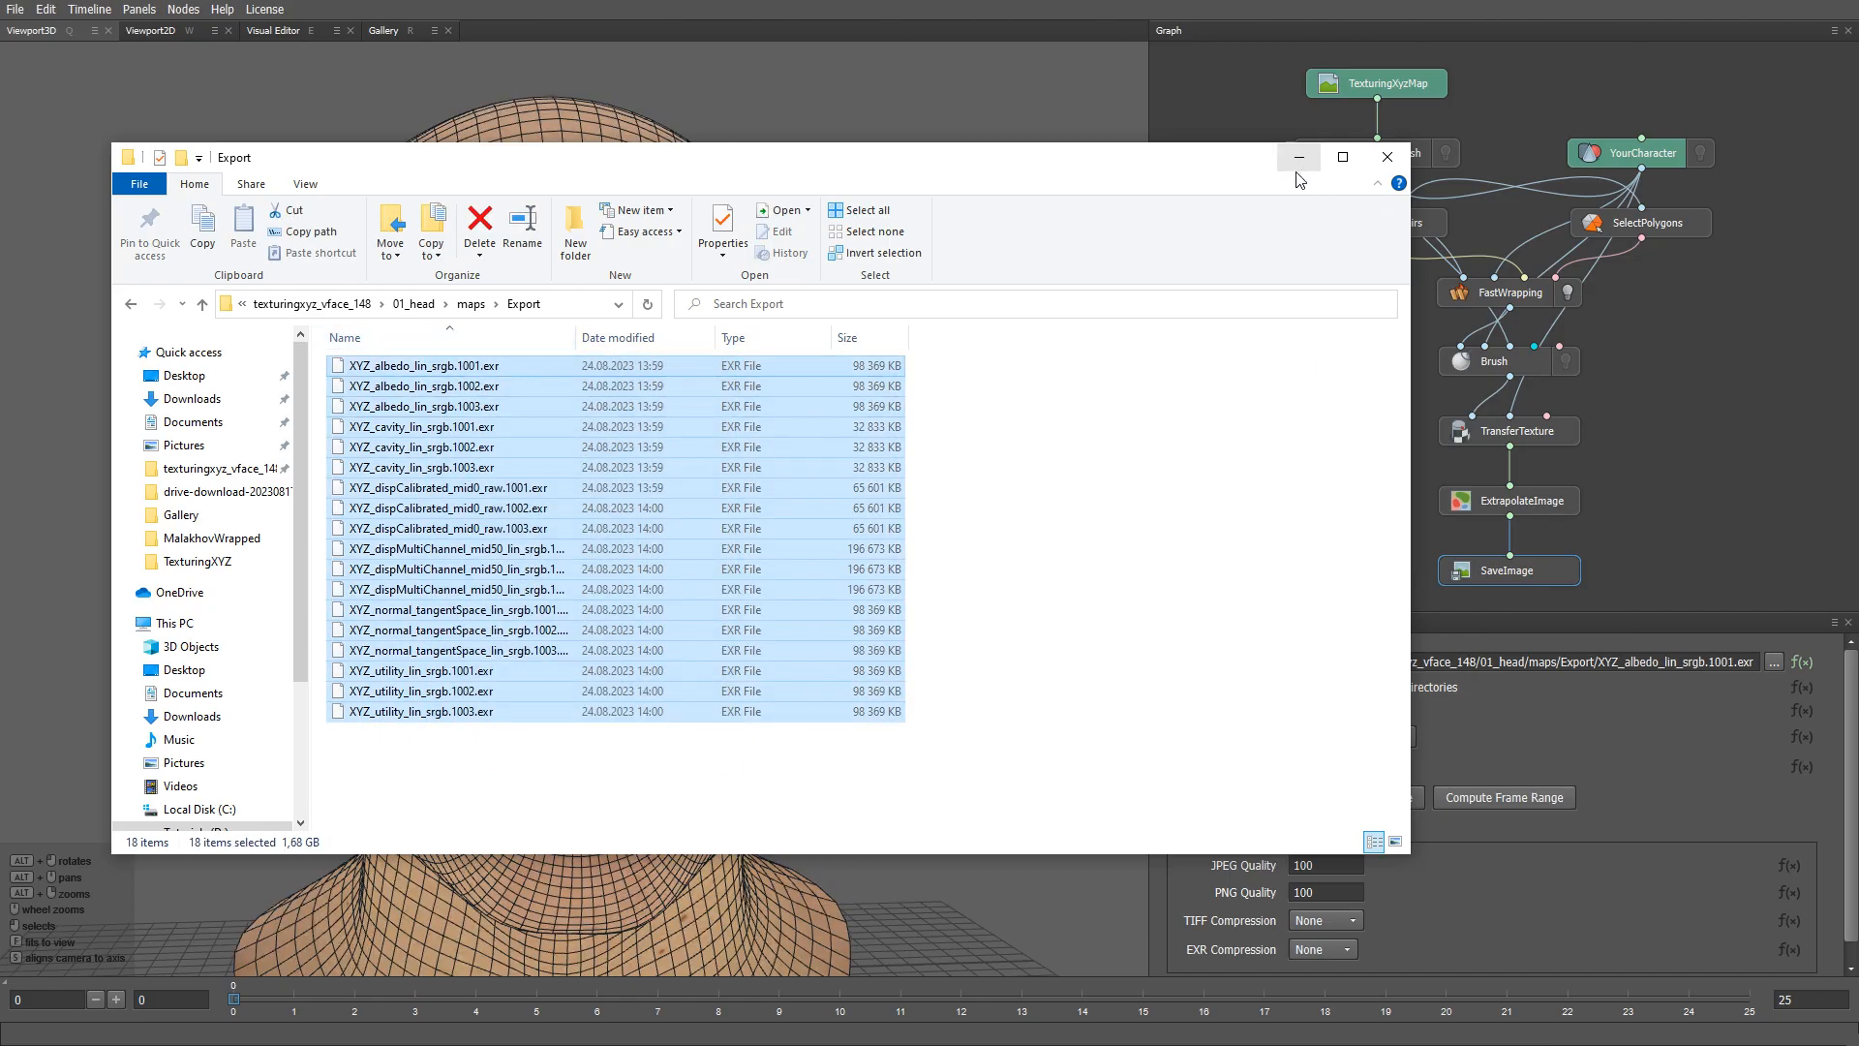
click(1385, 157)
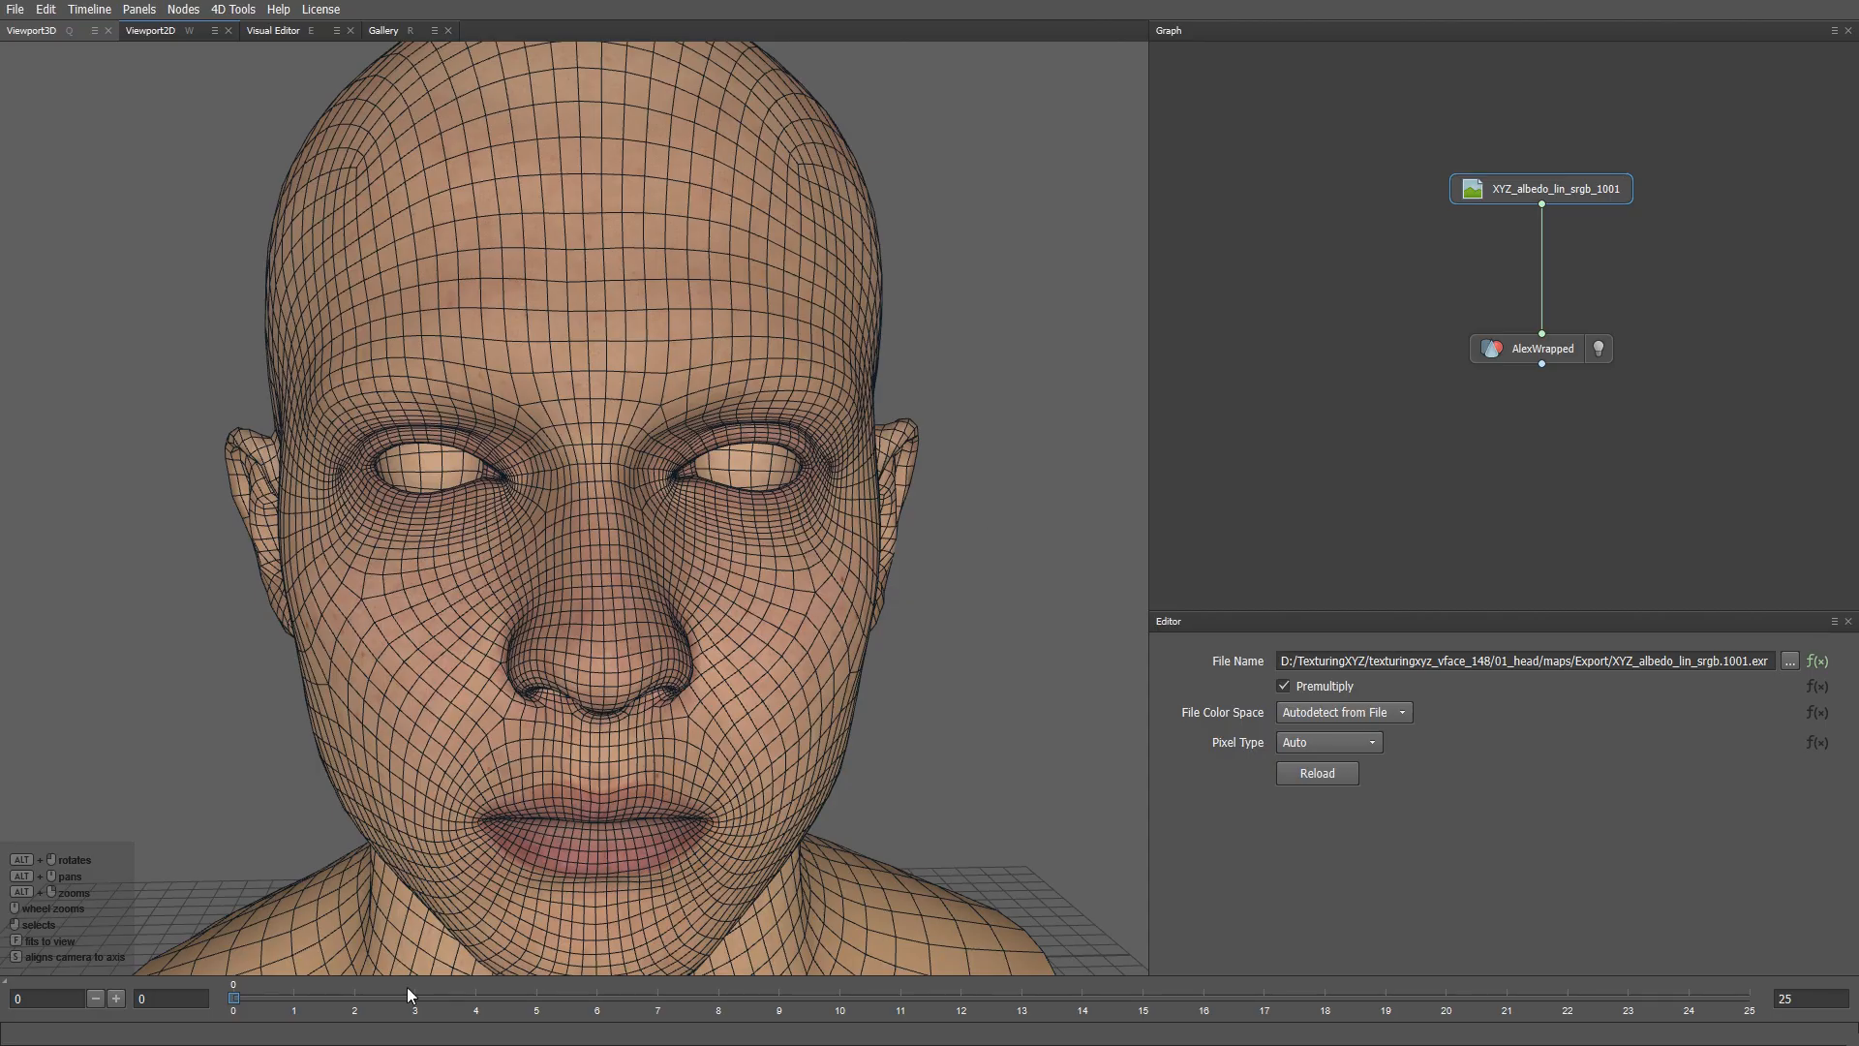
- Scrub the timeline to preview the exported cavity and other maps on AlexWrapped
click(414, 998)
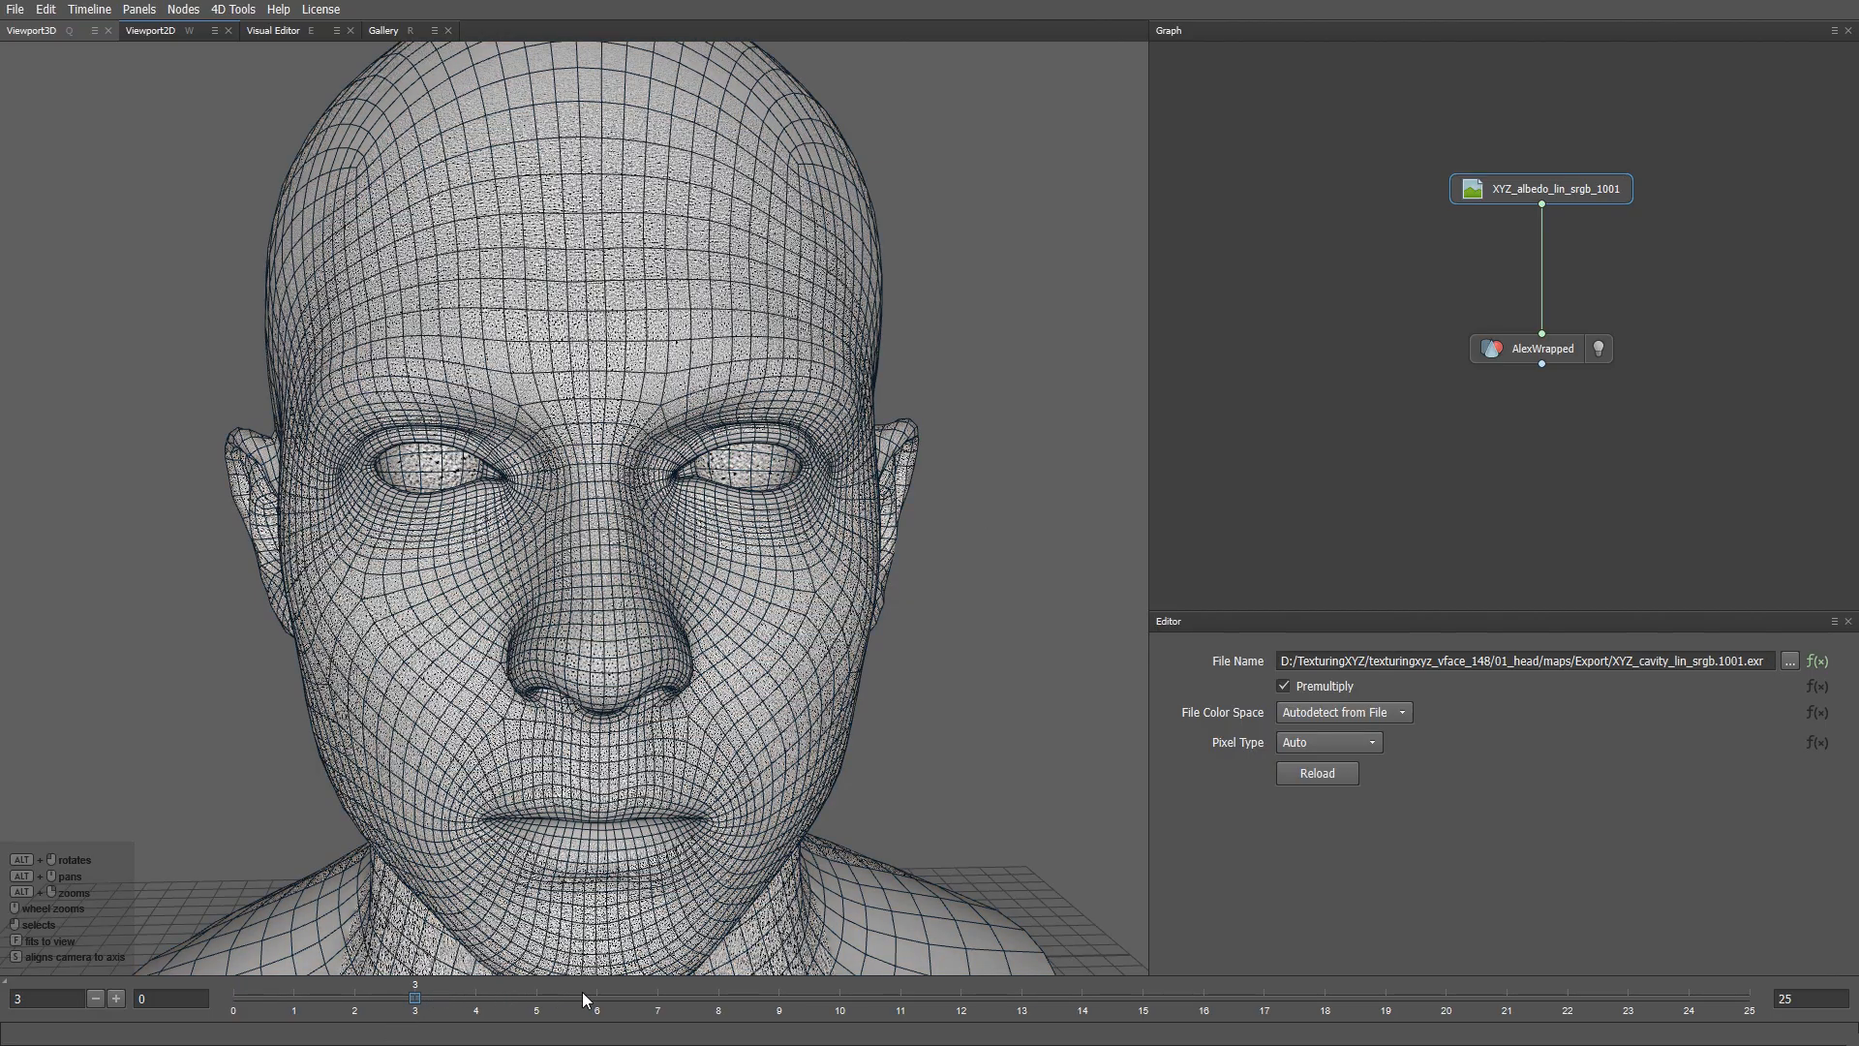
click(597, 998)
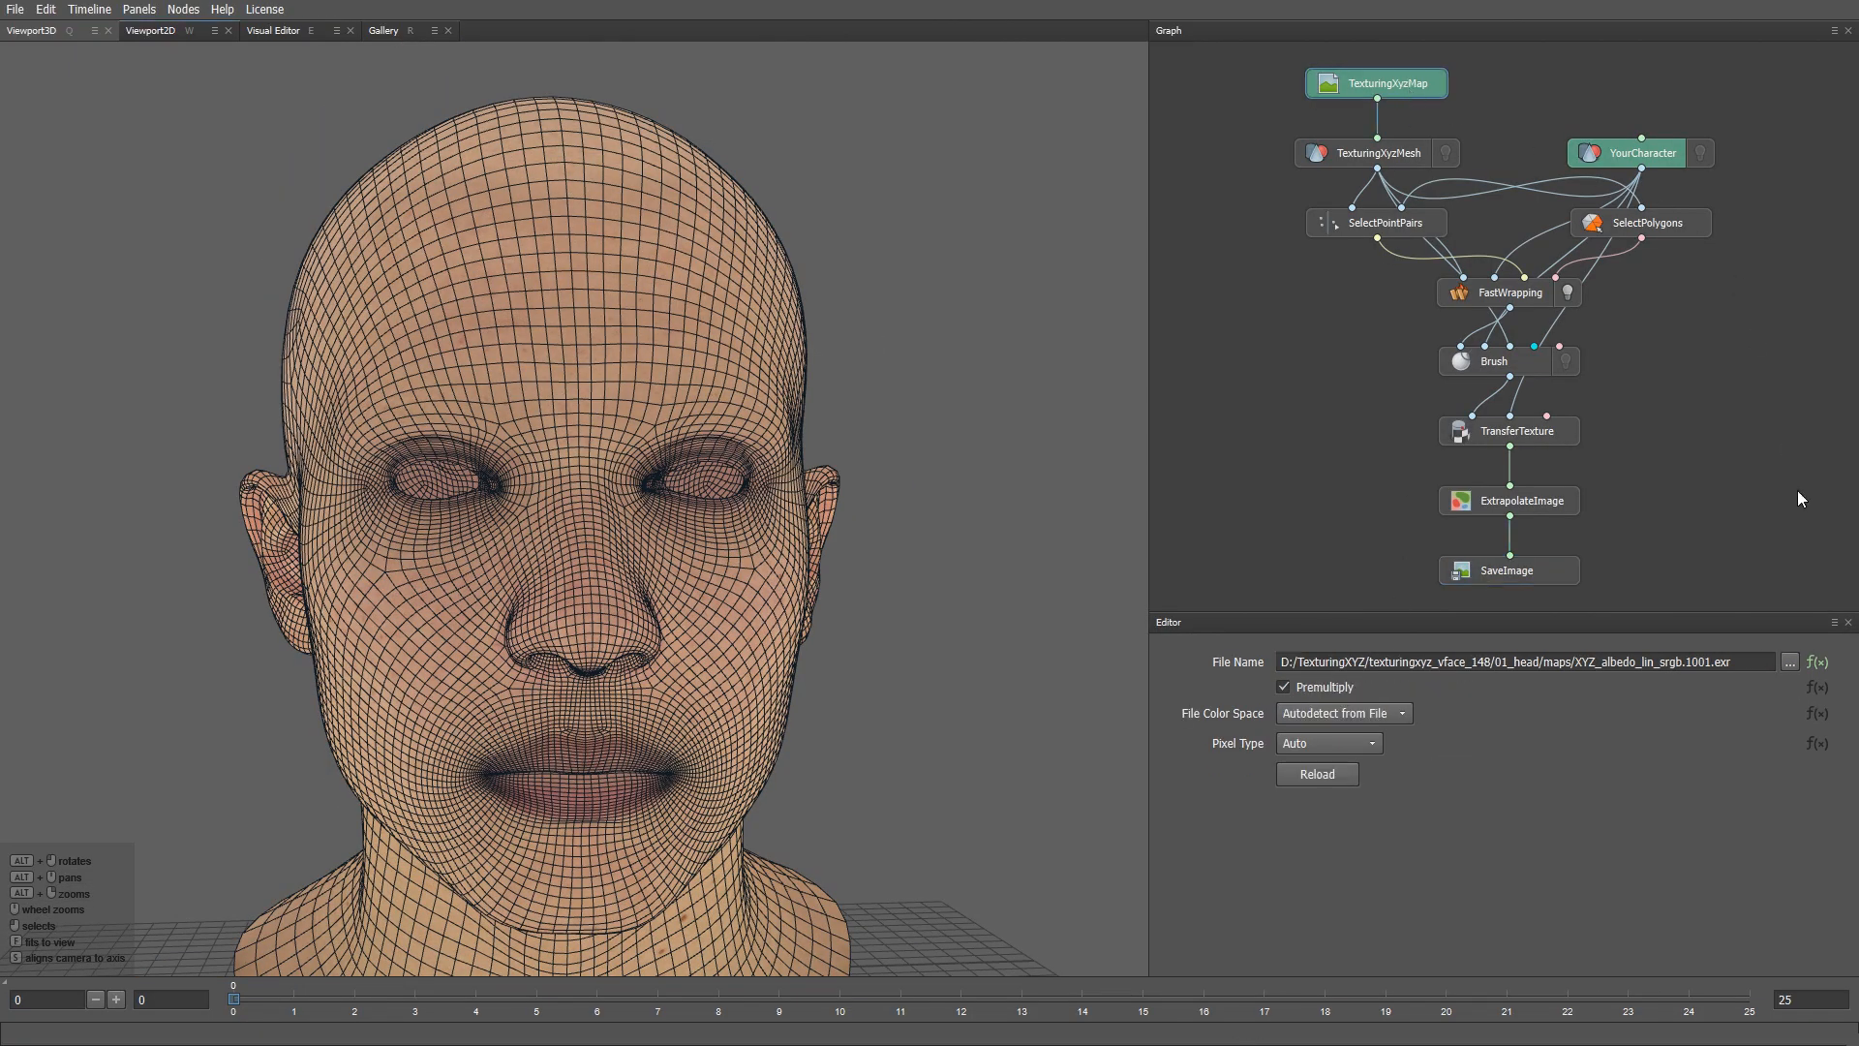
- Load the four ID_mask images as the TexturingXyzMap source
click(1792, 662)
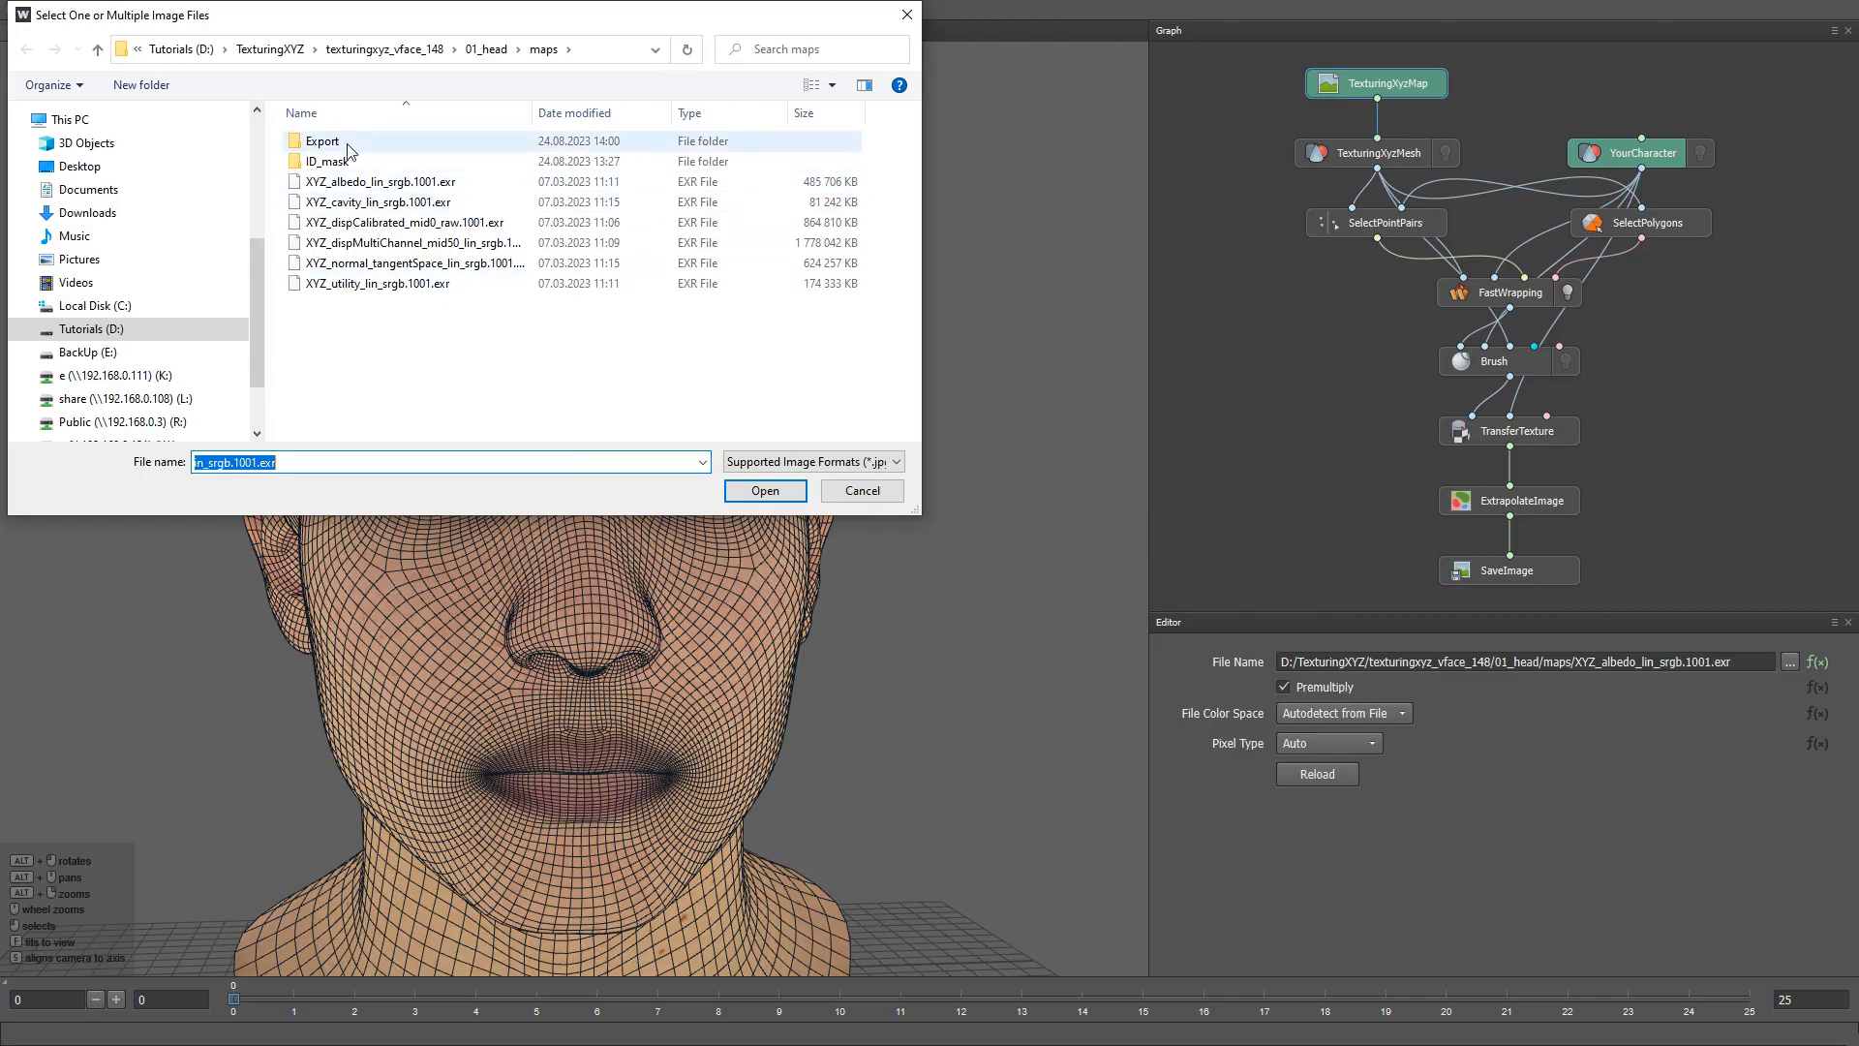
double_click(330, 161)
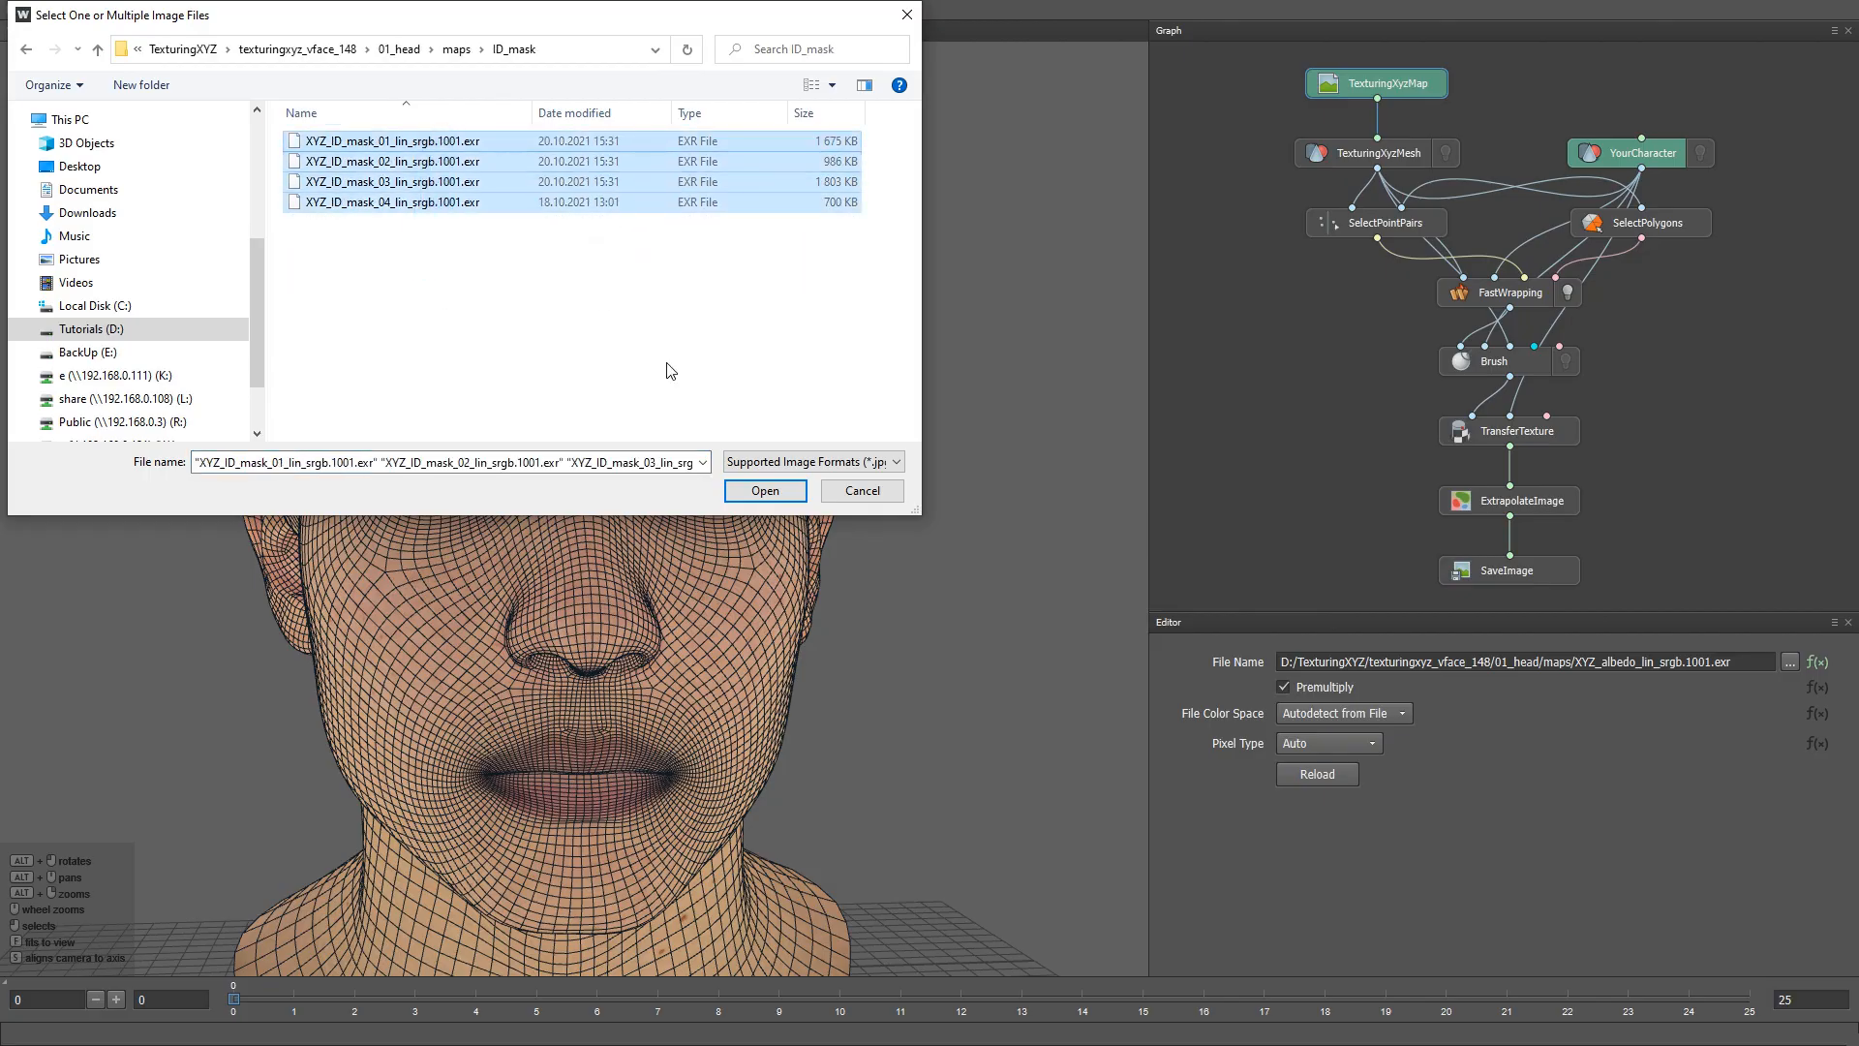
click(763, 490)
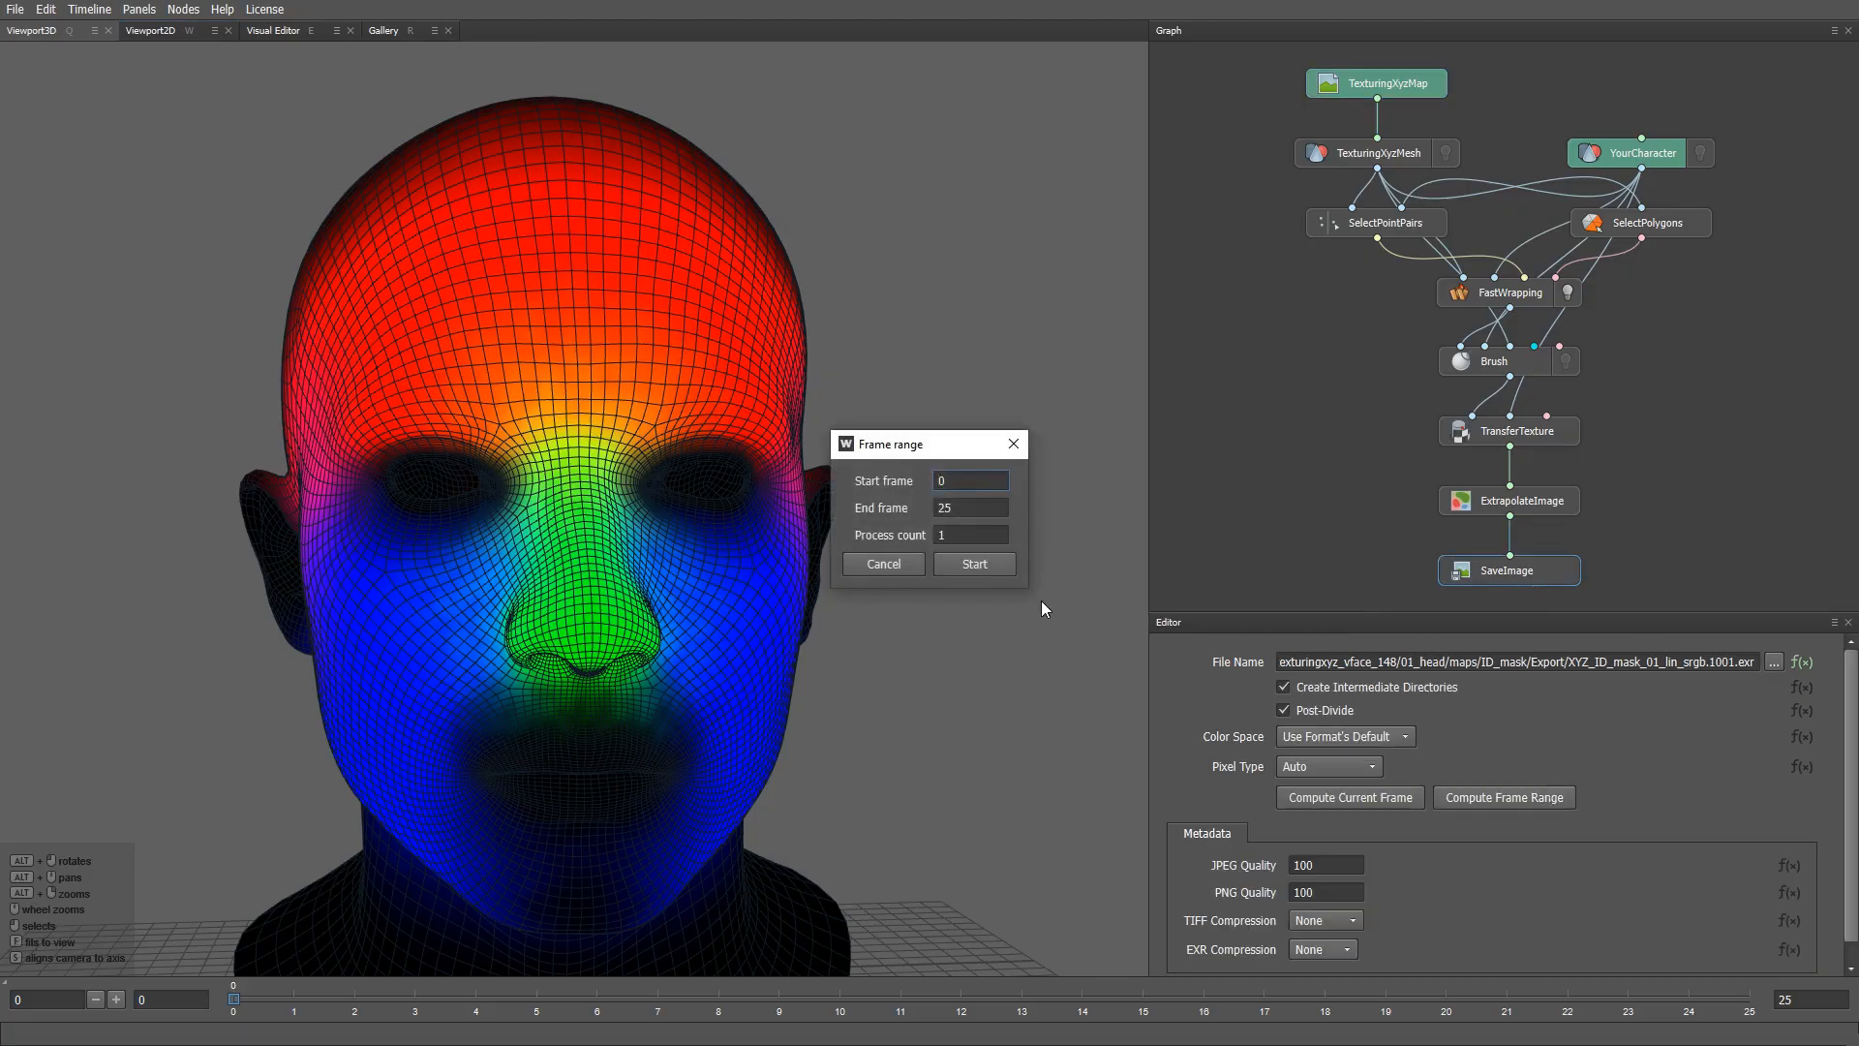
- Export the ID mask frames, dismissing the frame 12 error, and reopen the source file browser
click(974, 564)
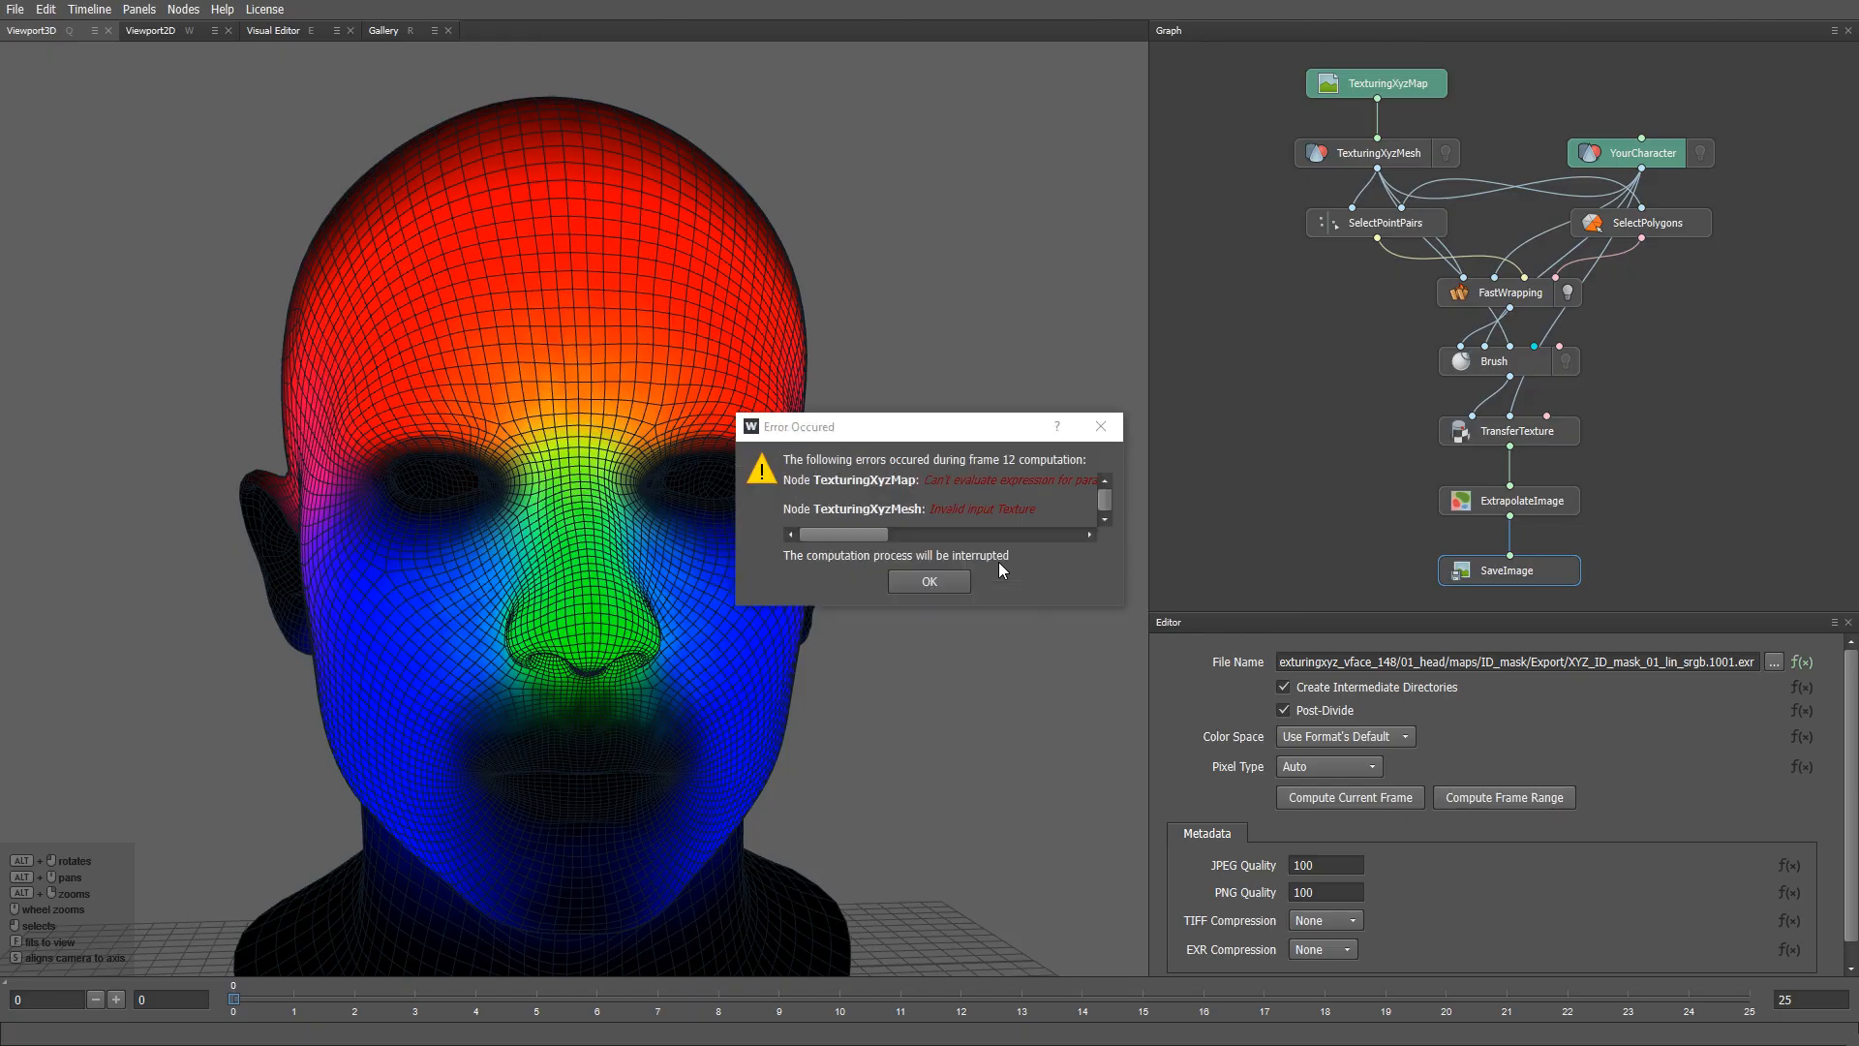
click(928, 581)
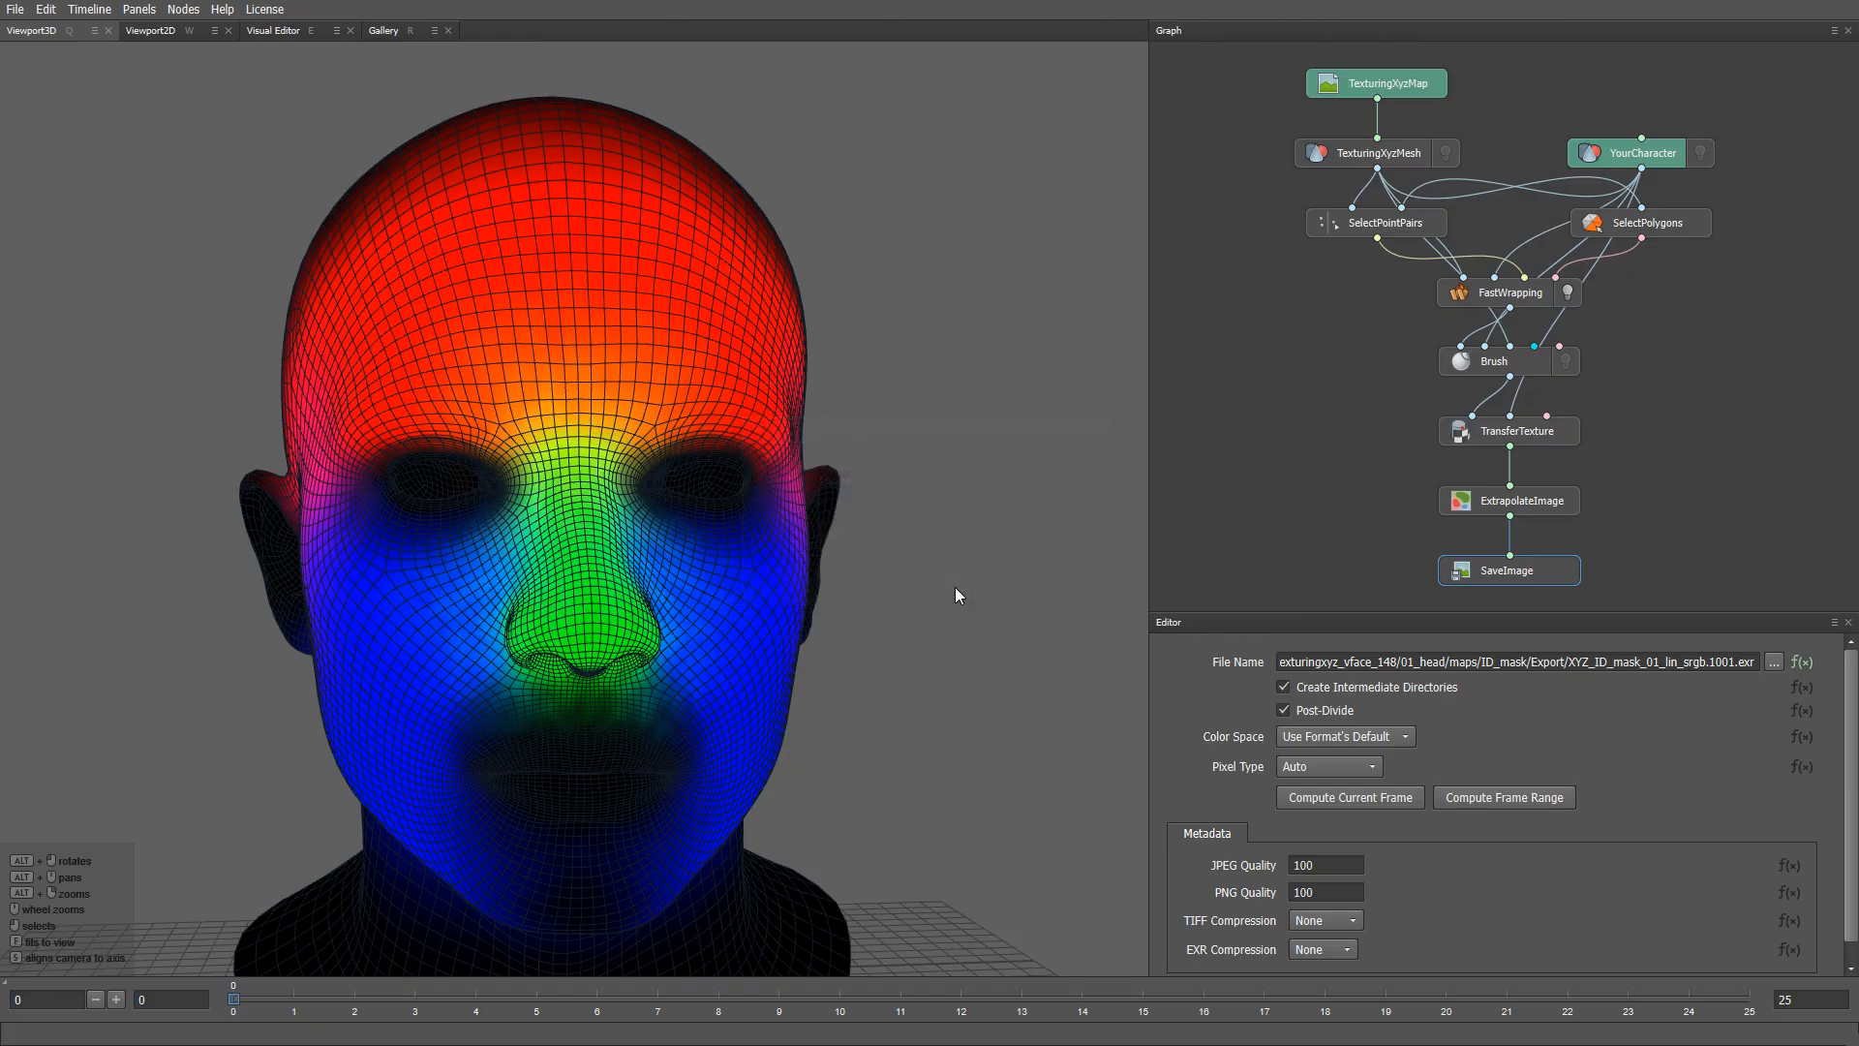
click(1375, 83)
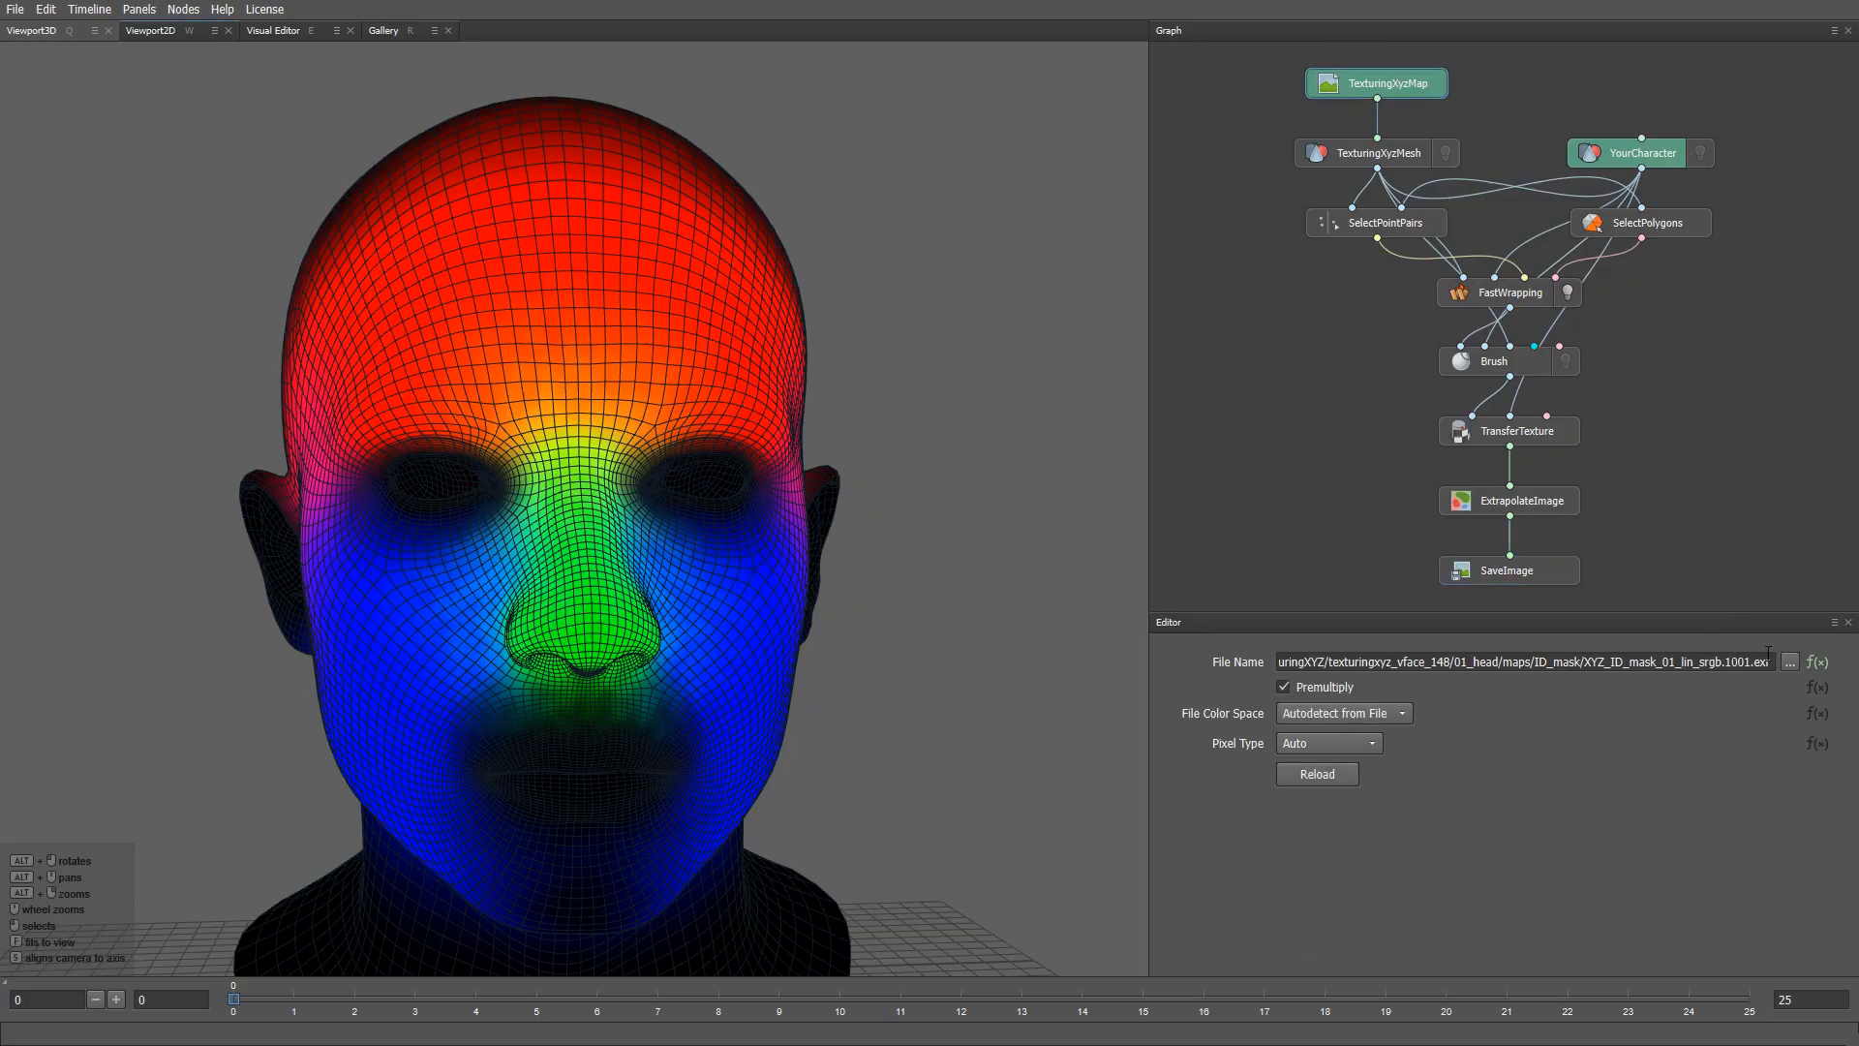
click(1791, 663)
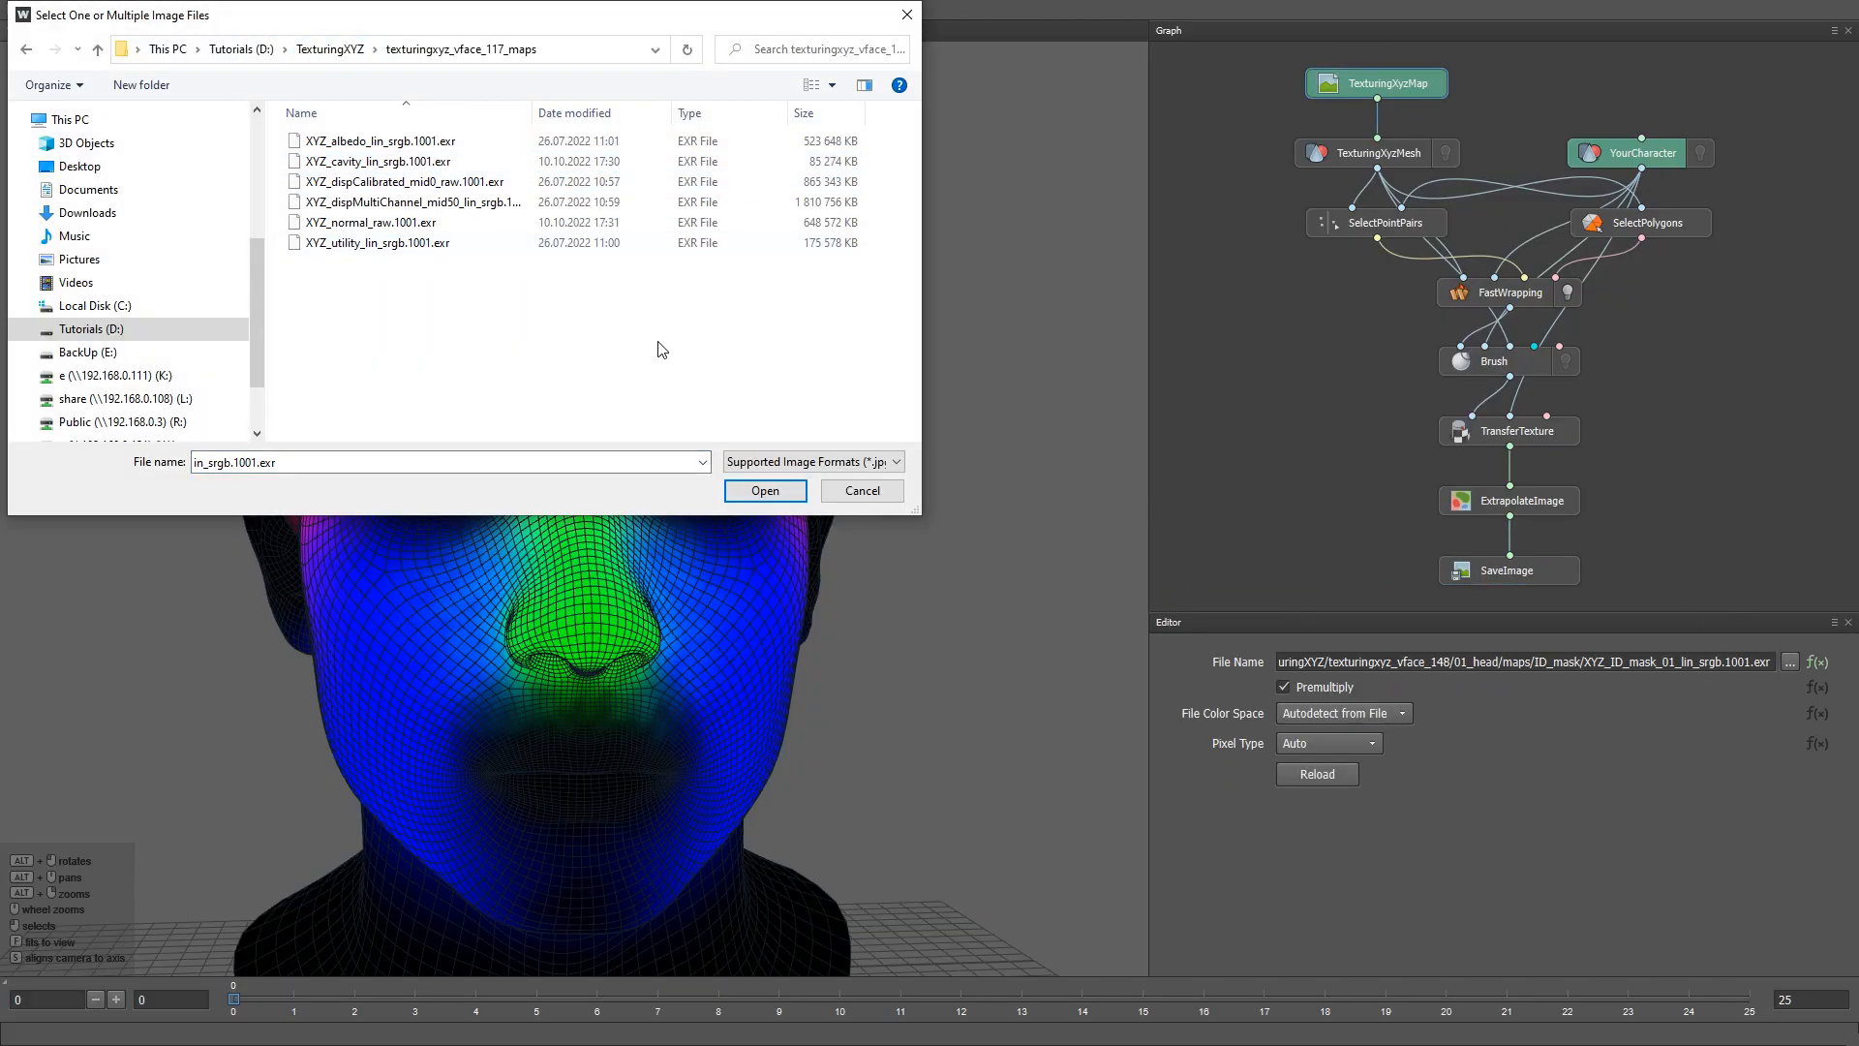
- Load the texturingxyz_vface_117_maps as source and compute the SaveImage frame range 0–25
click(765, 490)
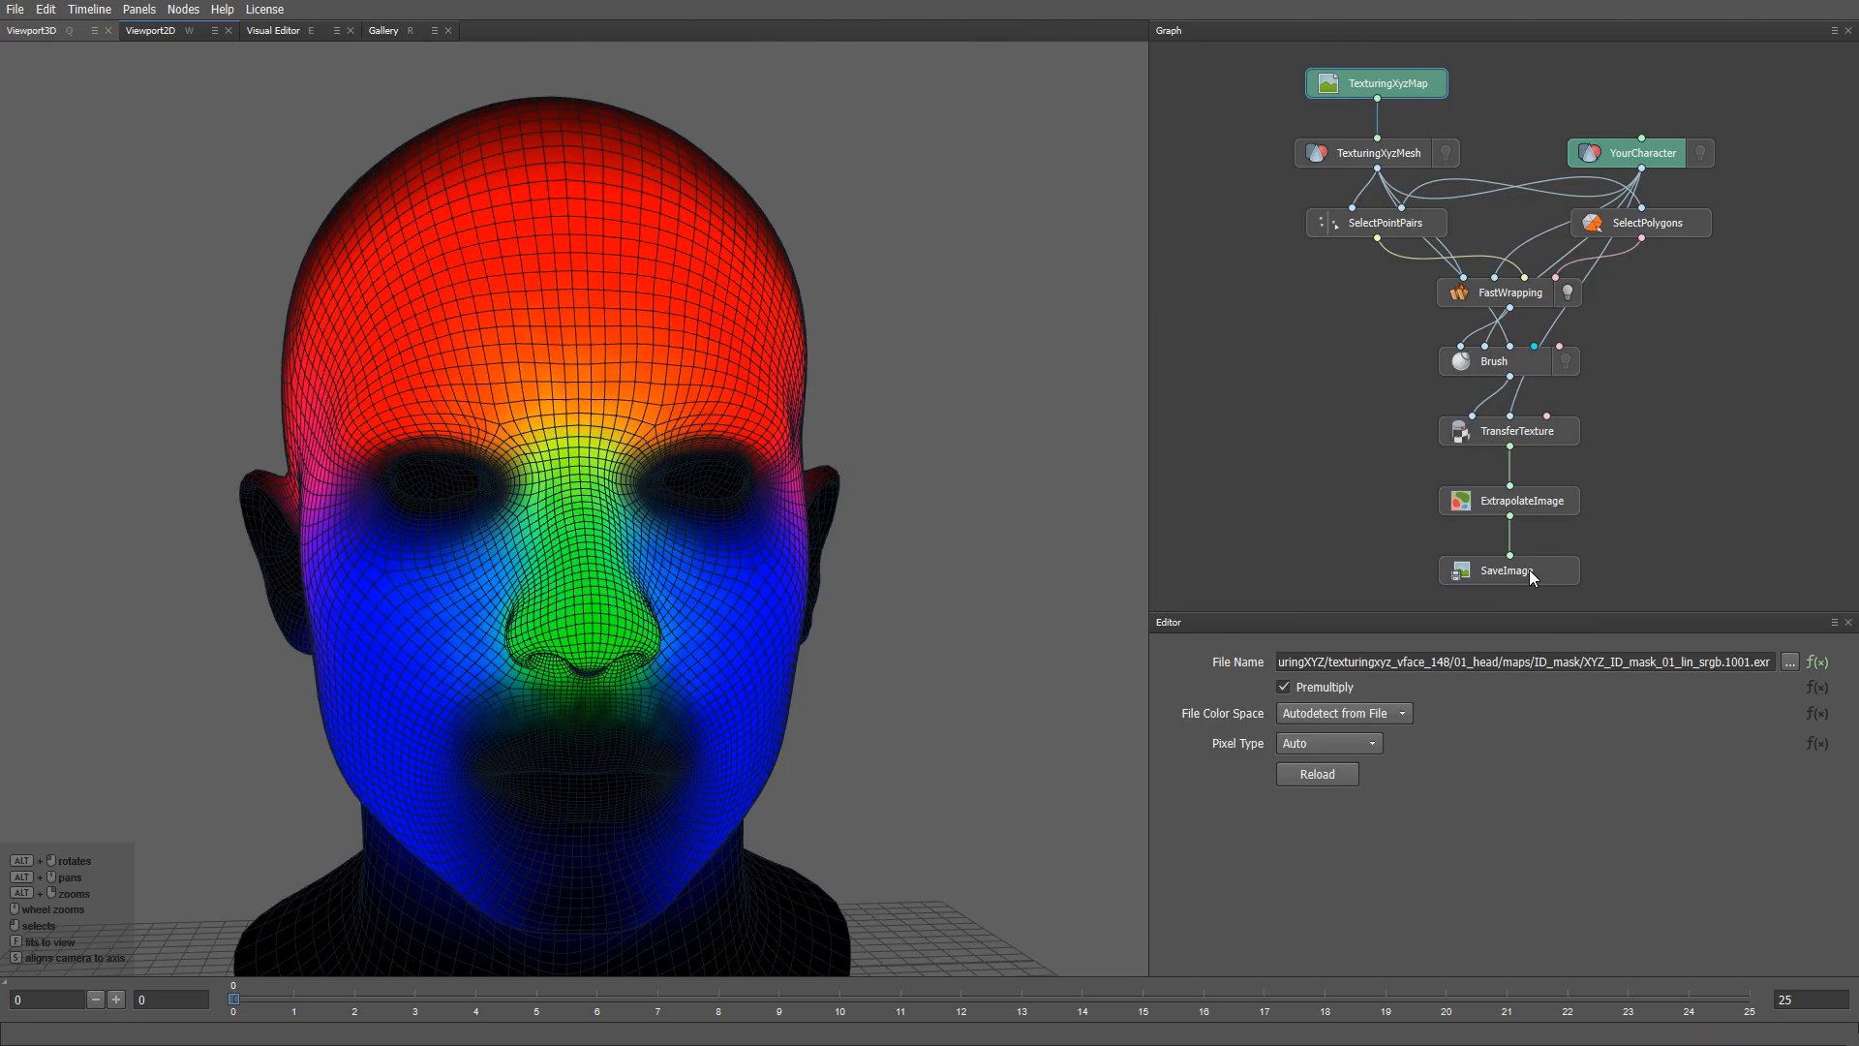
click(1509, 569)
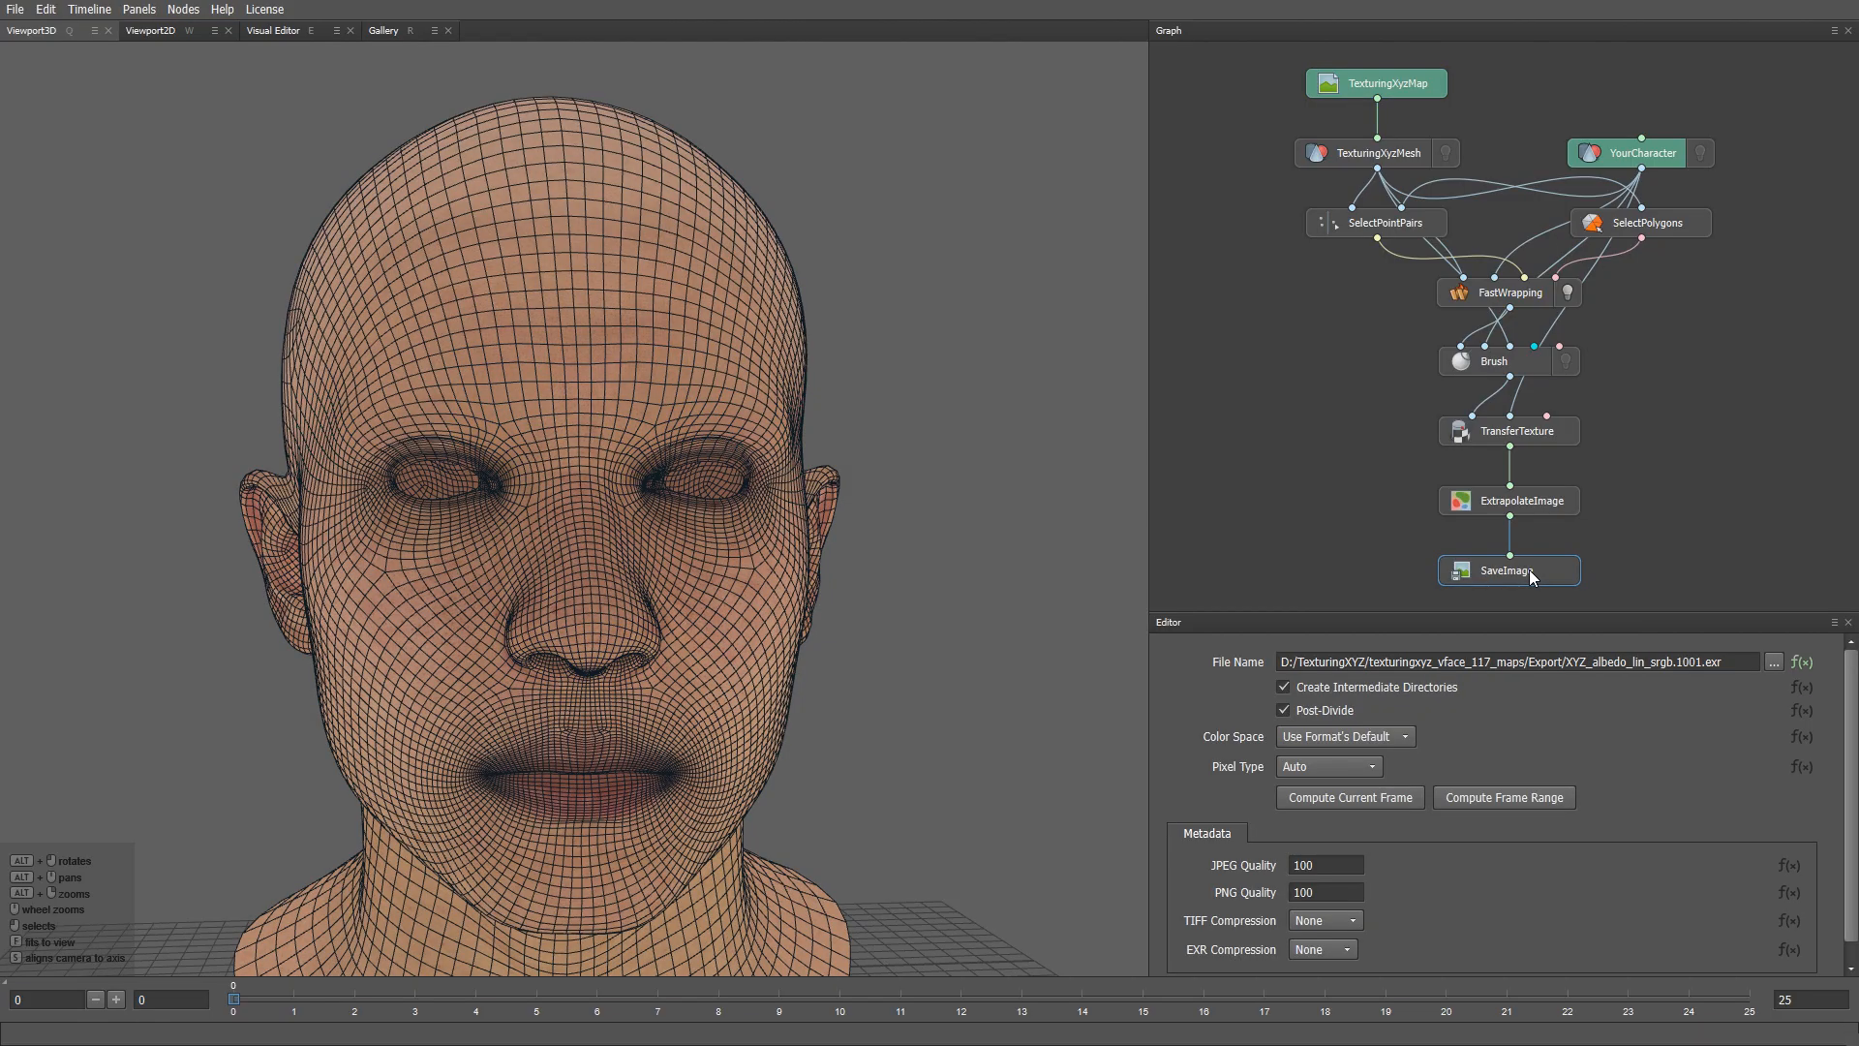
click(1503, 796)
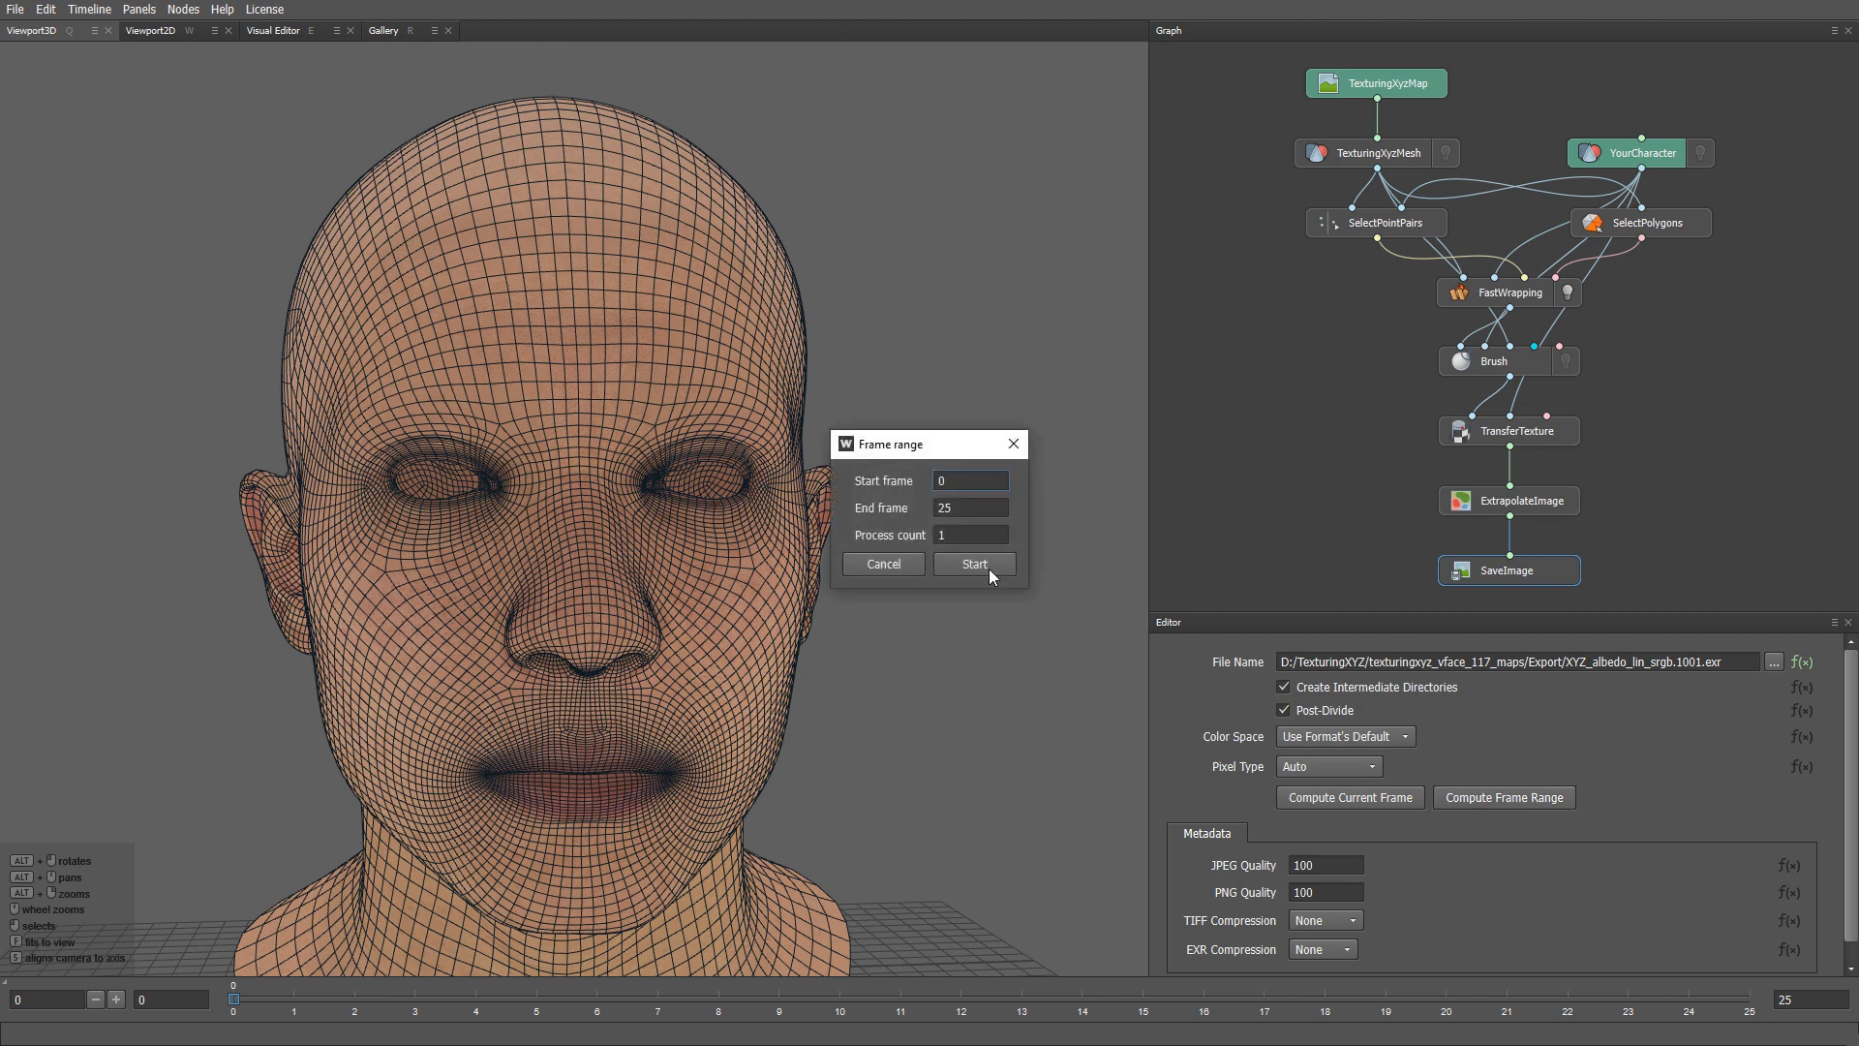